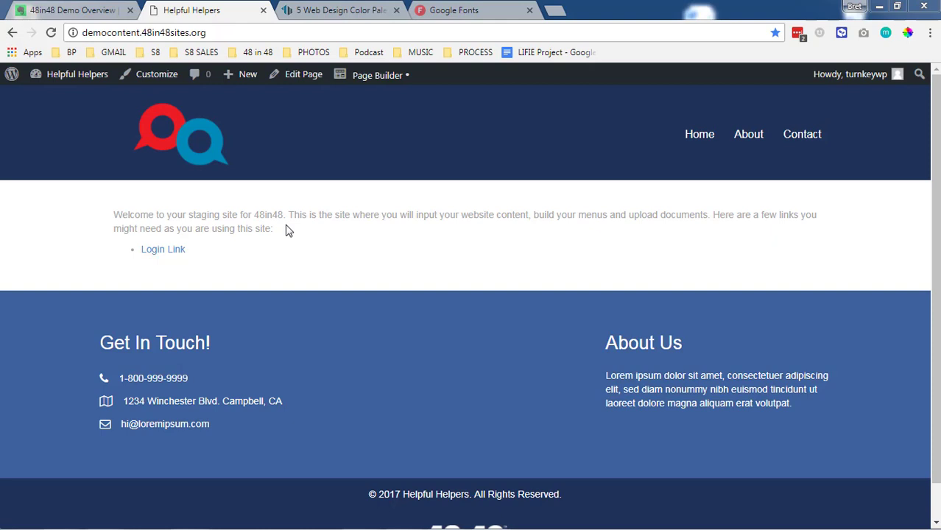
mouse_move(224, 206)
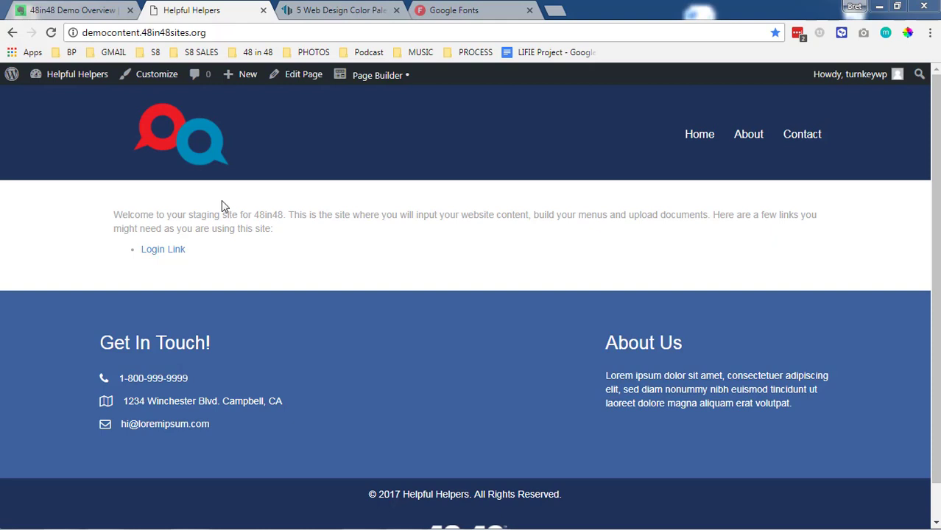
mouse_move(223, 210)
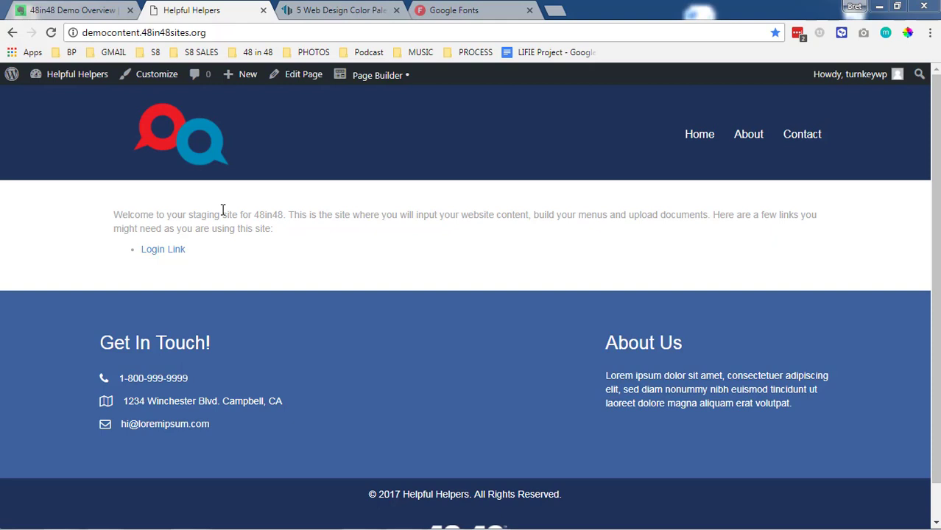
mouse_move(191, 225)
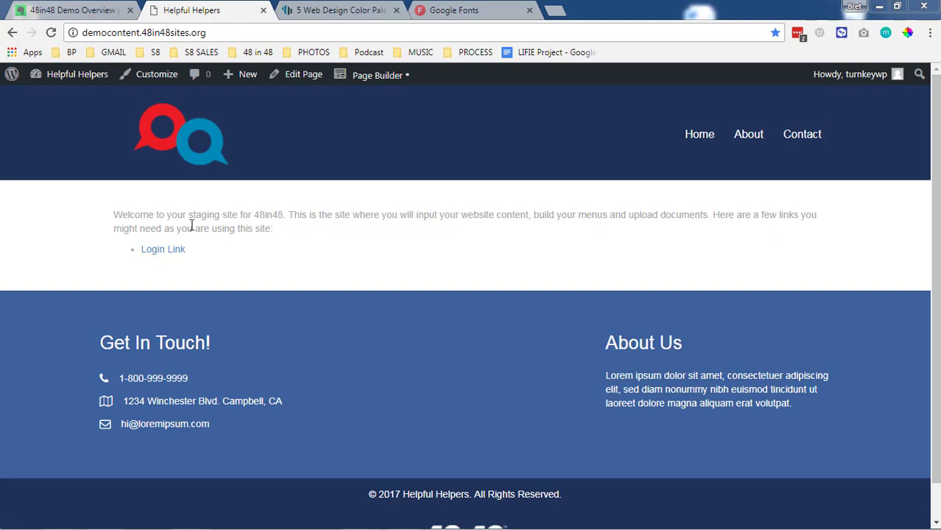
mouse_move(203, 212)
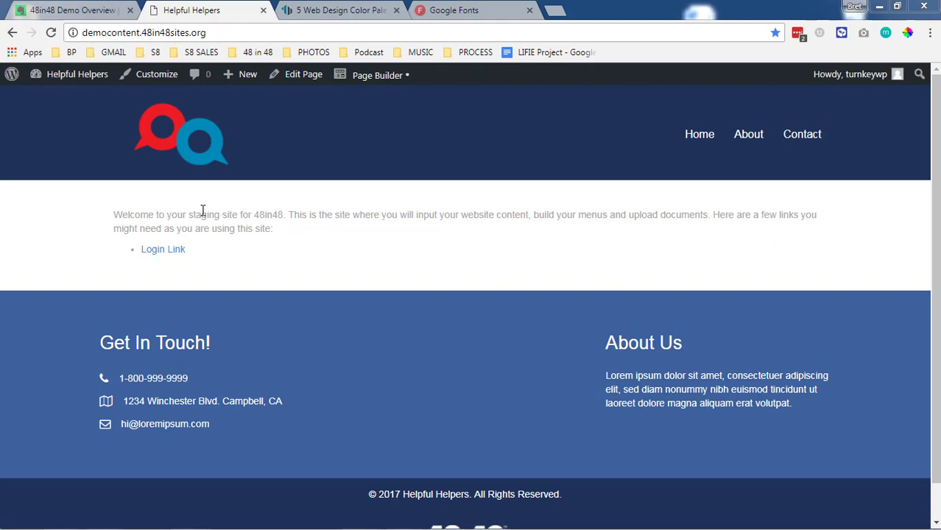
mouse_move(204, 214)
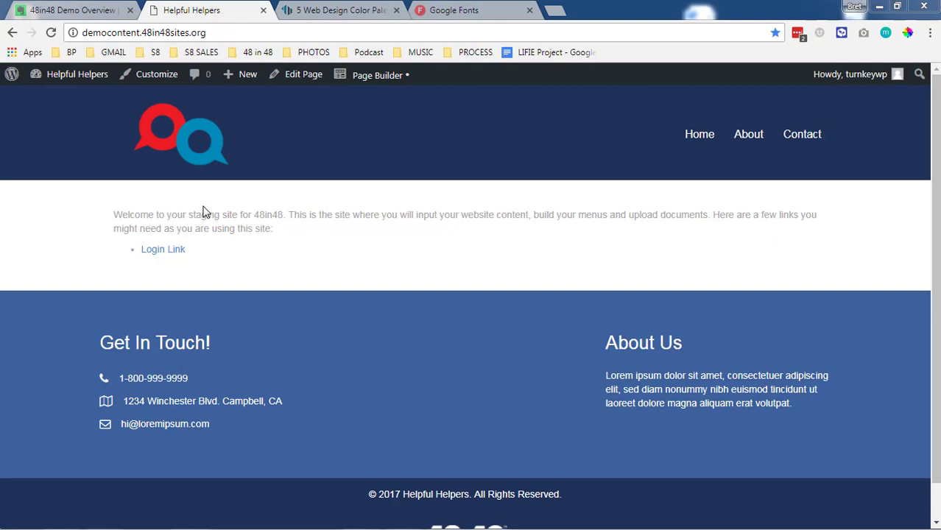
mouse_move(135, 174)
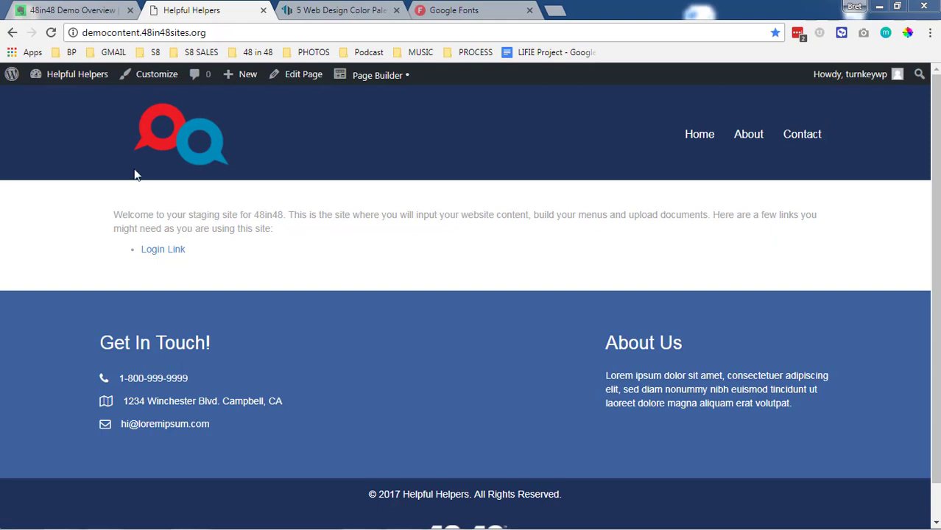
- Filter the admin Plugins list to the eleven active plugins, including Beaver Builder Pro and Beaver Themer
left_click(76, 74)
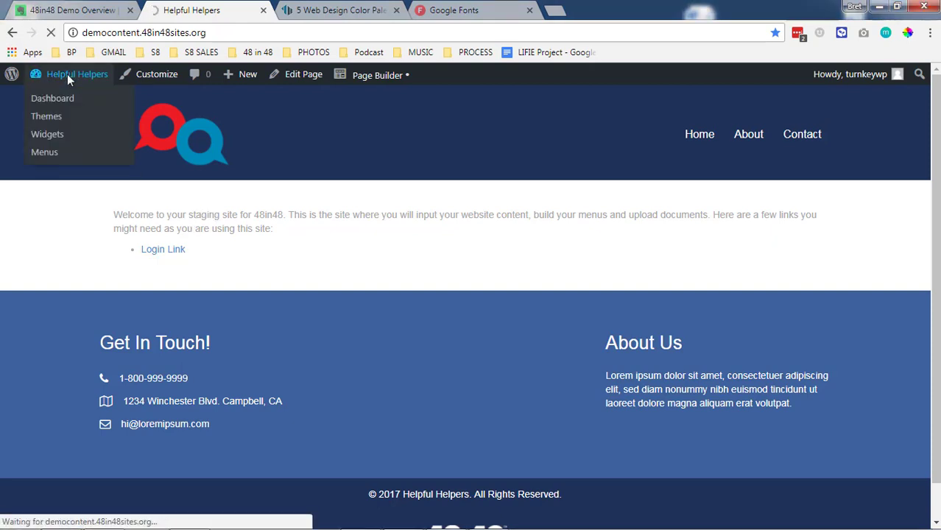
left_click(53, 98)
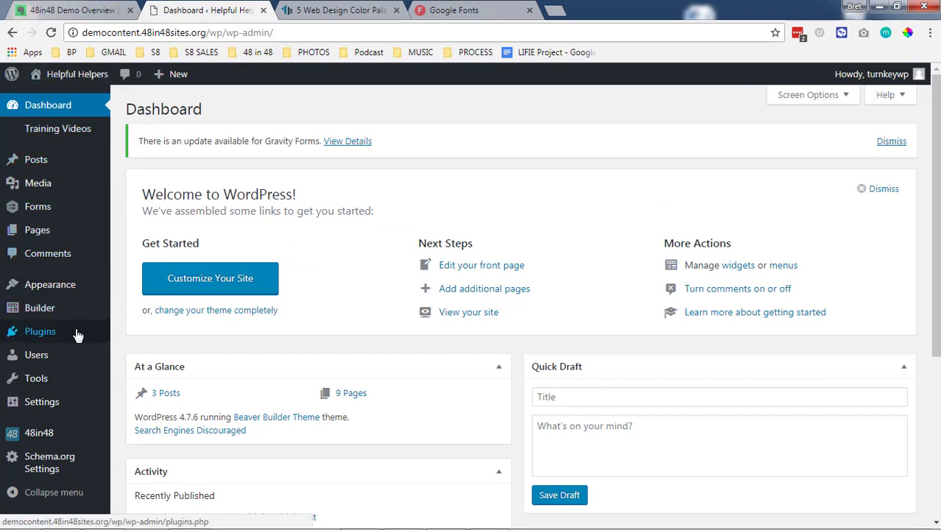
left_click(40, 331)
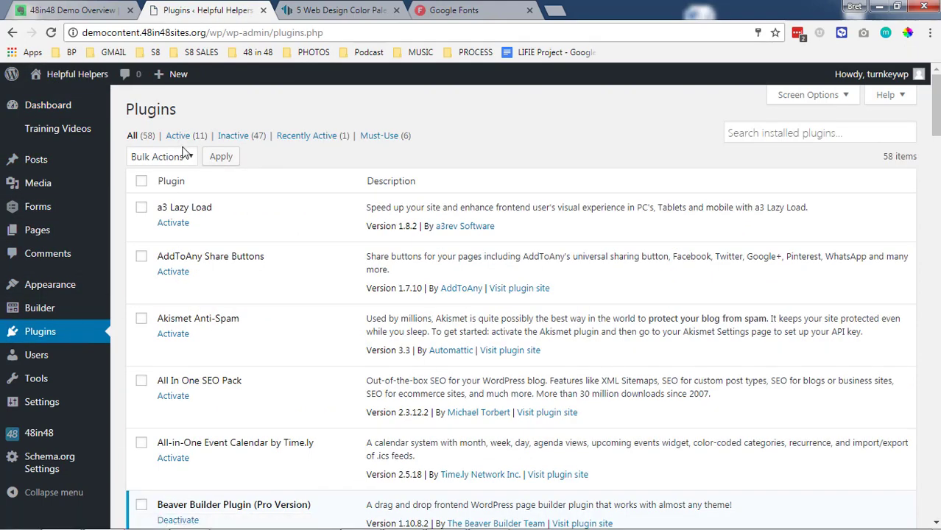
left_click(177, 135)
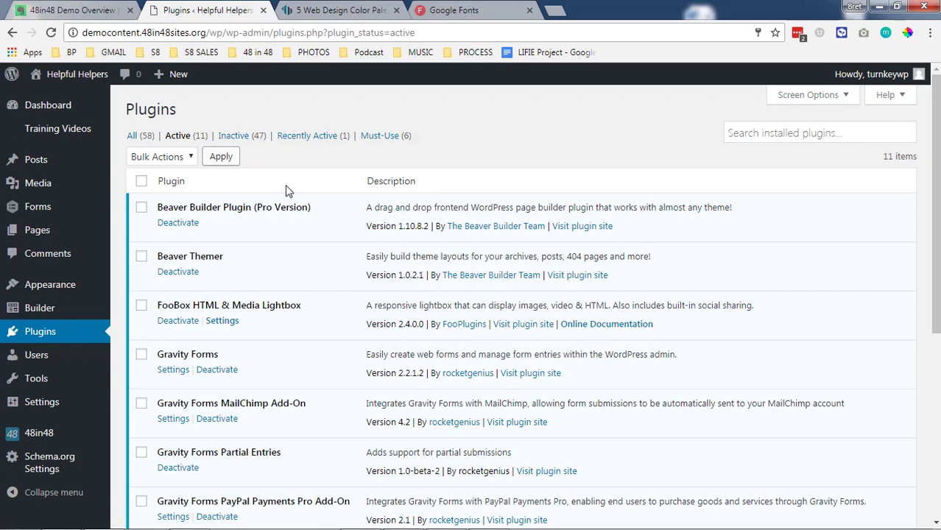
mouse_move(332, 237)
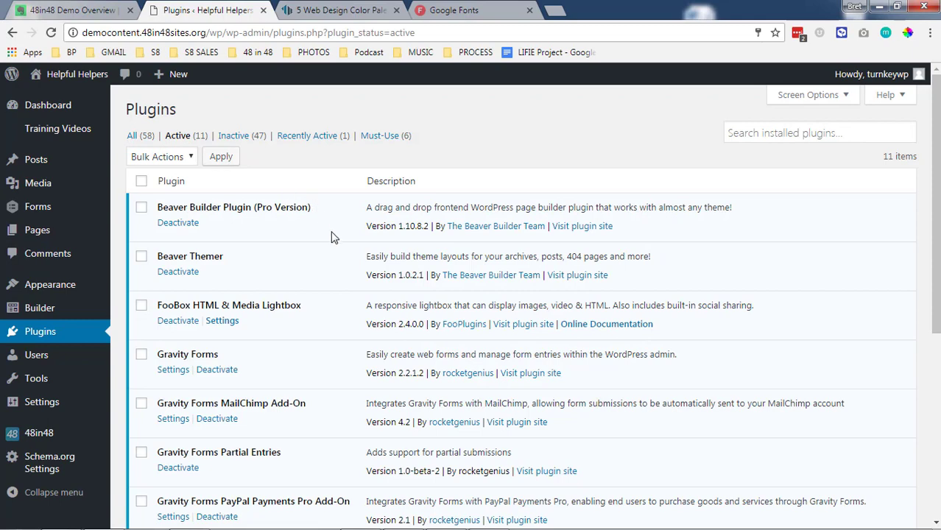
scroll("down", 3)
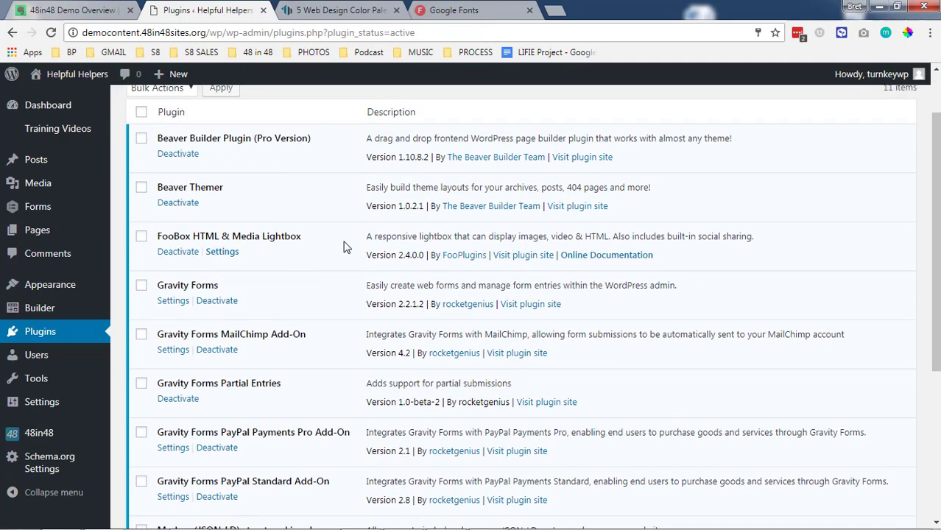
mouse_move(309, 155)
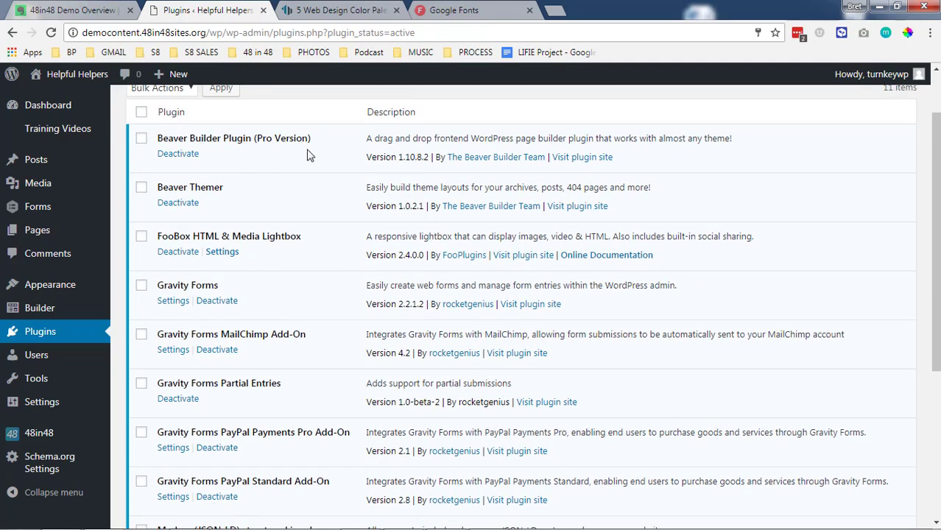
scroll("up", 3)
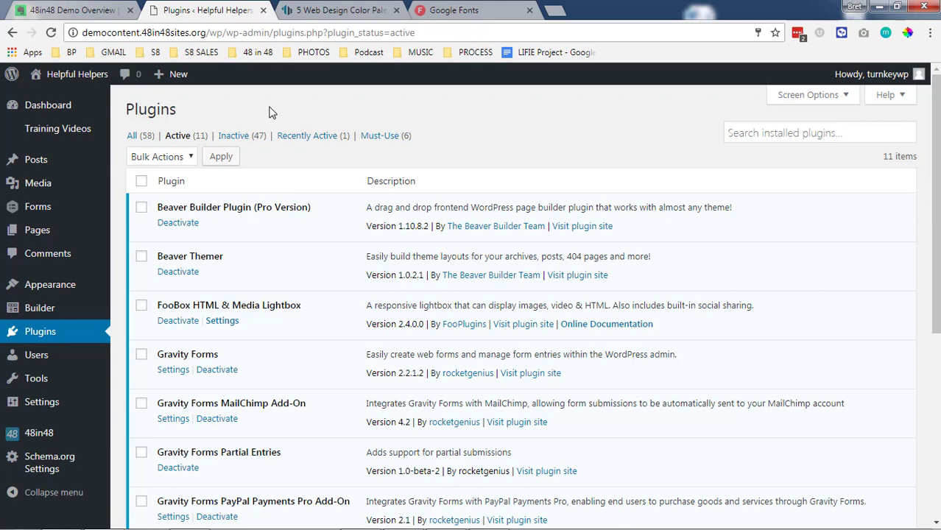
left_click(308, 136)
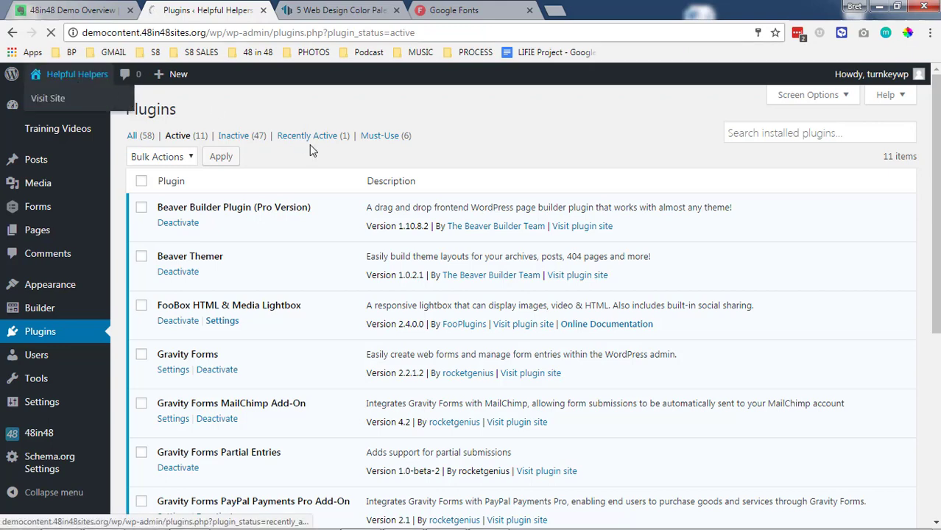
- Visit the Helpful Helpers homepage and launch Beaver Builder's Page Builder on it
left_click(47, 98)
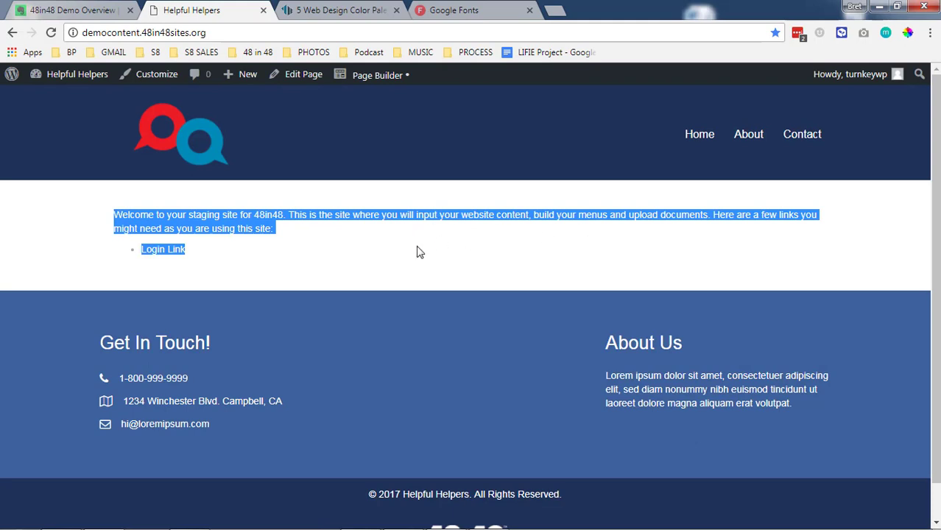
mouse_move(361, 136)
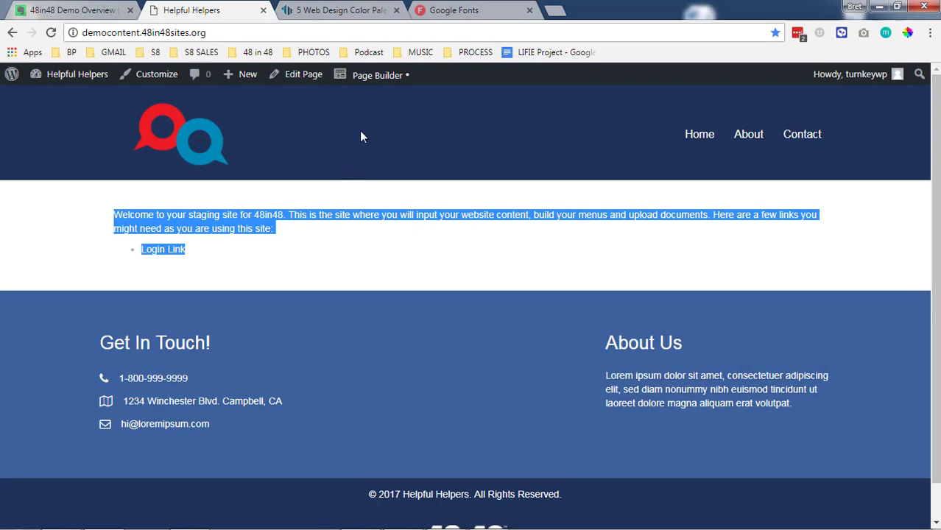
mouse_move(342, 388)
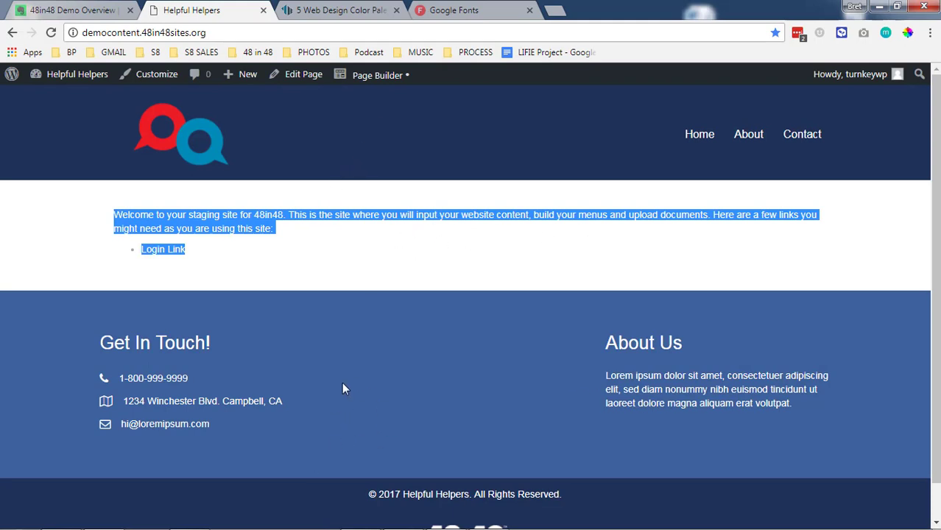
left_click(302, 231)
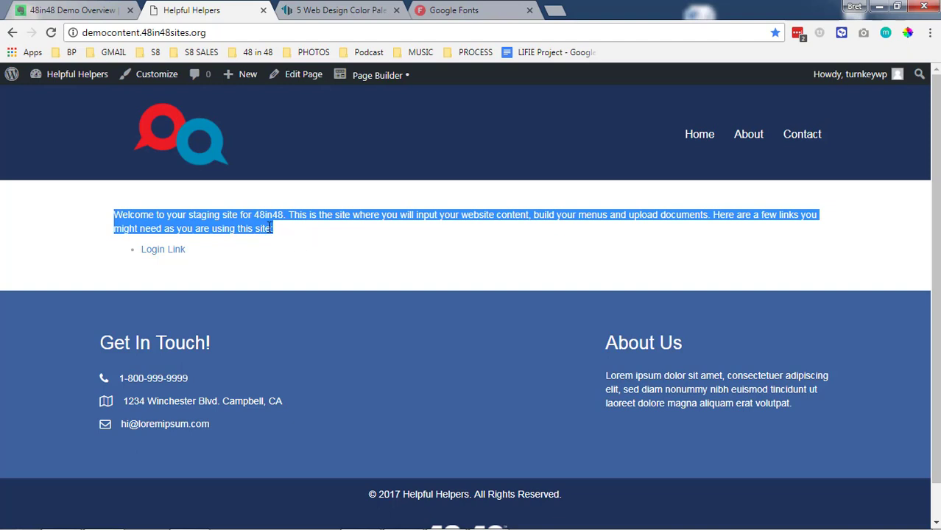
left_click(377, 74)
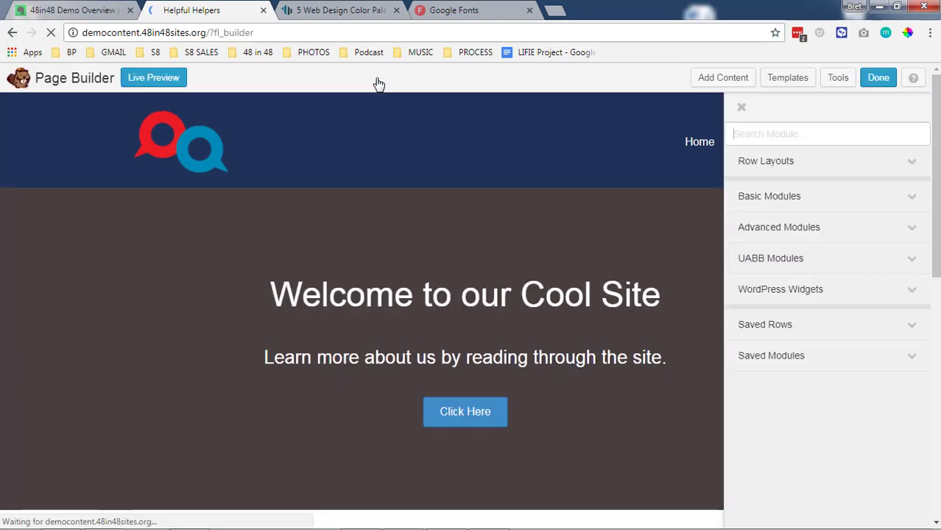
- Delete the template's hero and three-column rows, leaving an empty drop area above the footer
scroll("down", 3)
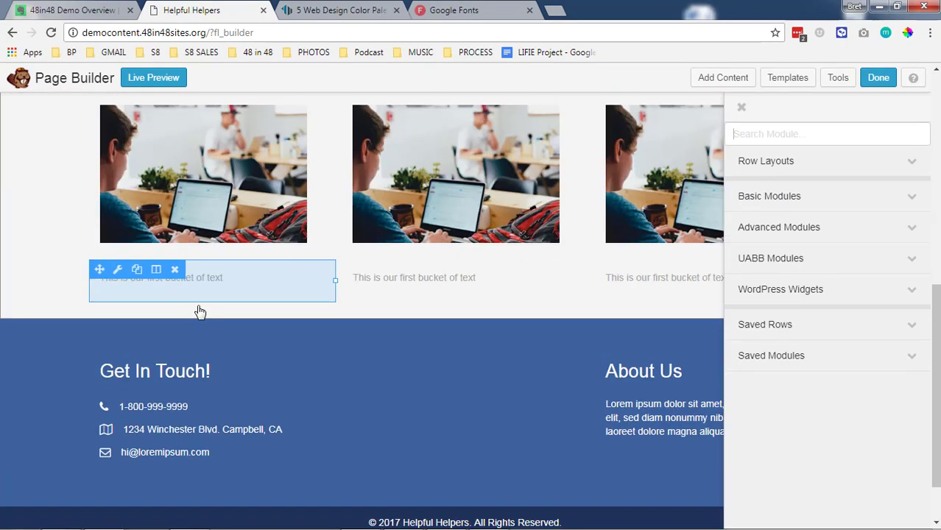
scroll("up", 3)
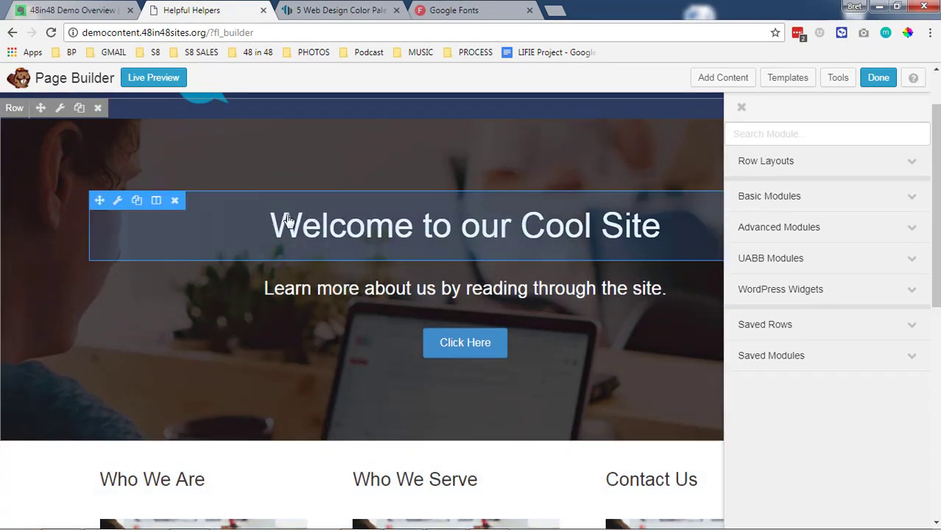
scroll("up", 3)
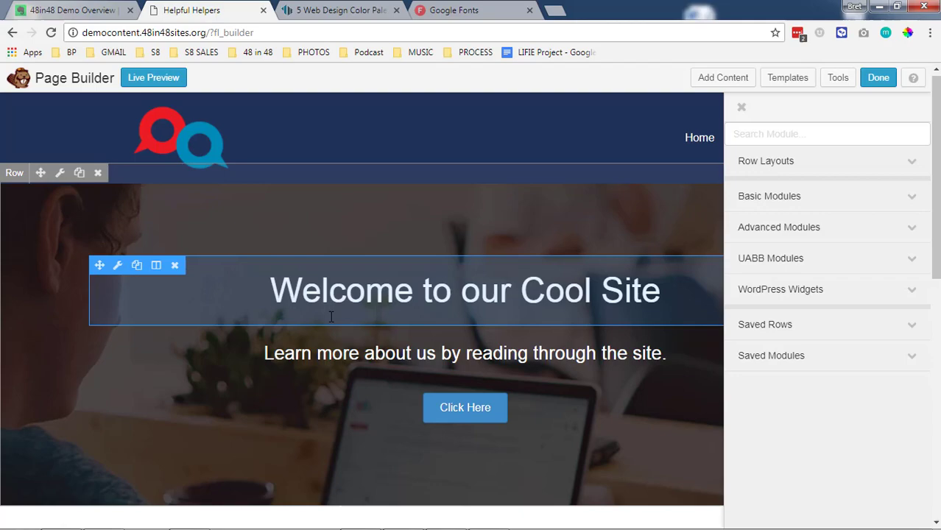
scroll("down", 3)
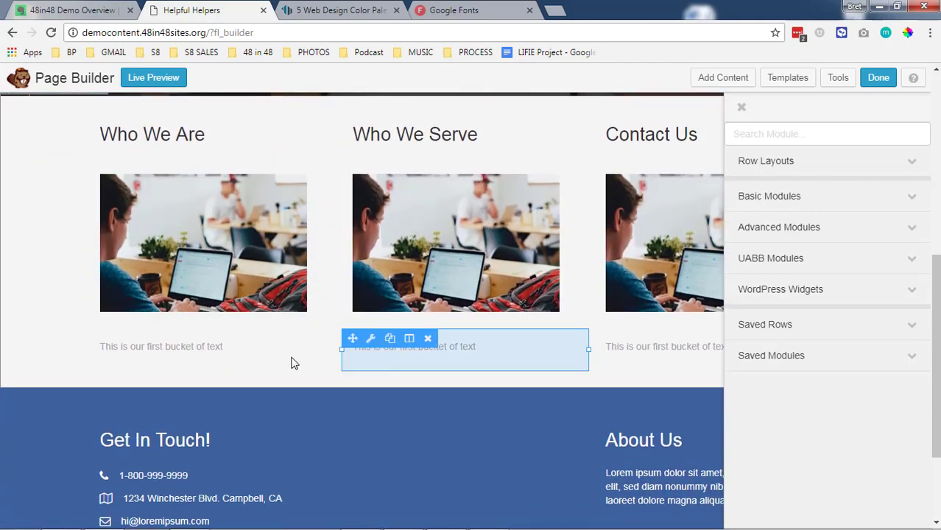
scroll("up", 3)
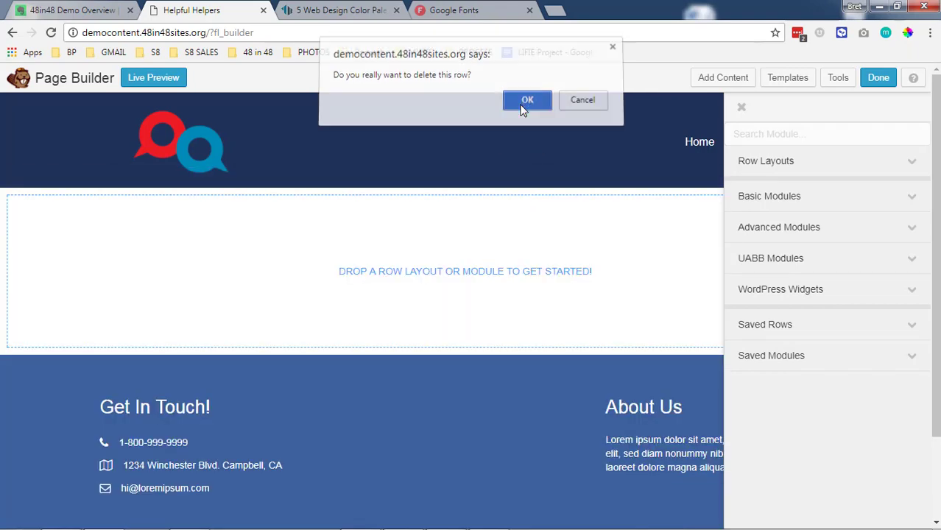
left_click(527, 99)
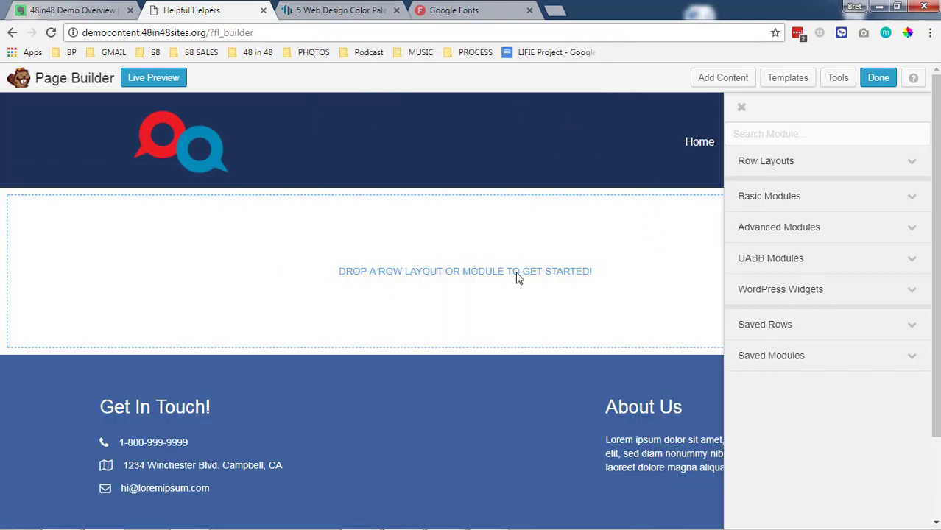
mouse_move(537, 268)
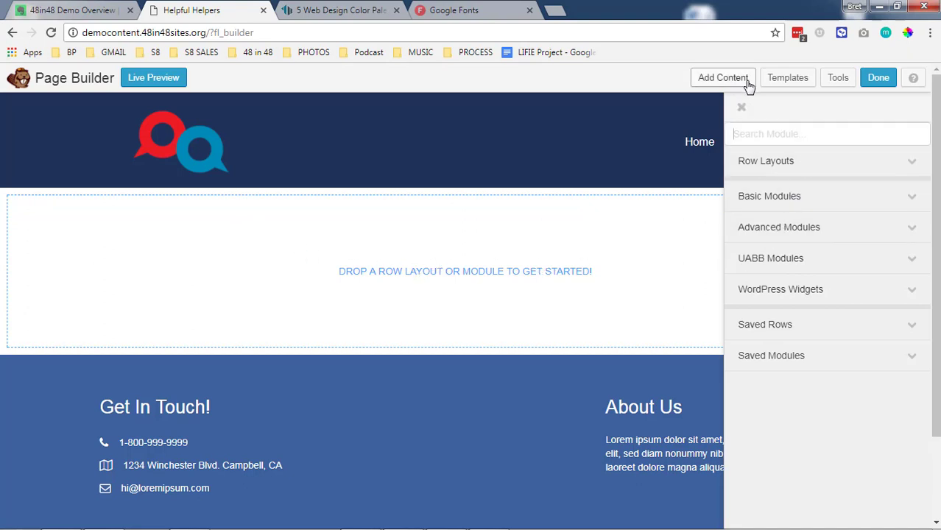
mouse_move(772, 160)
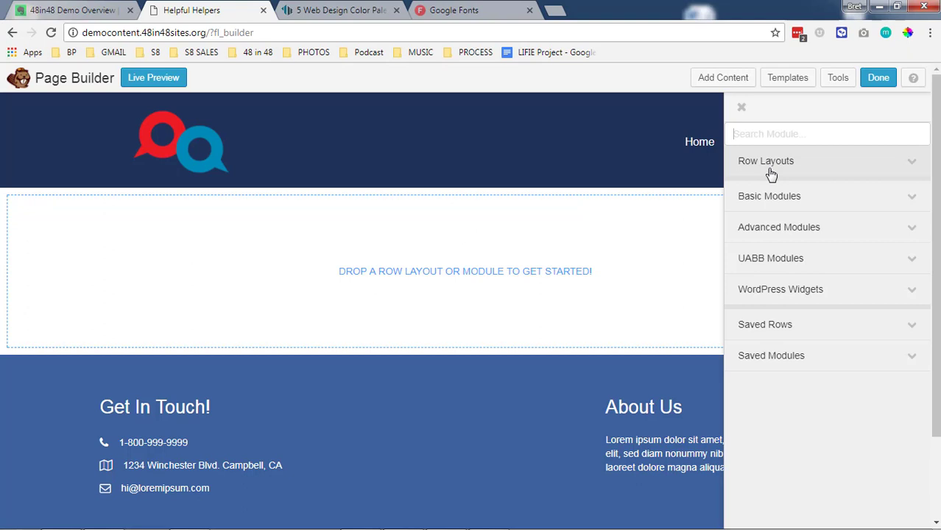
- Toggle the Basic Modules and Row Layouts sections, finishing with Row Layouts expanded
left_click(769, 195)
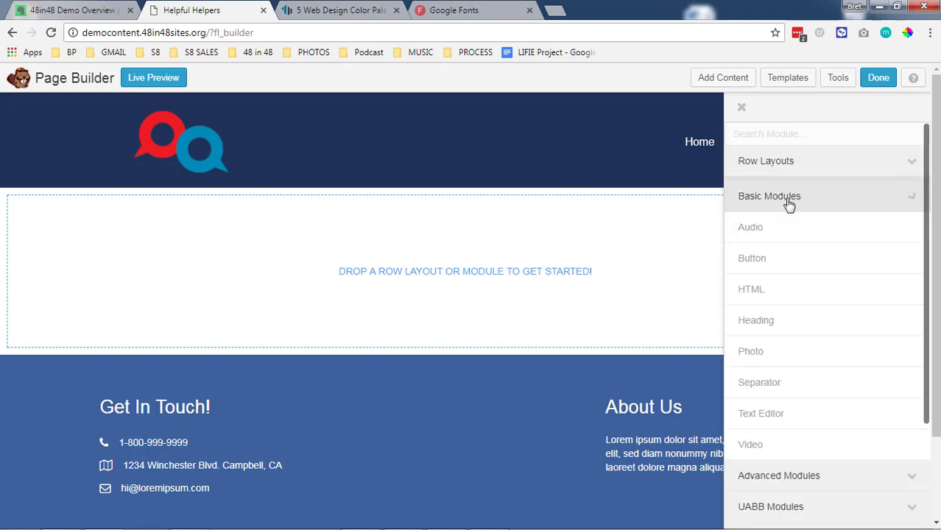
left_click(769, 196)
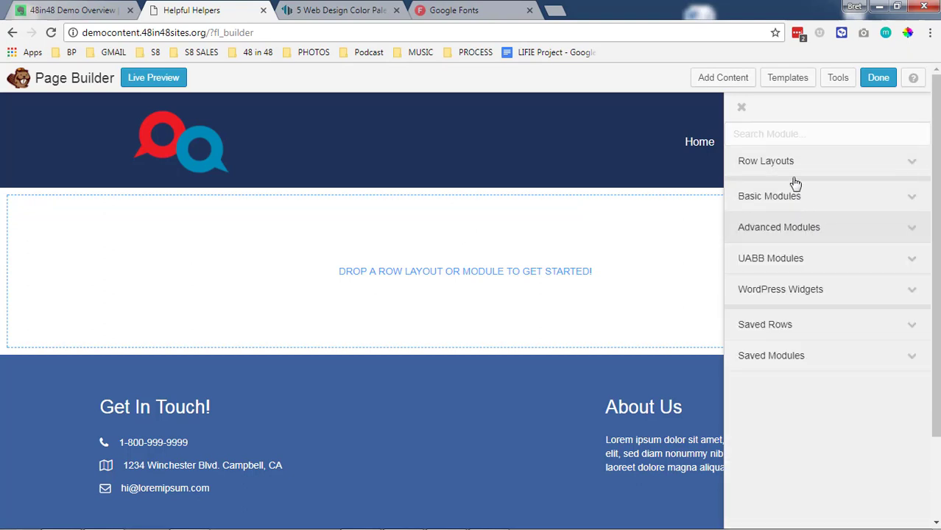
left_click(766, 161)
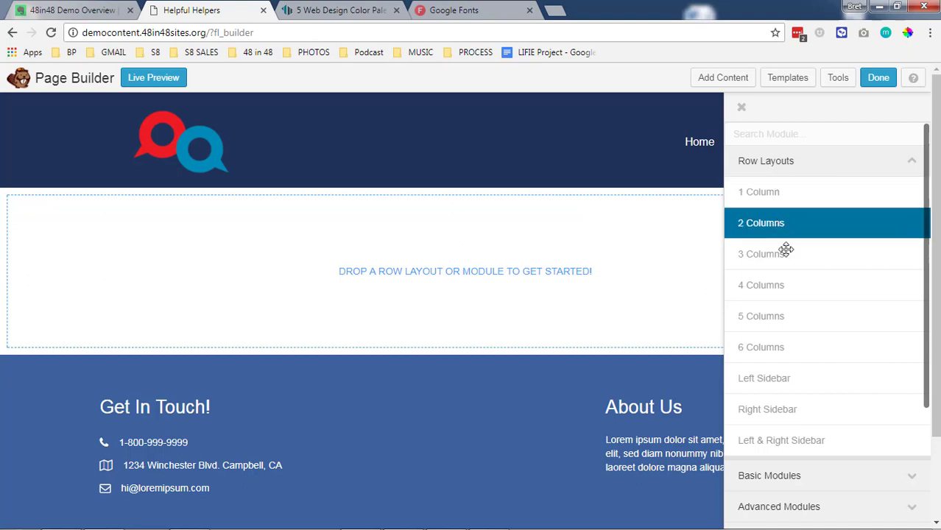
left_click(770, 196)
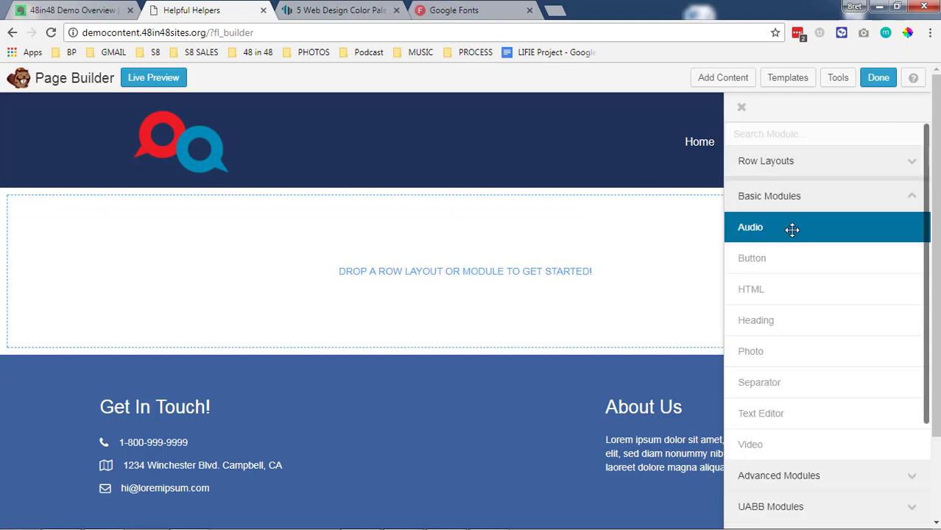
mouse_move(784, 201)
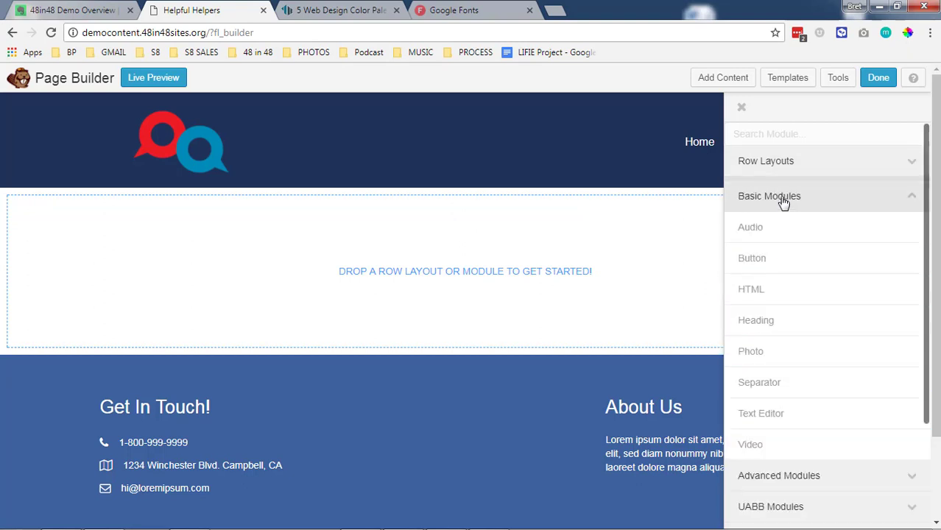
left_click(769, 196)
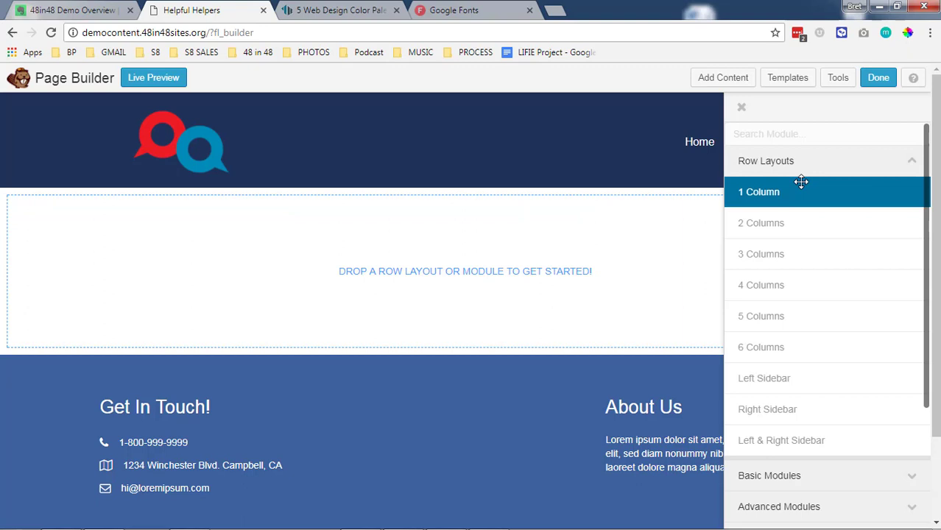
mouse_move(890, 188)
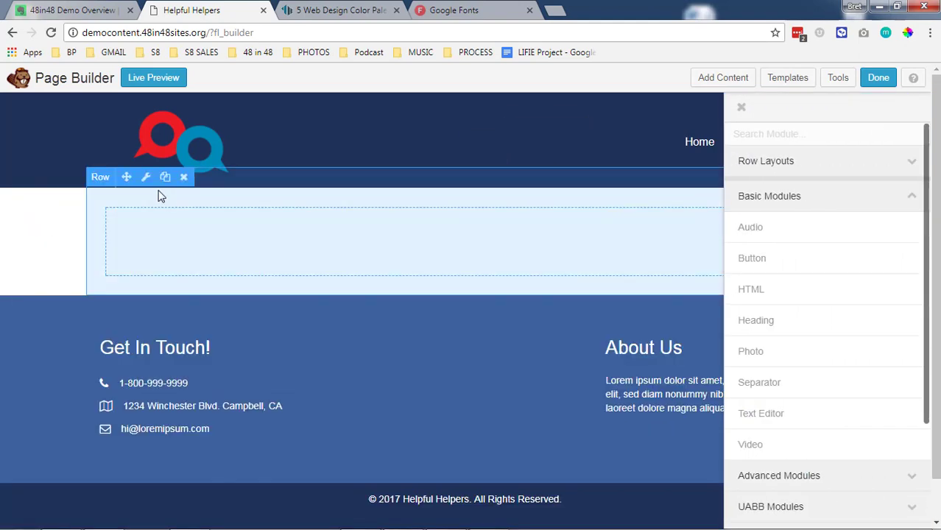
mouse_move(156, 284)
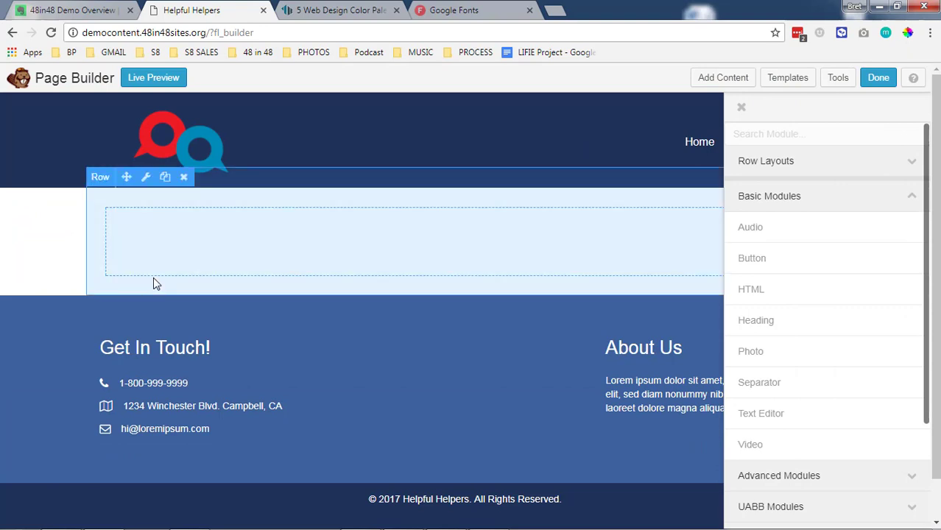
mouse_move(326, 224)
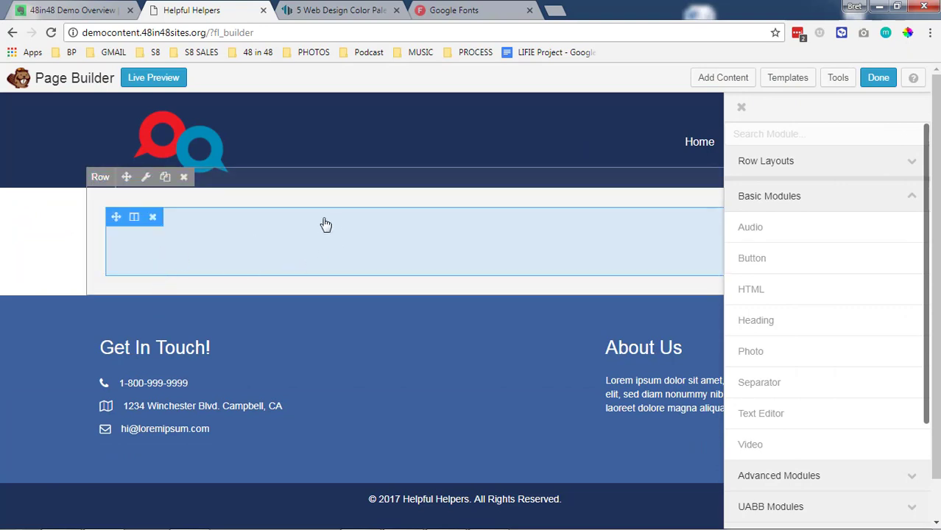
mouse_move(287, 217)
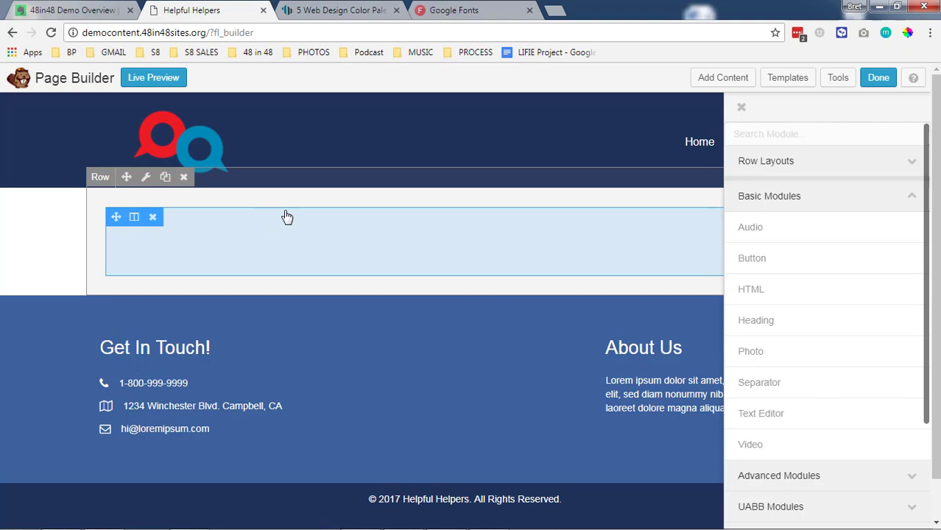
mouse_move(184, 233)
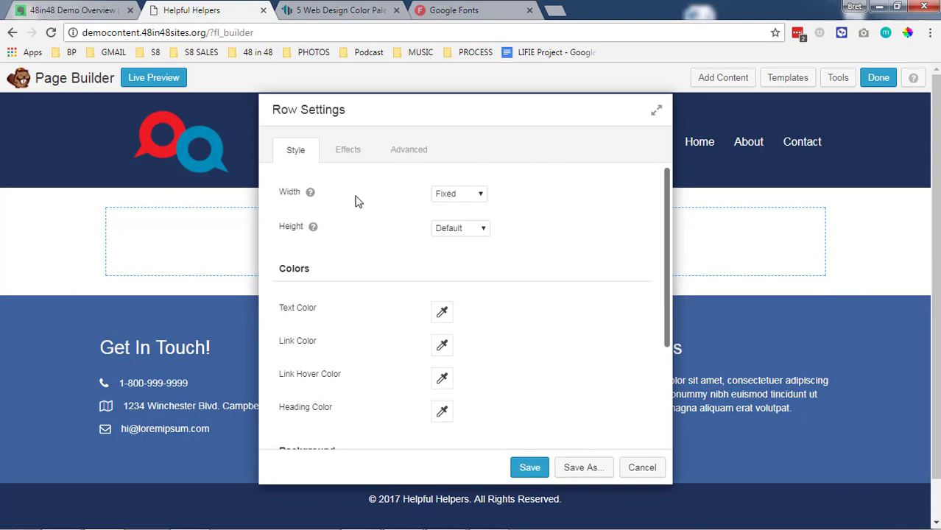
- Set the new row's width to Full Width and its background type to Photo
left_click(459, 194)
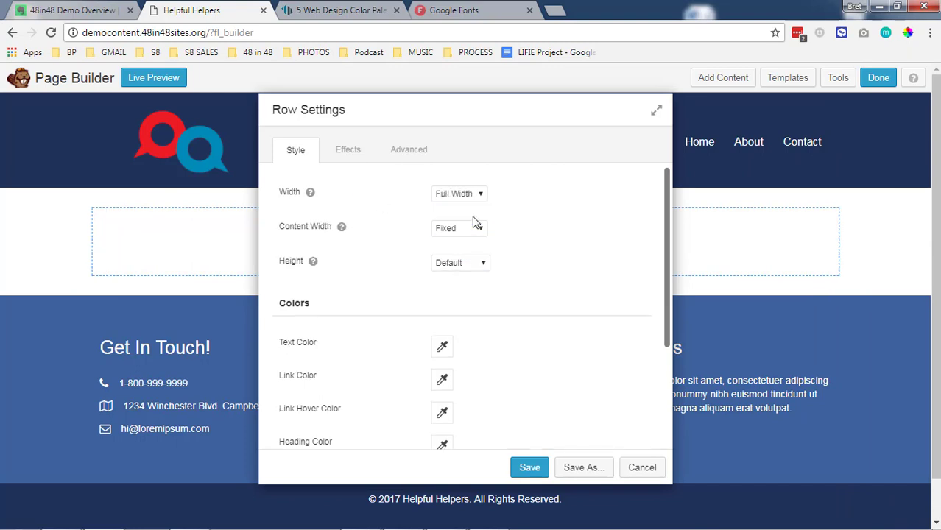
mouse_move(341, 226)
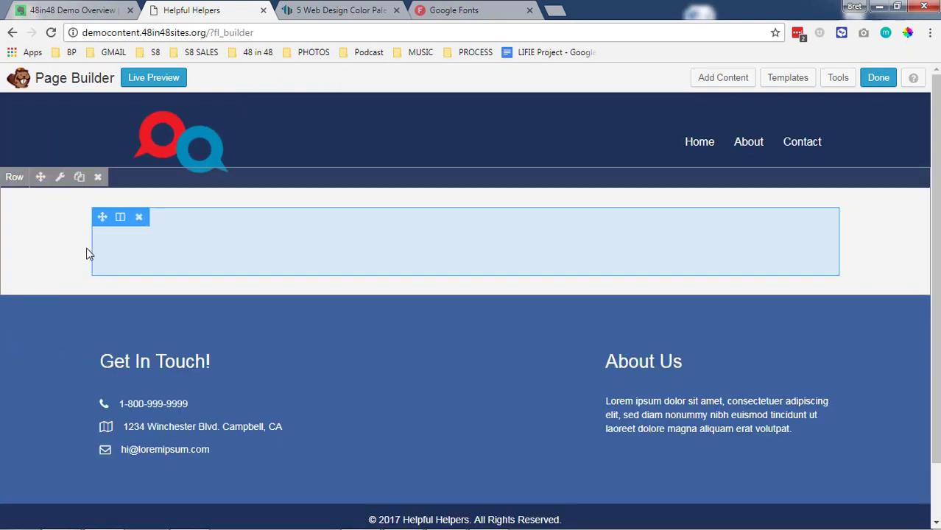
mouse_move(846, 245)
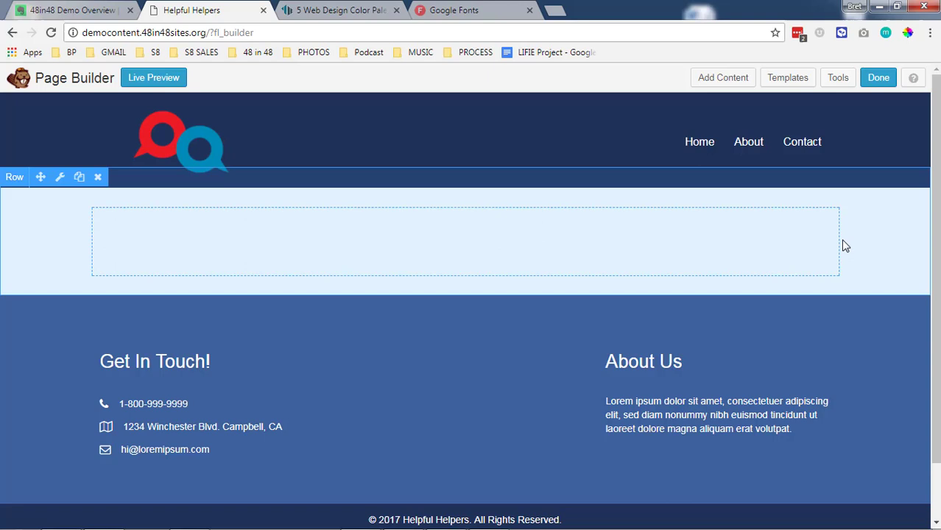
mouse_move(42, 268)
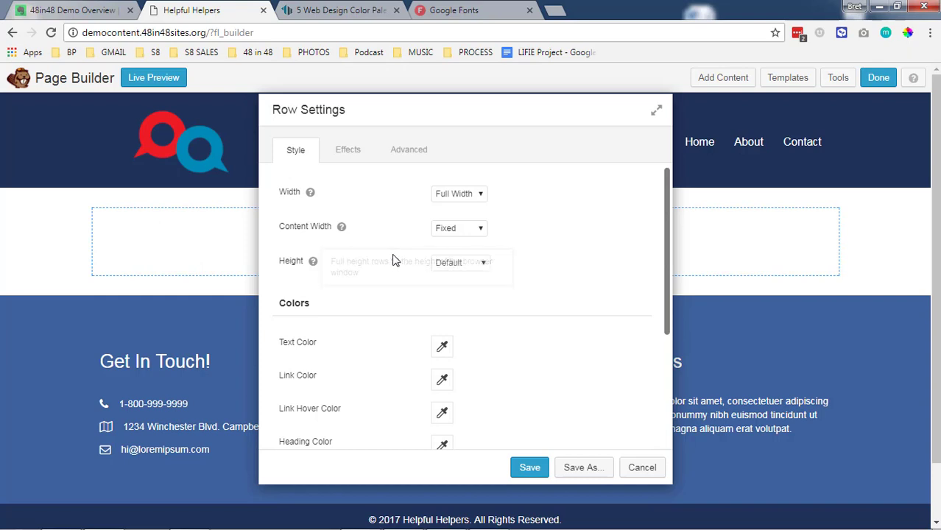
scroll("down", 3)
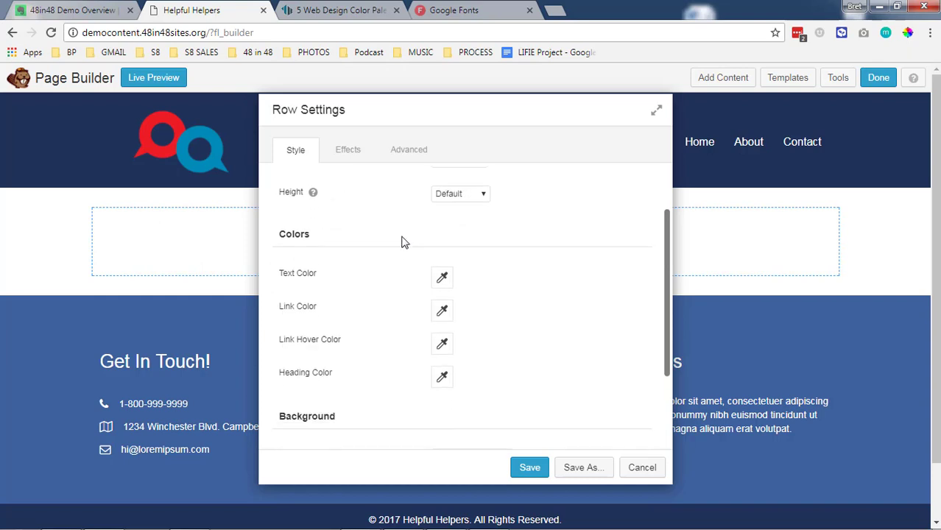
scroll("down", 3)
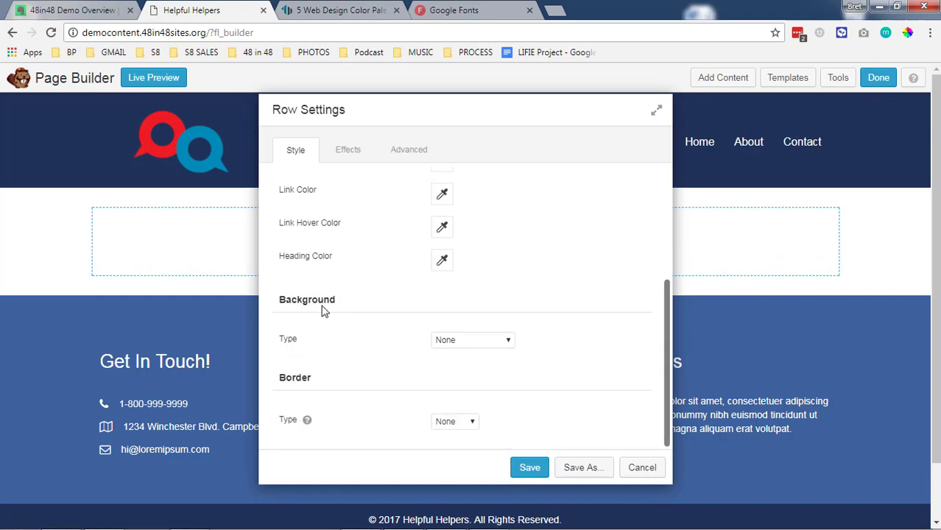
left_click(472, 339)
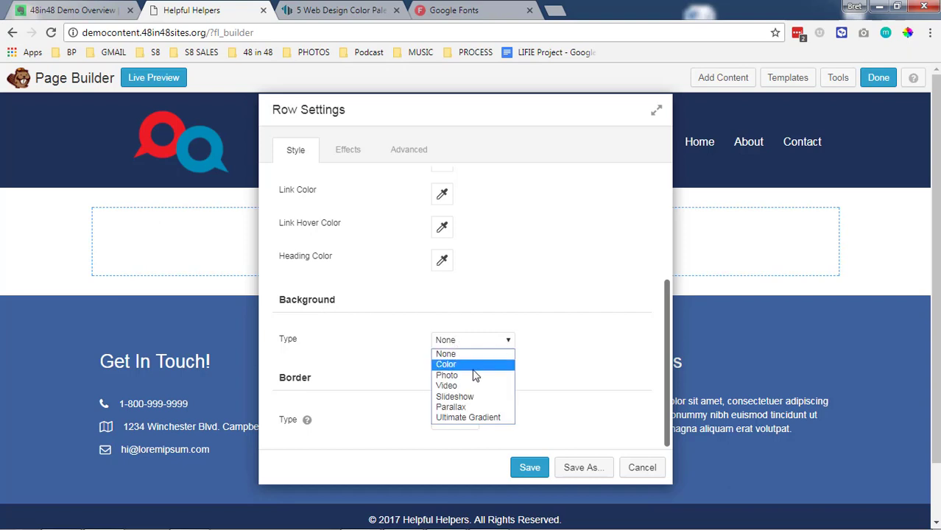
left_click(447, 375)
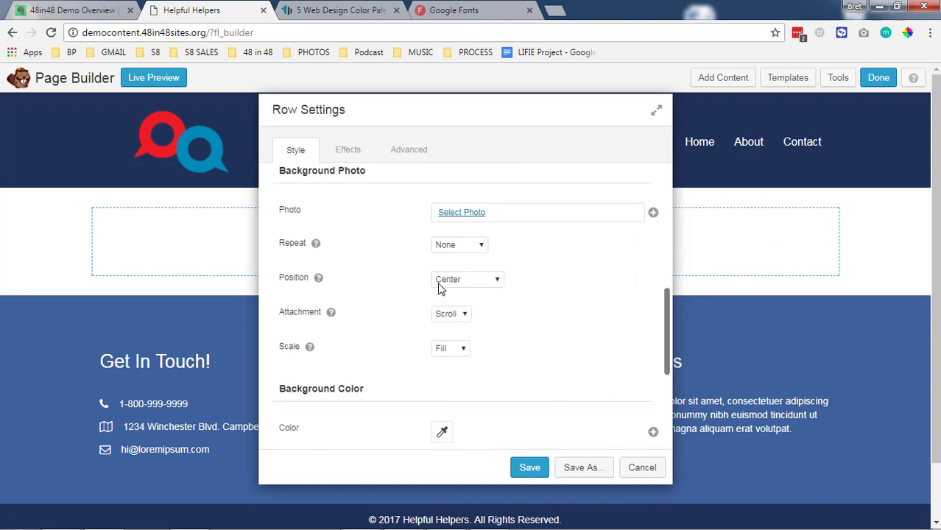
- Choose the POST1 laptop photo from the Media Library as row background and save
left_click(462, 212)
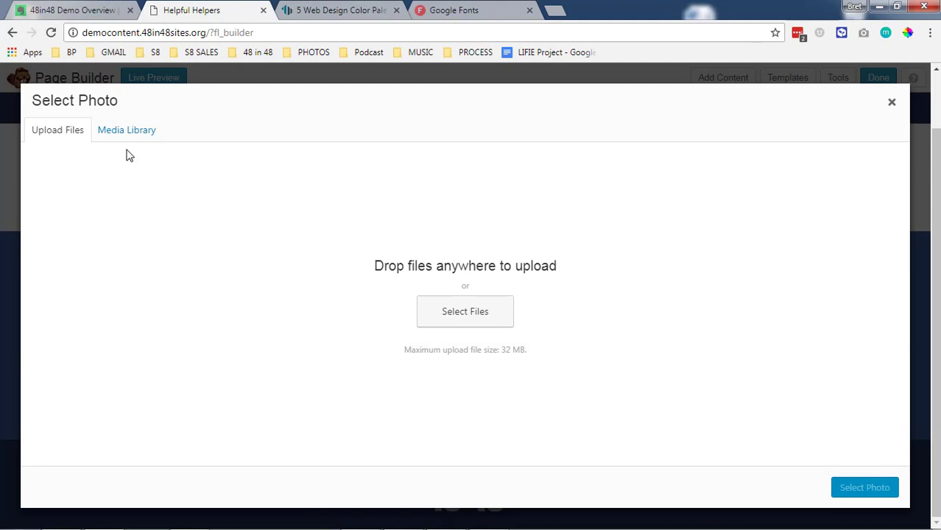
left_click(127, 129)
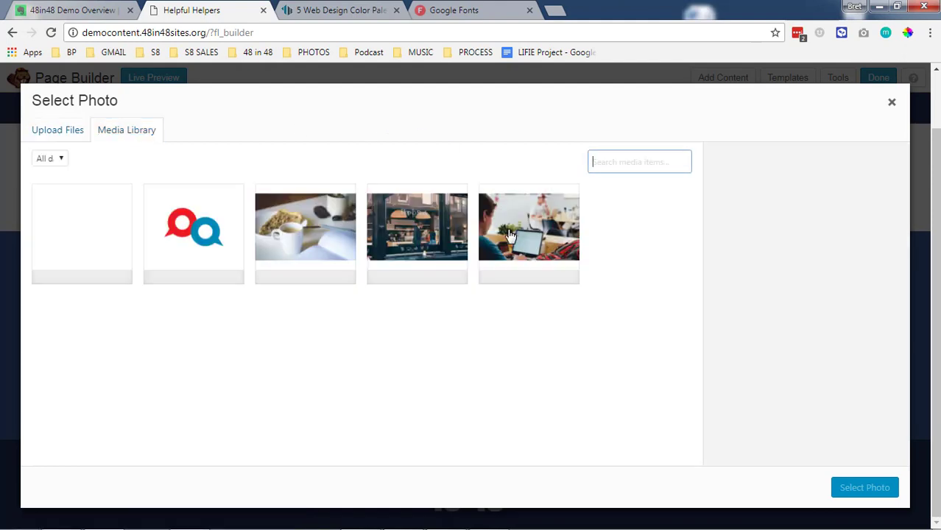
left_click(529, 233)
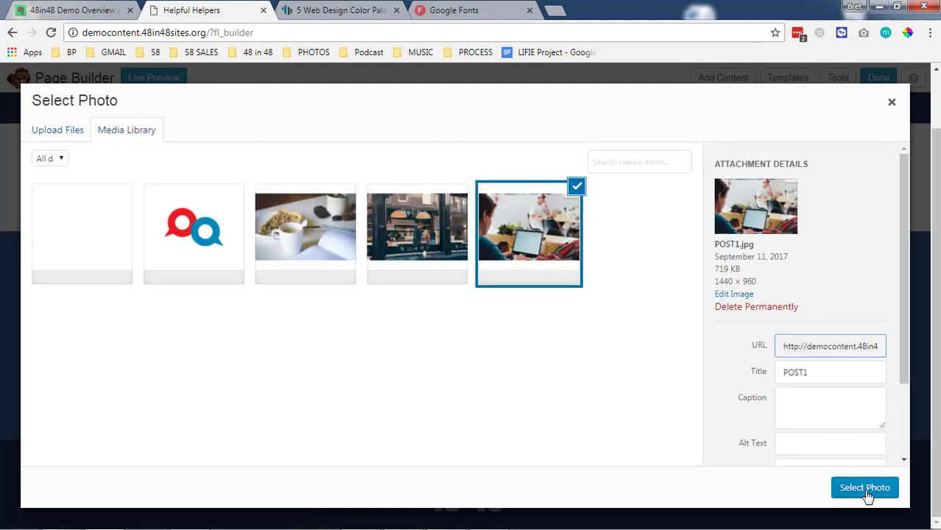
left_click(864, 488)
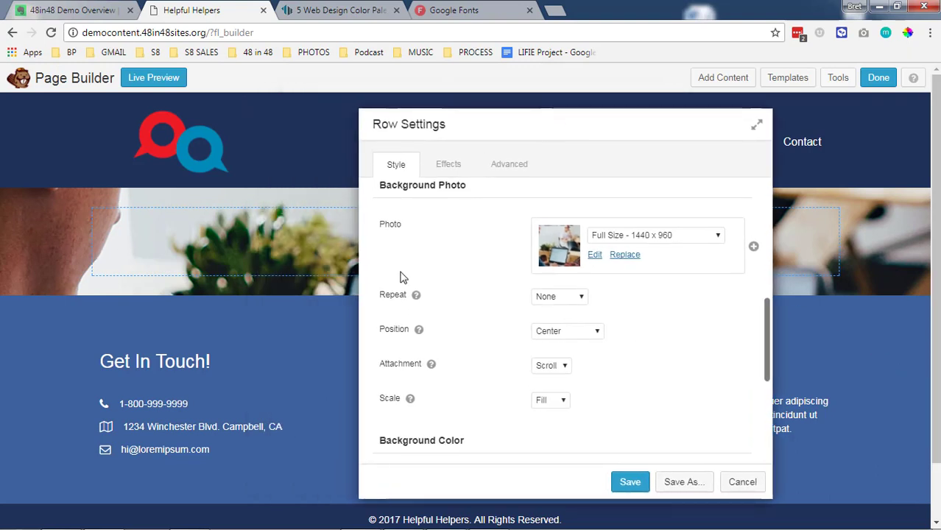
mouse_move(635, 465)
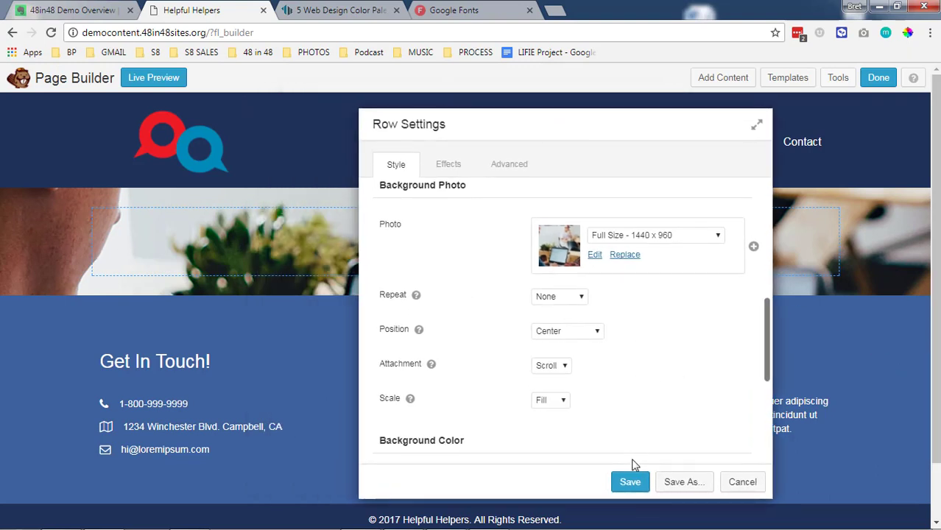
left_click(630, 482)
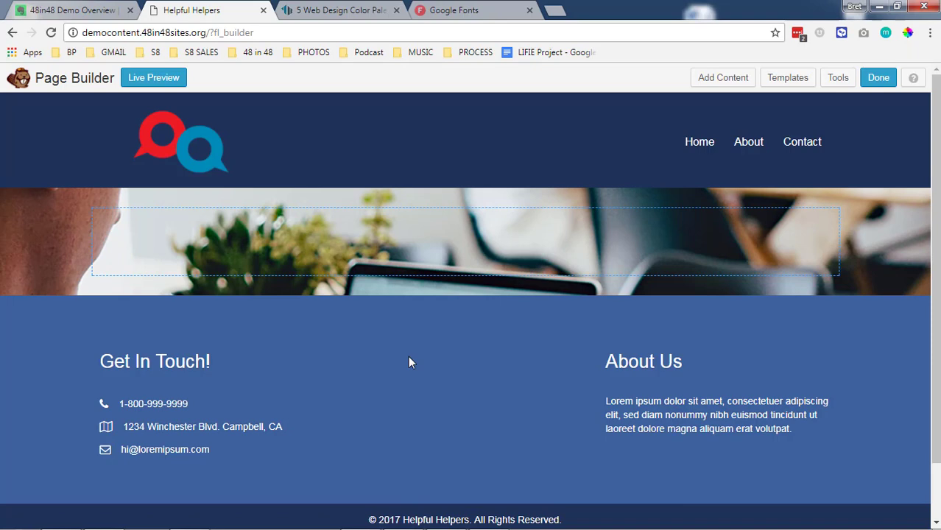
- Enter 'This is my big tagline! Heyo!' as the hero heading text
left_click(722, 77)
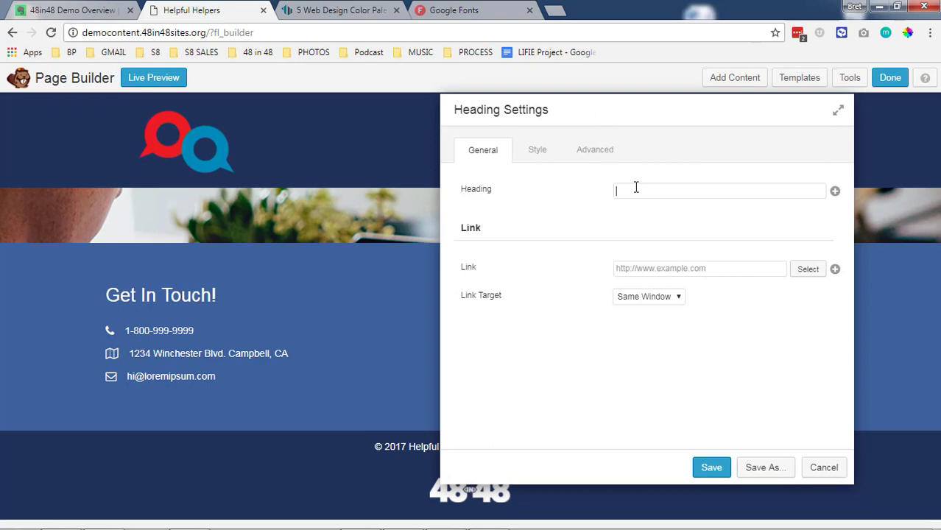
type("This is my b")
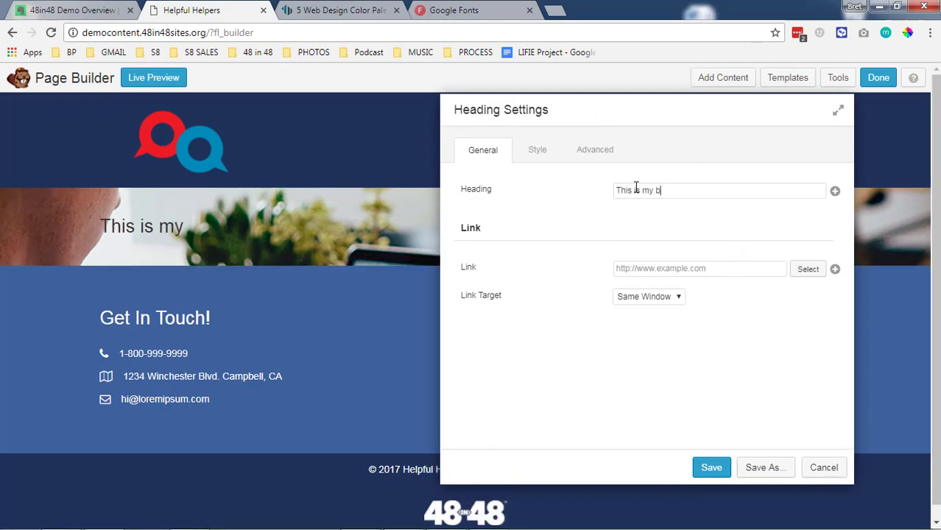
type("ig tagline!")
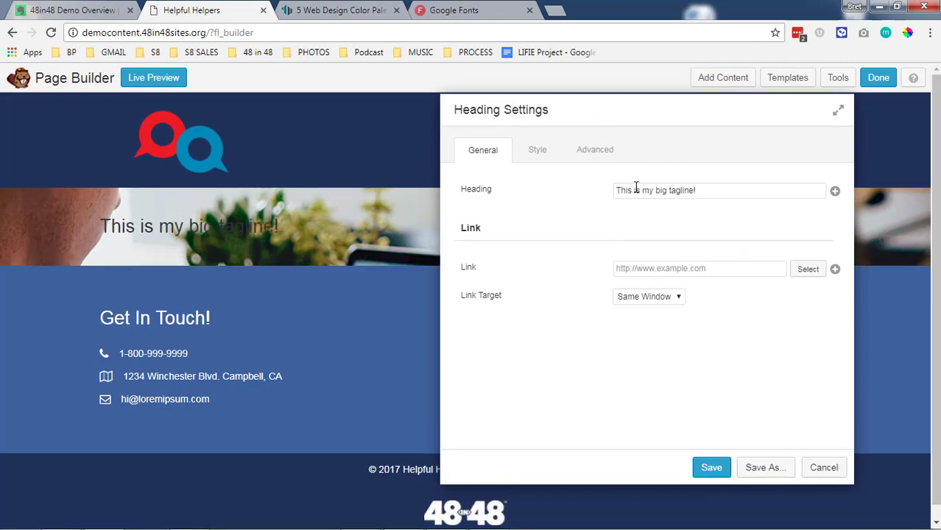
type("Heyo!")
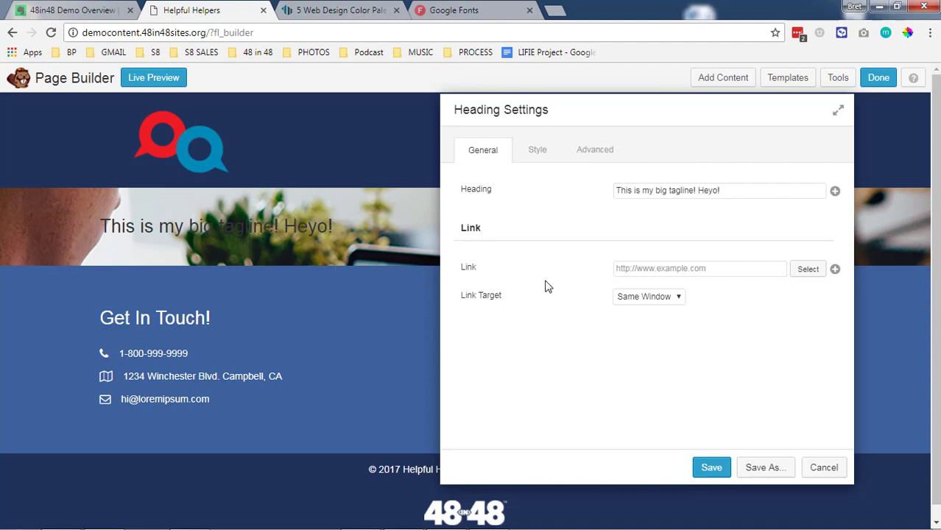
- Style the tagline with black text, the h1 tag and centre alignment
left_click(537, 149)
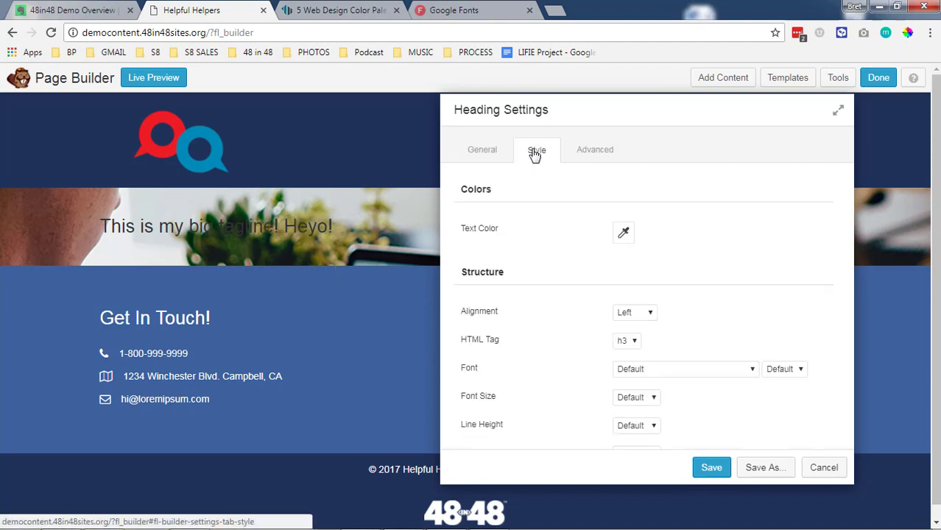
left_click(623, 233)
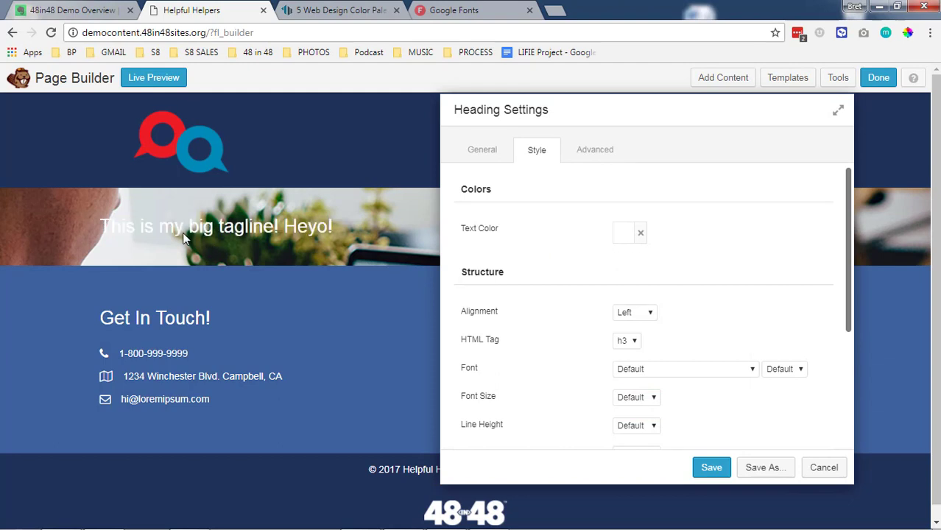
mouse_move(595, 274)
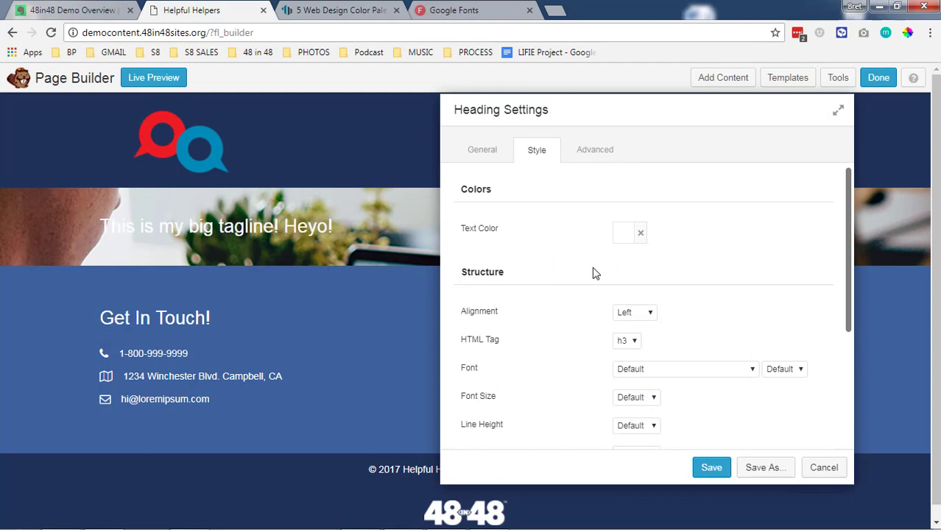
mouse_move(611, 243)
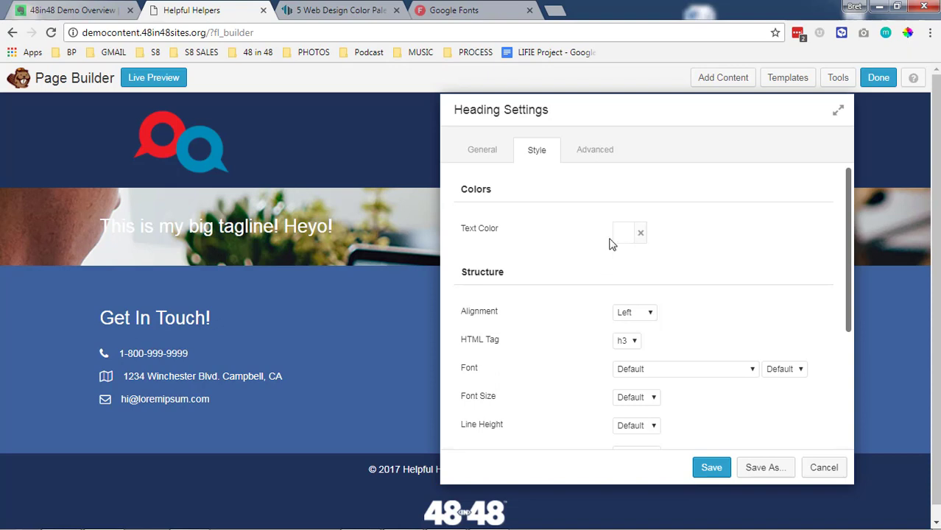
left_click(623, 233)
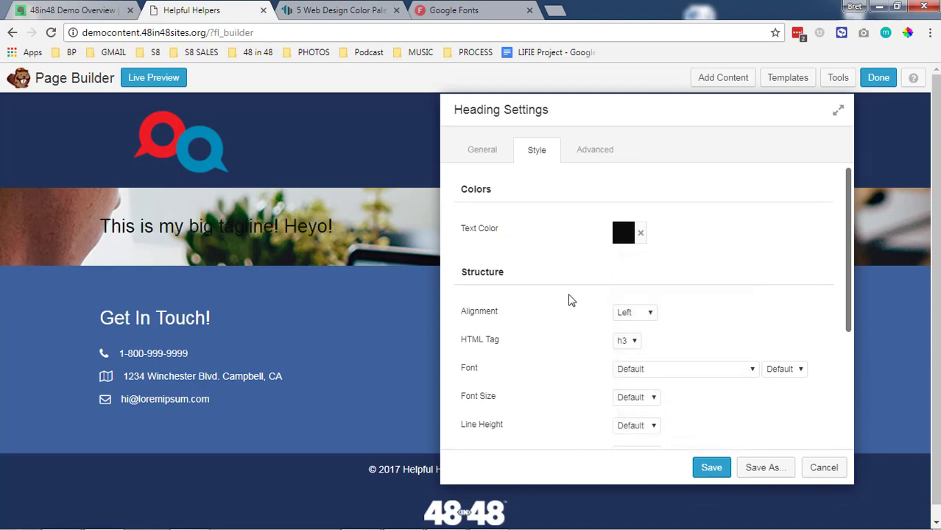
mouse_move(599, 310)
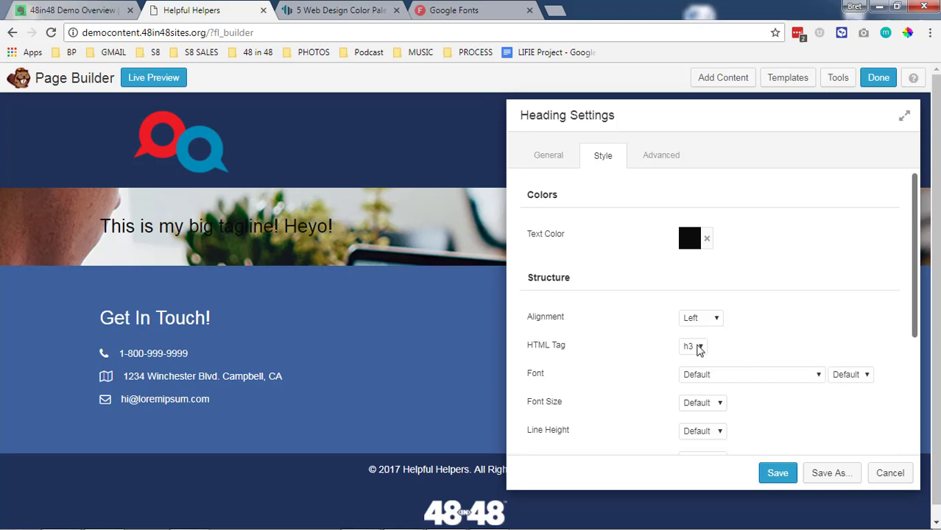
left_click(693, 346)
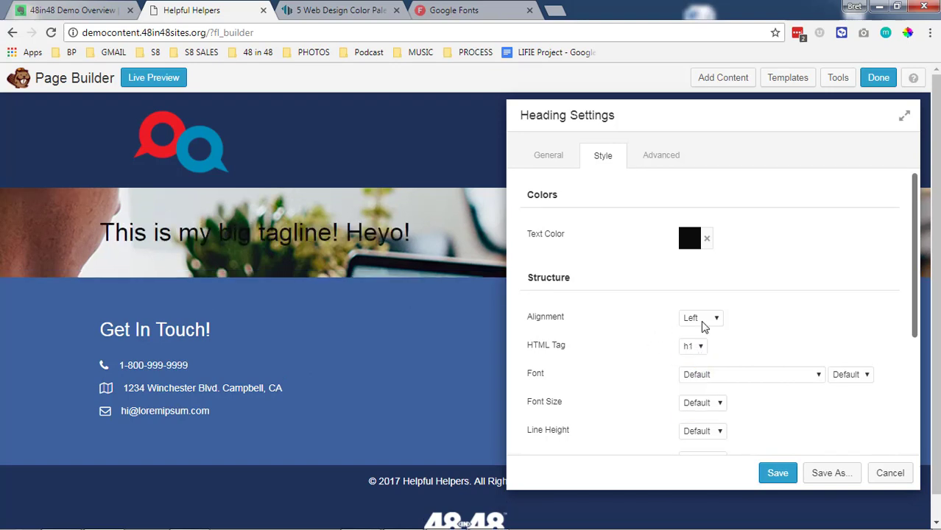
left_click(700, 317)
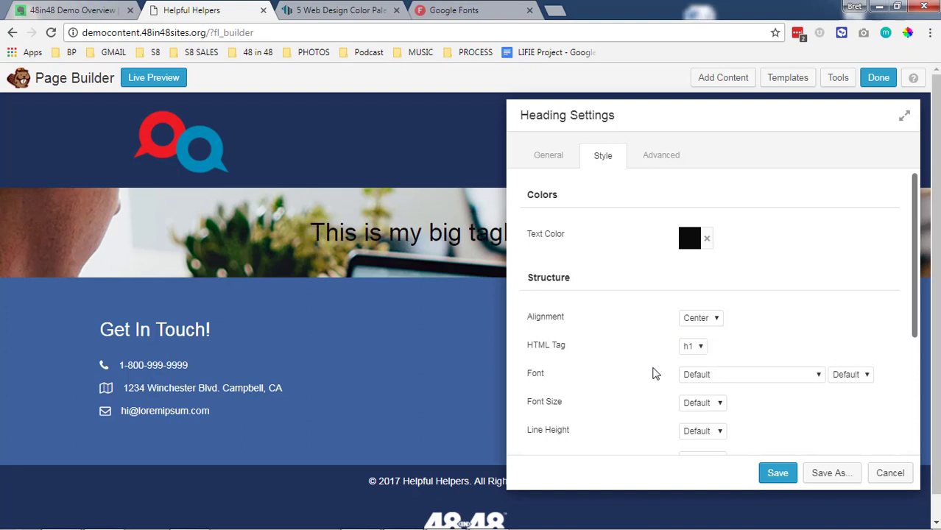
scroll("down", 3)
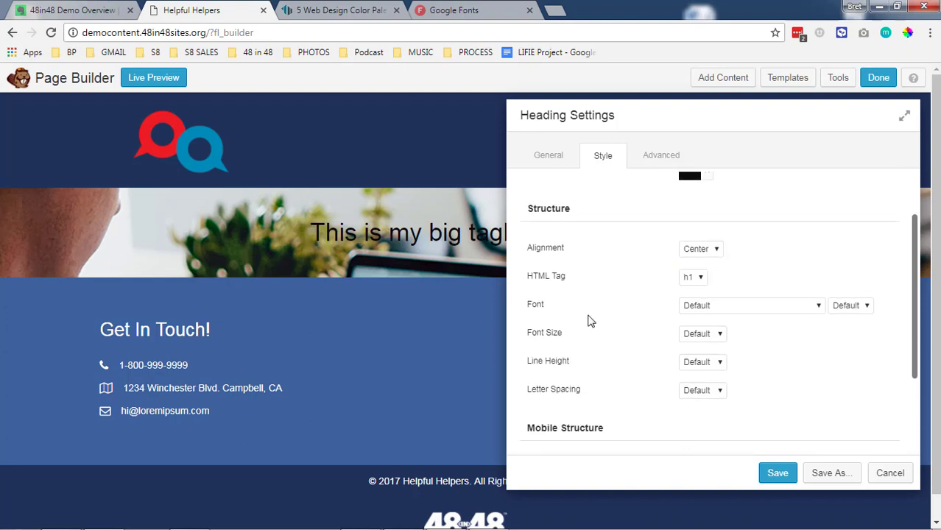
mouse_move(654, 341)
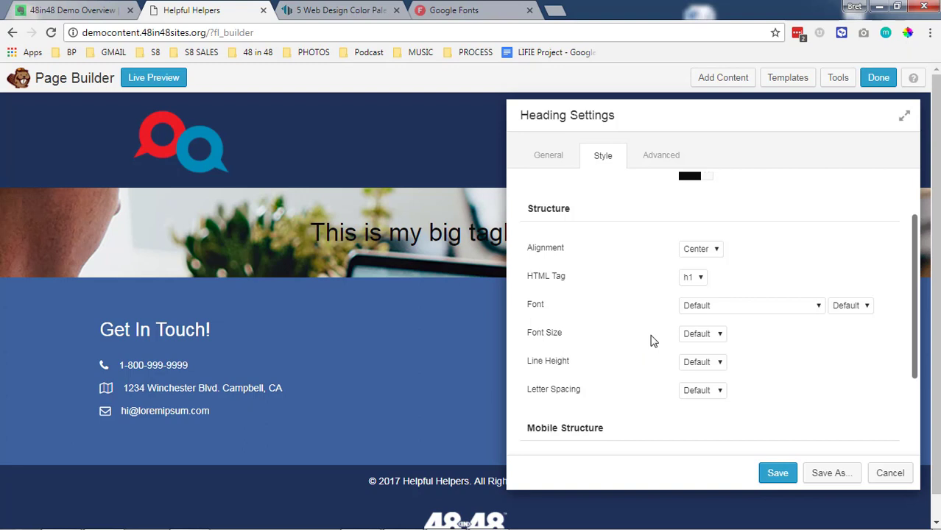
mouse_move(617, 330)
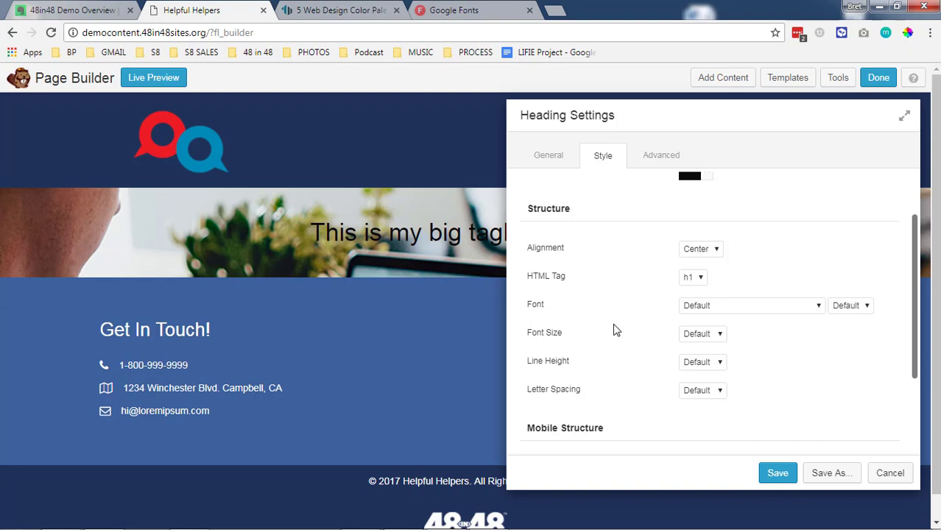
mouse_move(669, 301)
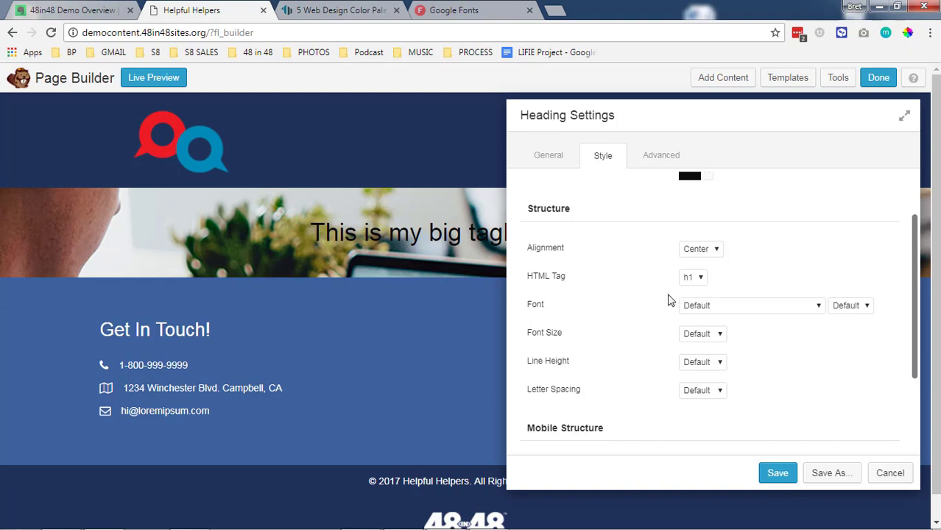
mouse_move(446, 242)
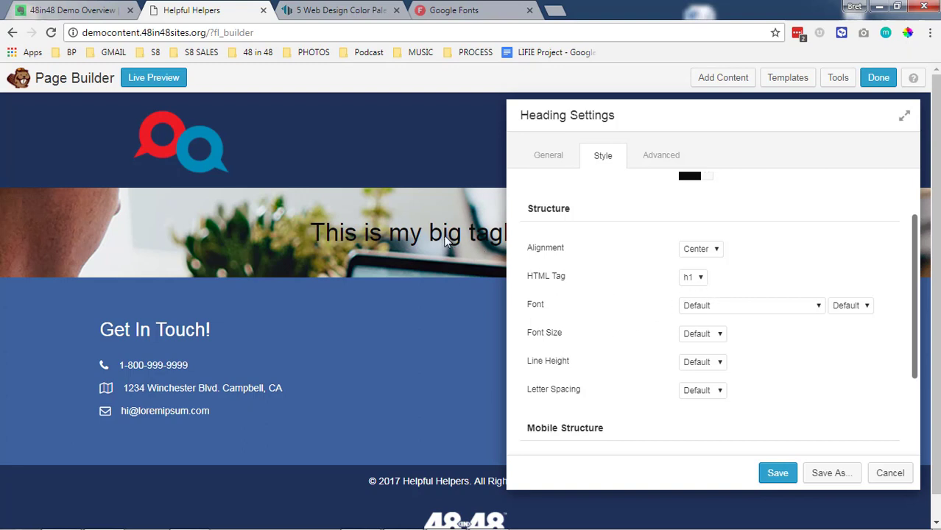
mouse_move(610, 193)
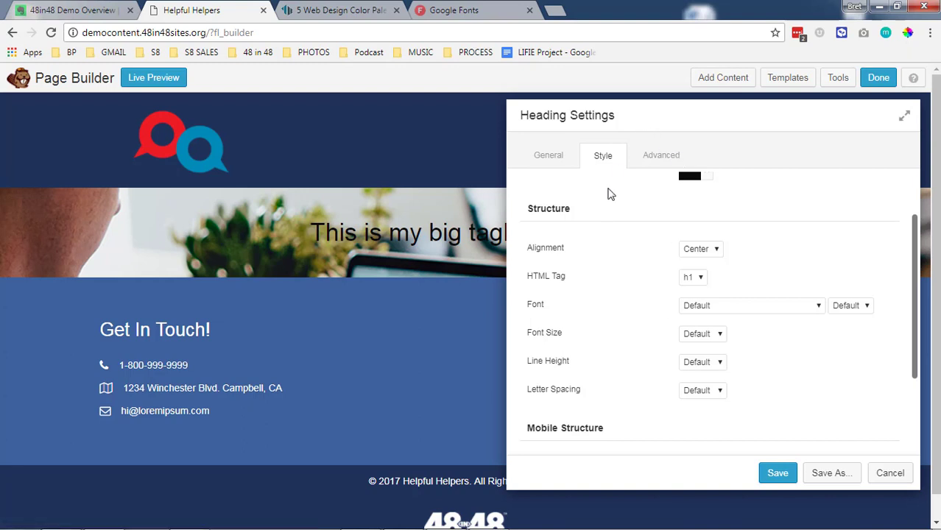
mouse_move(649, 301)
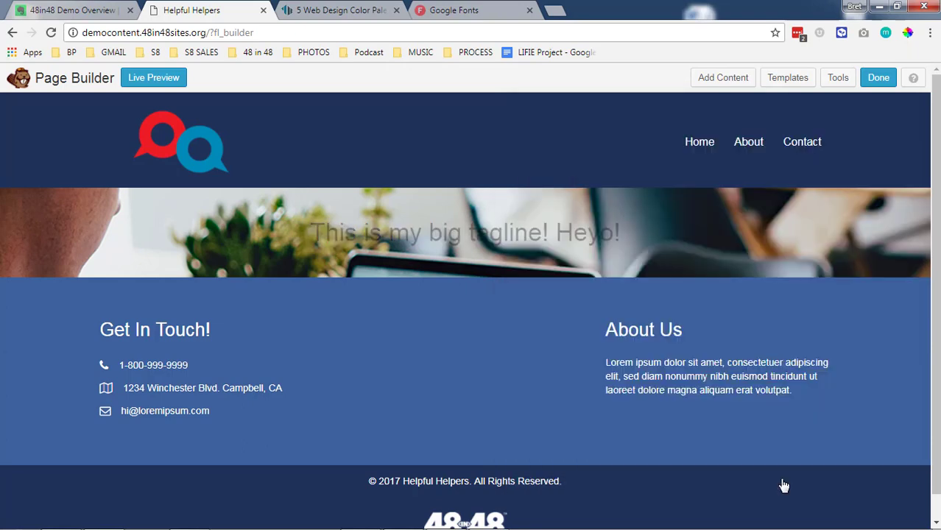
- Drop a Heading module below the tagline reading 'We are the helpful helpers helping others.'
left_click(723, 77)
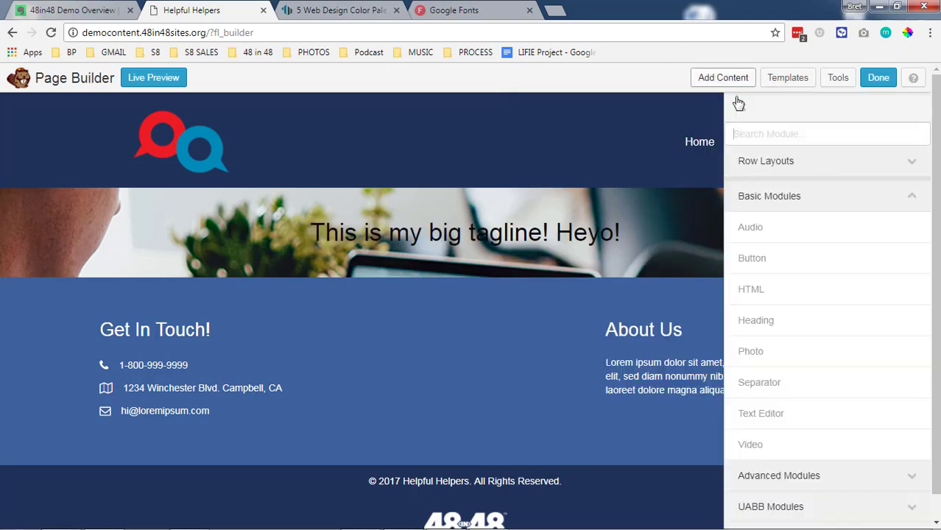
left_click_drag(756, 320, 466, 324)
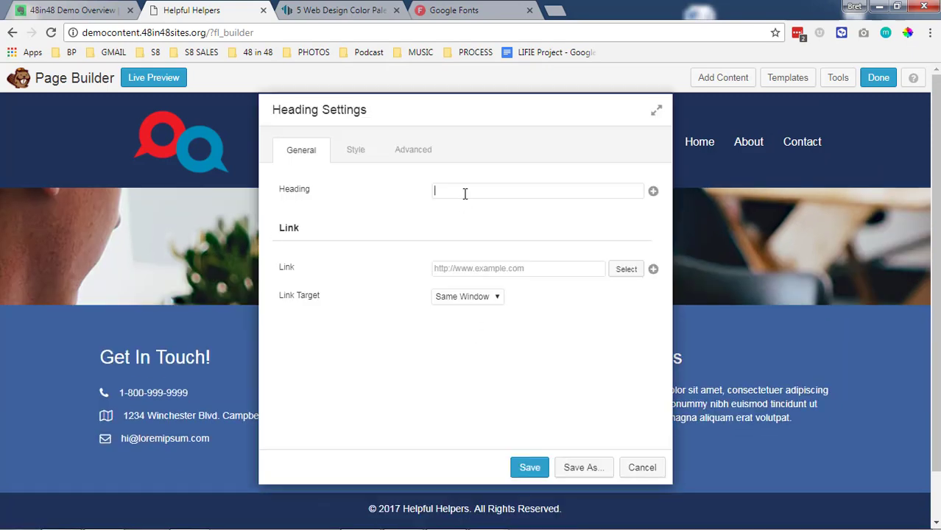
type("We")
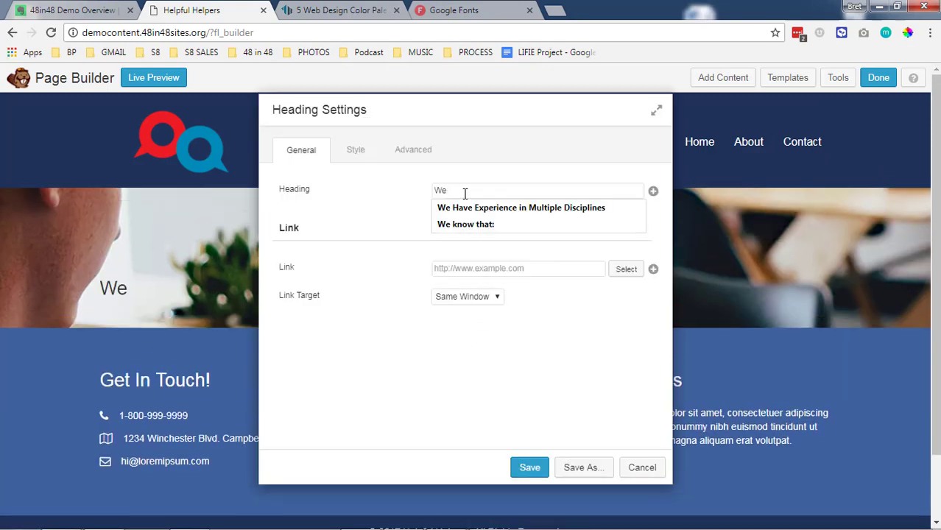
type("are the hi")
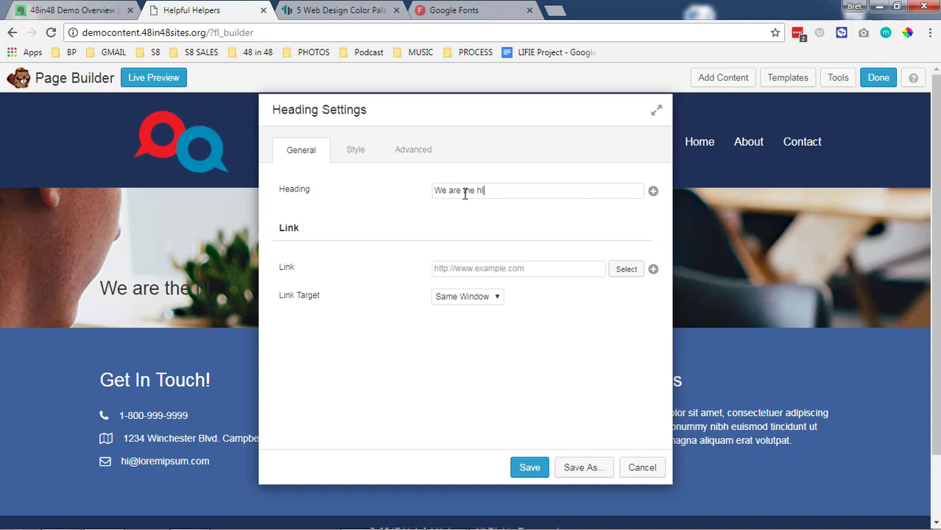
type("elpful helpers helping o")
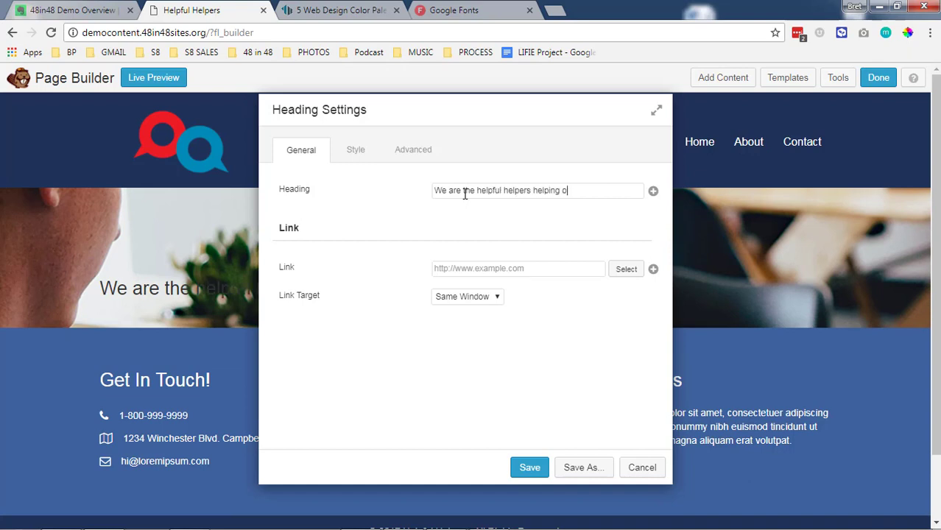
type("thers.")
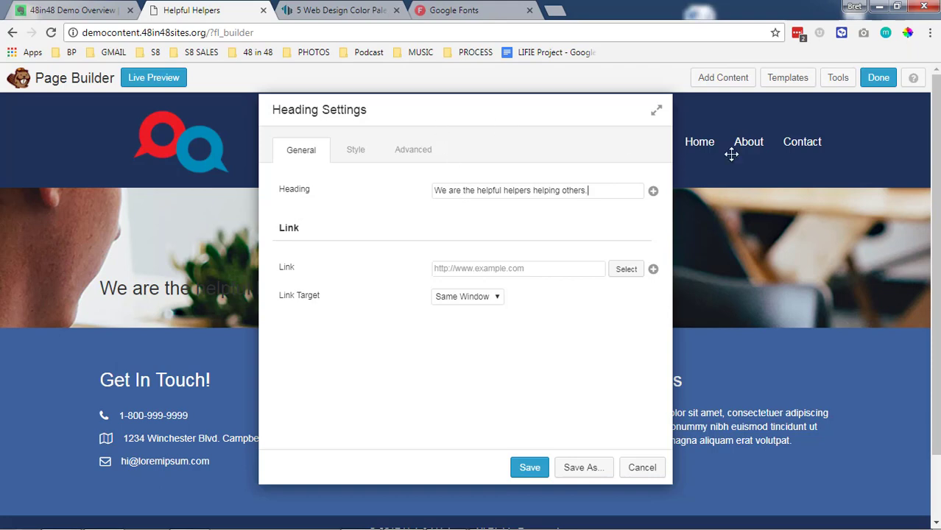
- Give the second heading black text and change its heading level
left_click(356, 149)
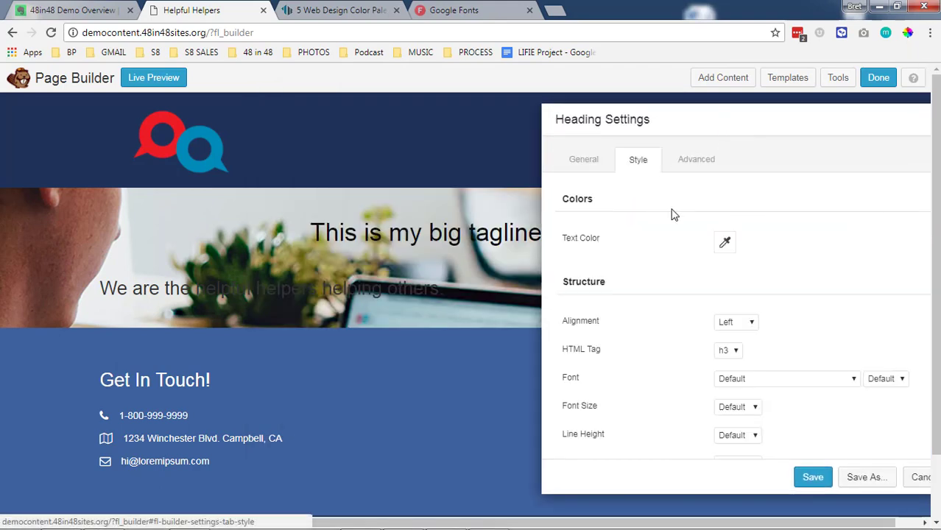
left_click(724, 242)
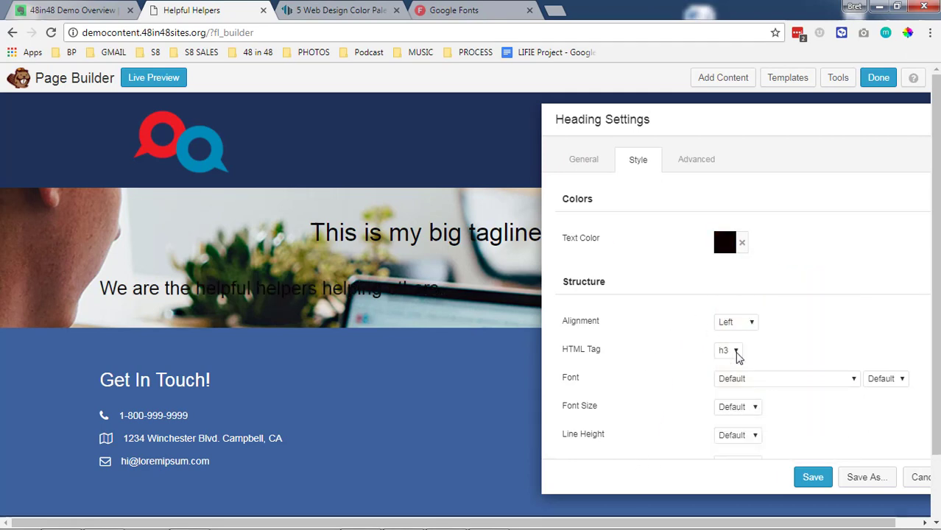
left_click(735, 322)
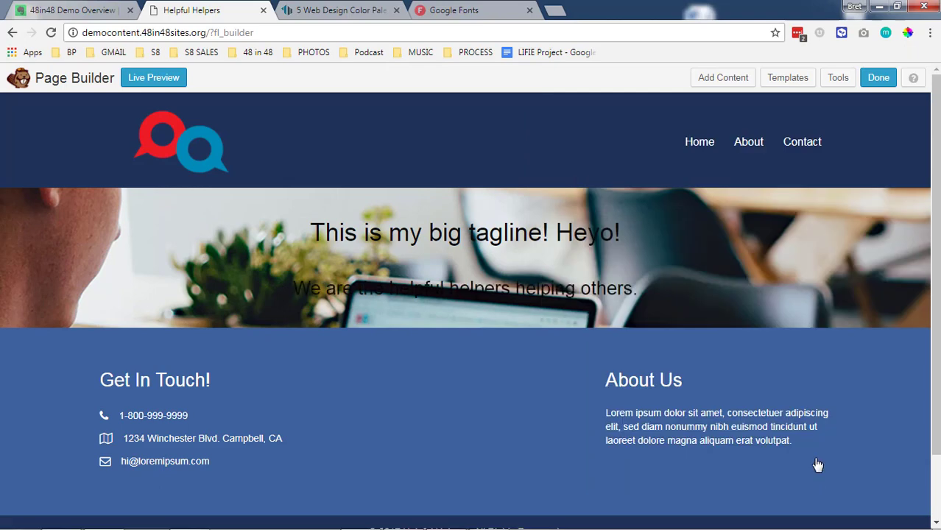
- Drop a Button module into the hero row and label it 'Learn More'
scroll("down", 3)
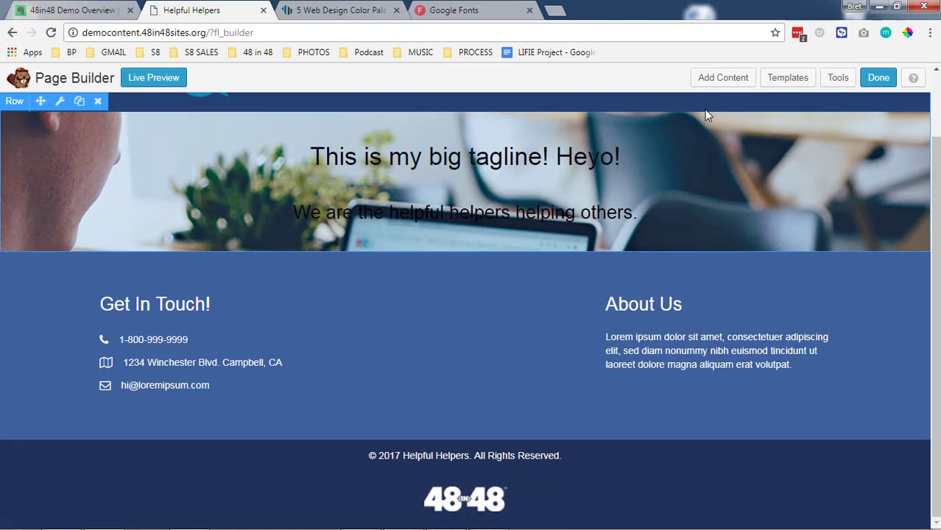
left_click(723, 77)
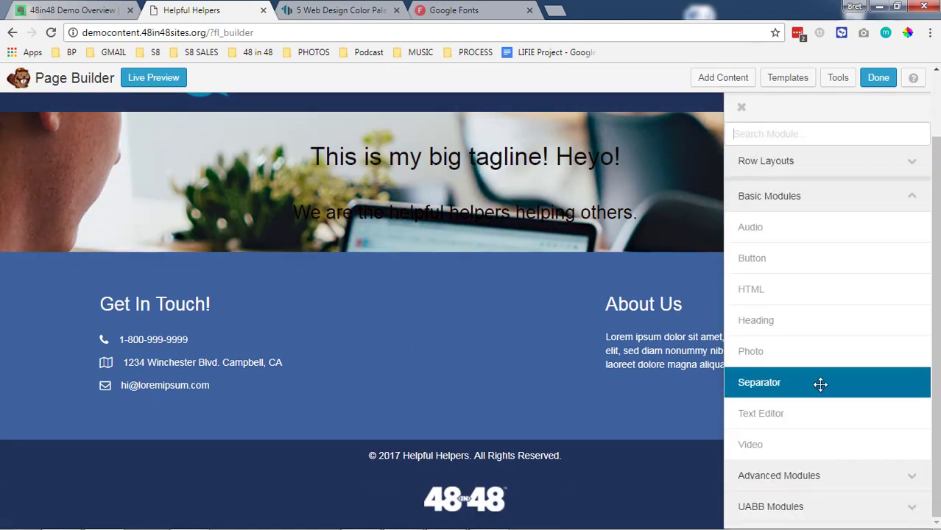
mouse_move(792, 257)
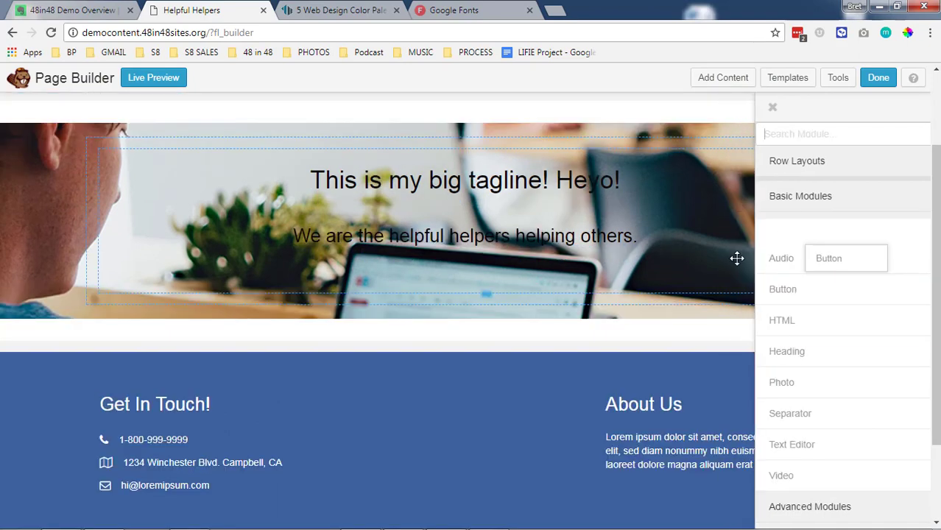
left_click(773, 107)
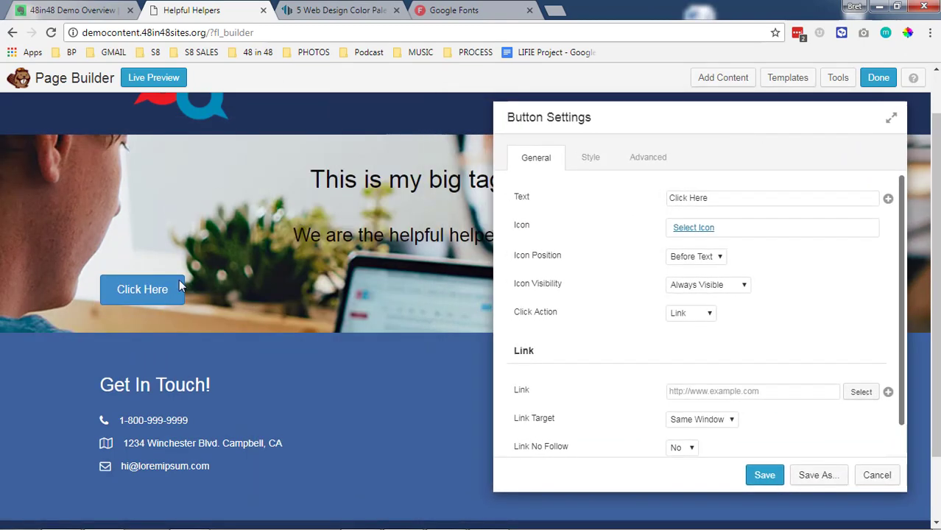
mouse_move(168, 290)
type("Learn M")
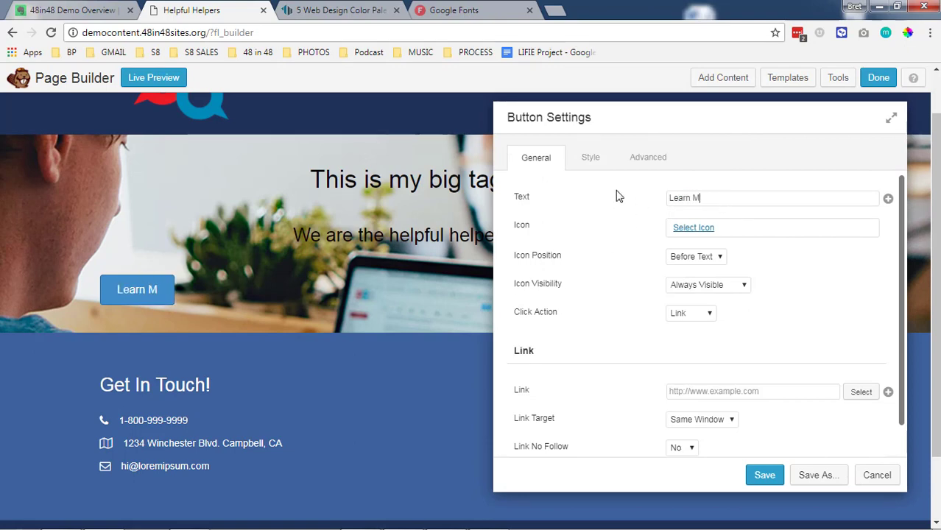
type("ore")
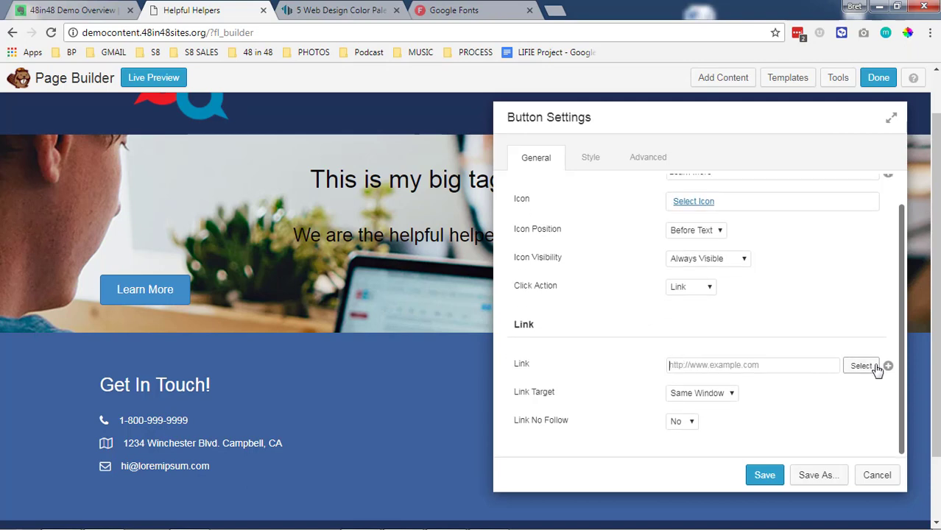
- Link the Learn More button to the About page
left_click(861, 366)
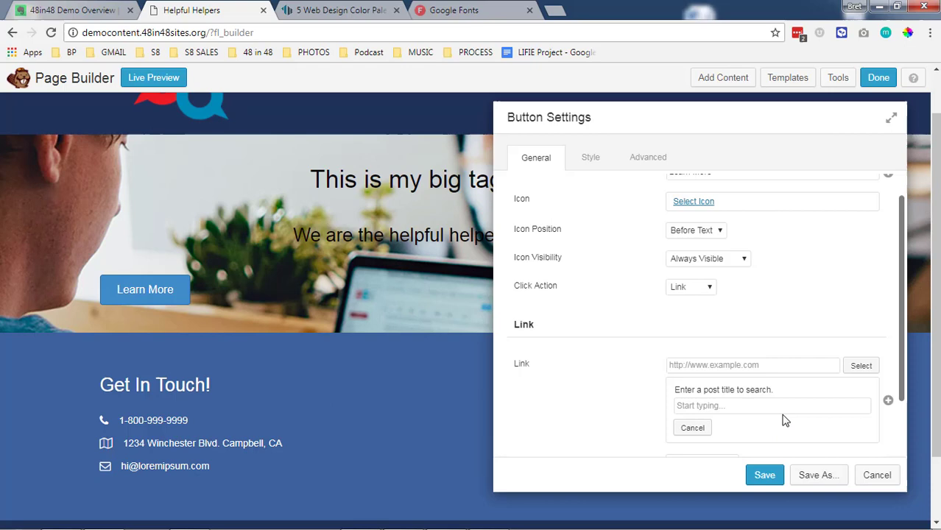
type("About")
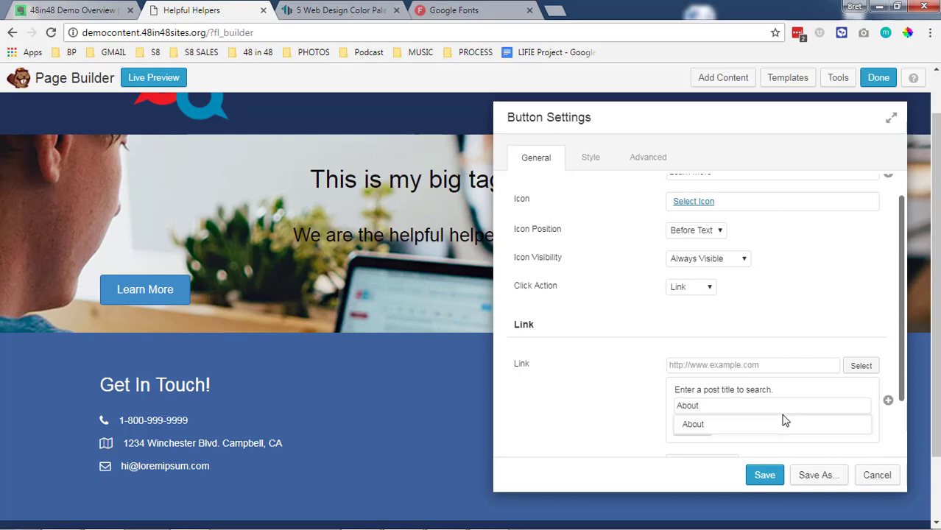
left_click(693, 424)
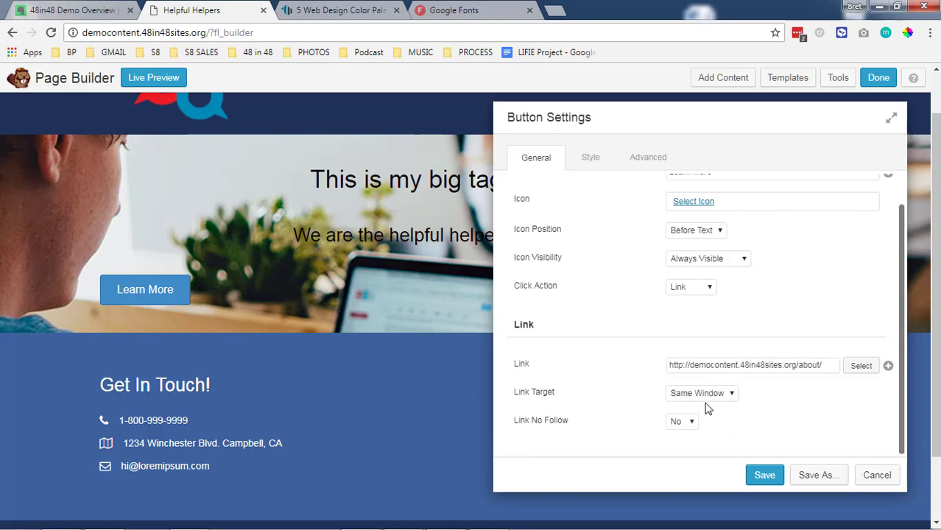
left_click(590, 157)
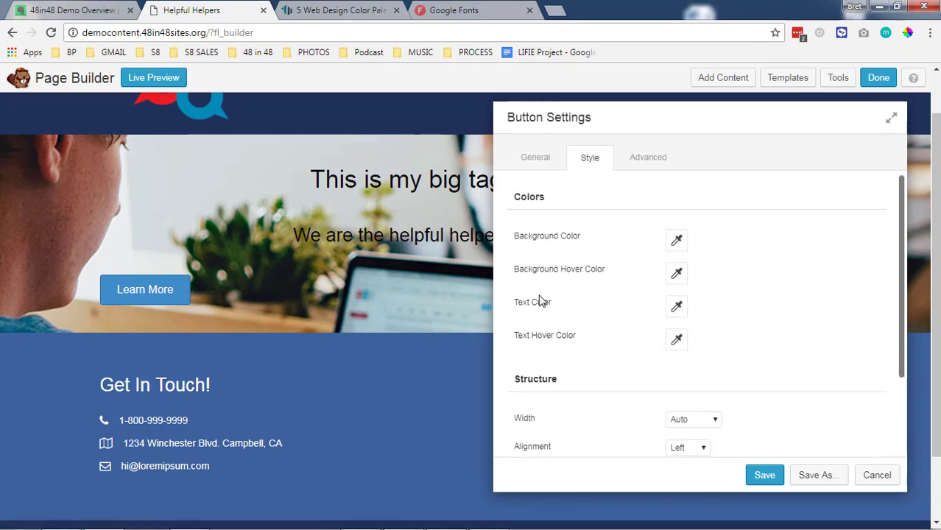
mouse_move(615, 235)
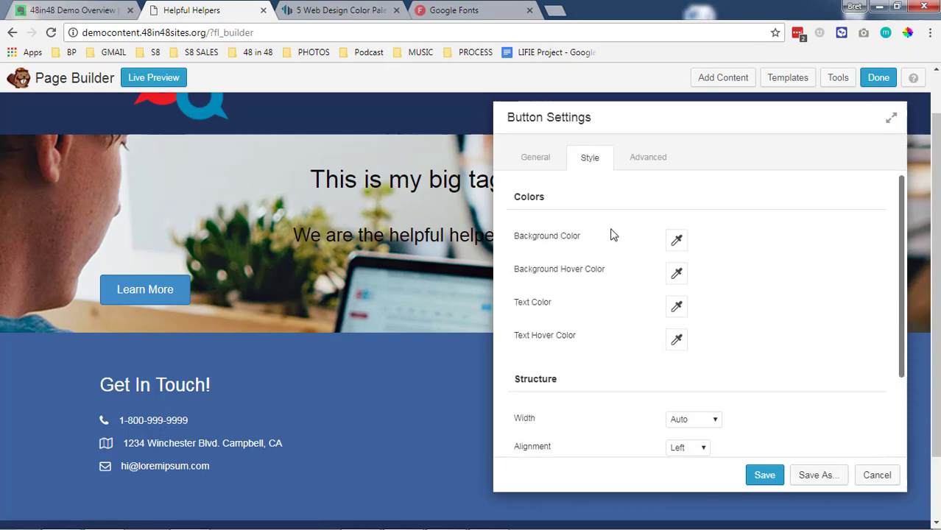
- Set the Learn More button's alignment to Center and save its settings
scroll("down", 3)
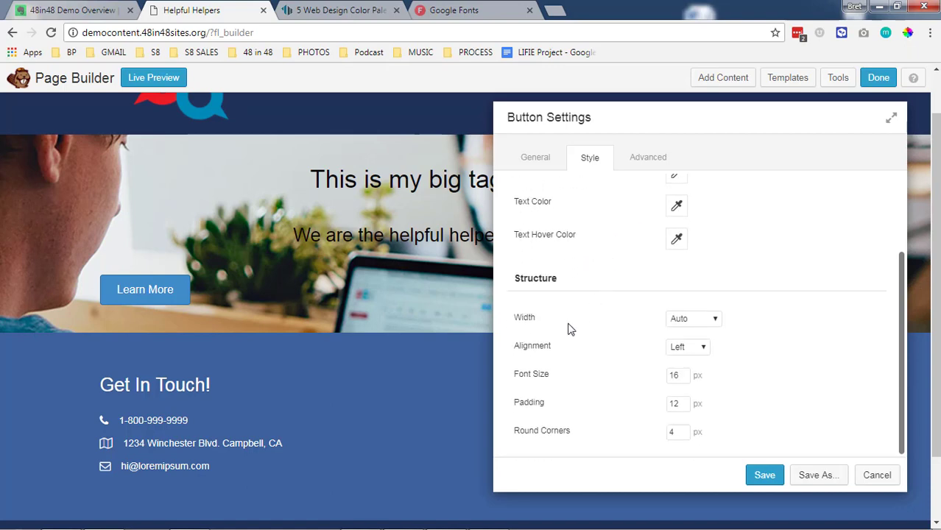
left_click(687, 347)
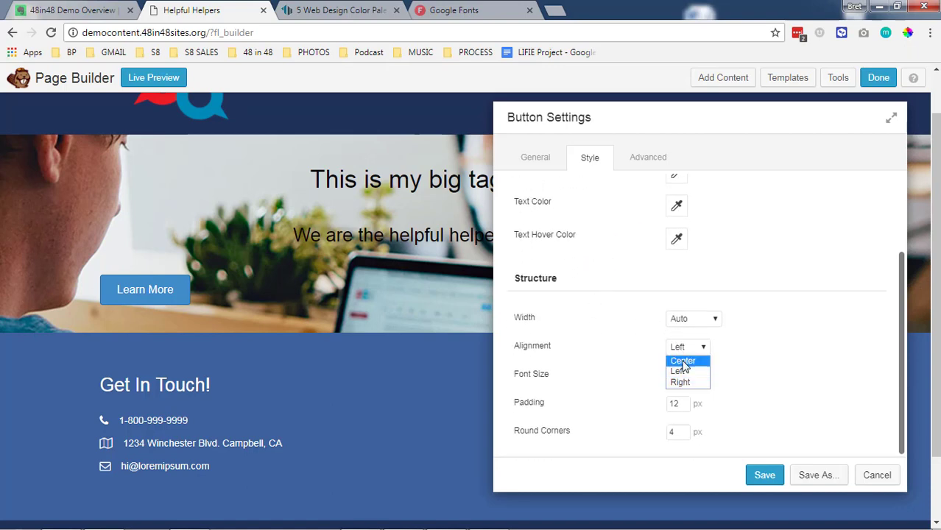
left_click(683, 361)
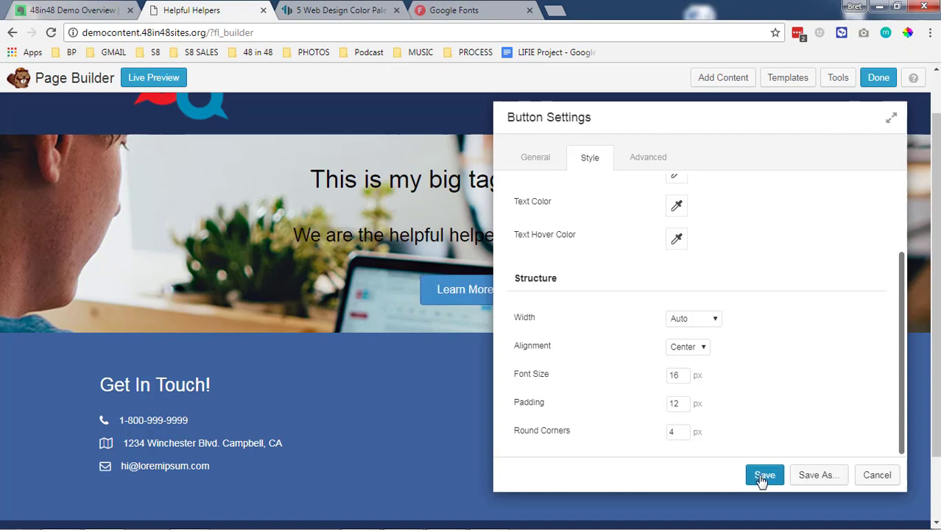
left_click(764, 475)
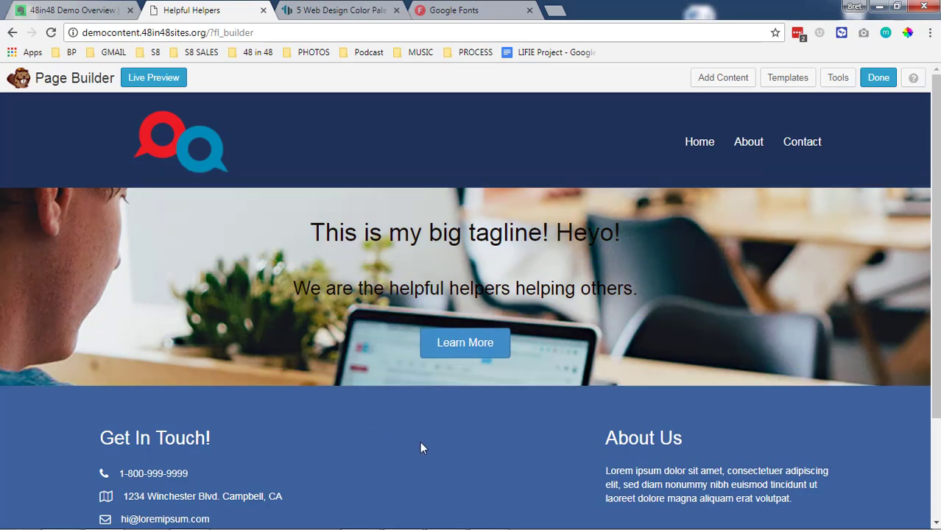
mouse_move(314, 422)
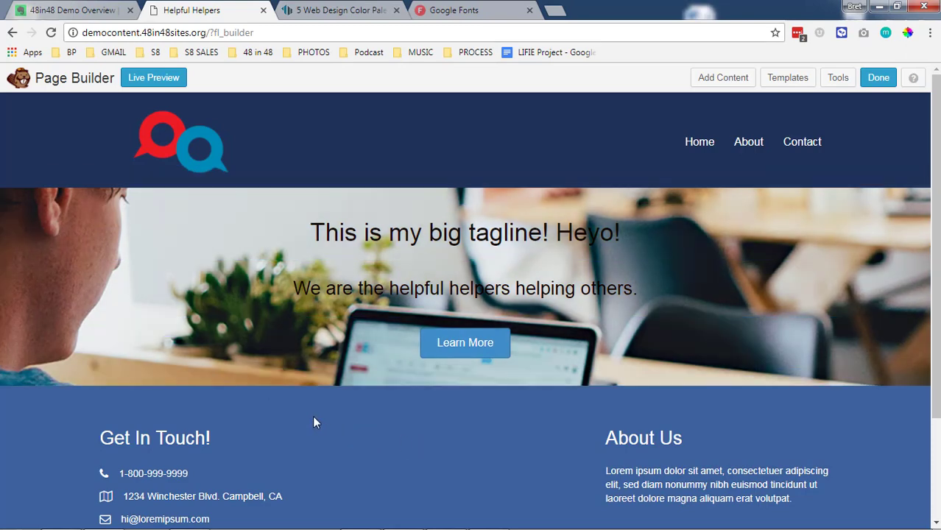
mouse_move(21, 350)
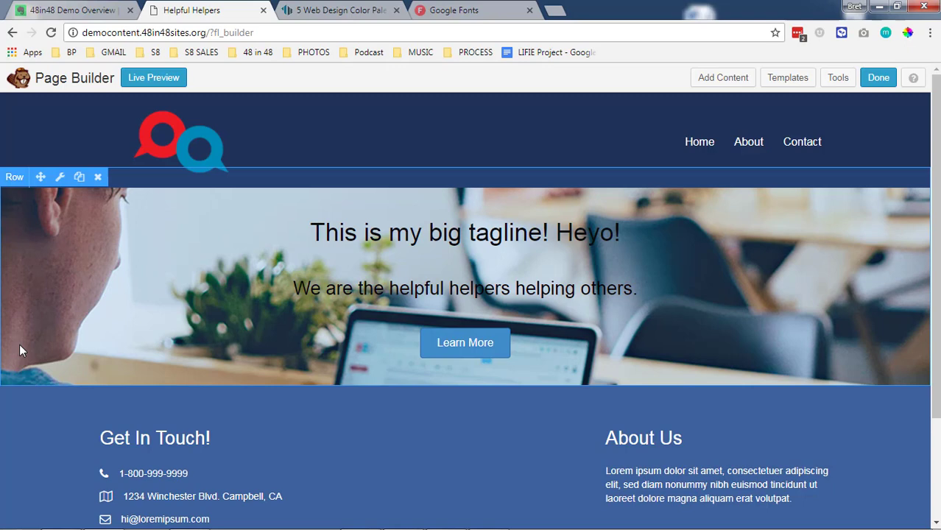
mouse_move(48, 327)
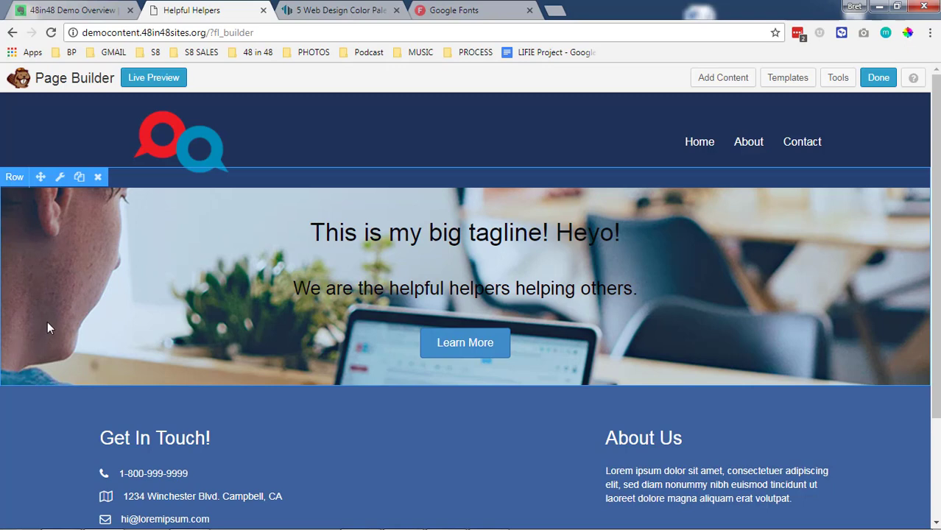
- Set the hero row's Background Overlay colour to white at 50% opacity
left_click(60, 176)
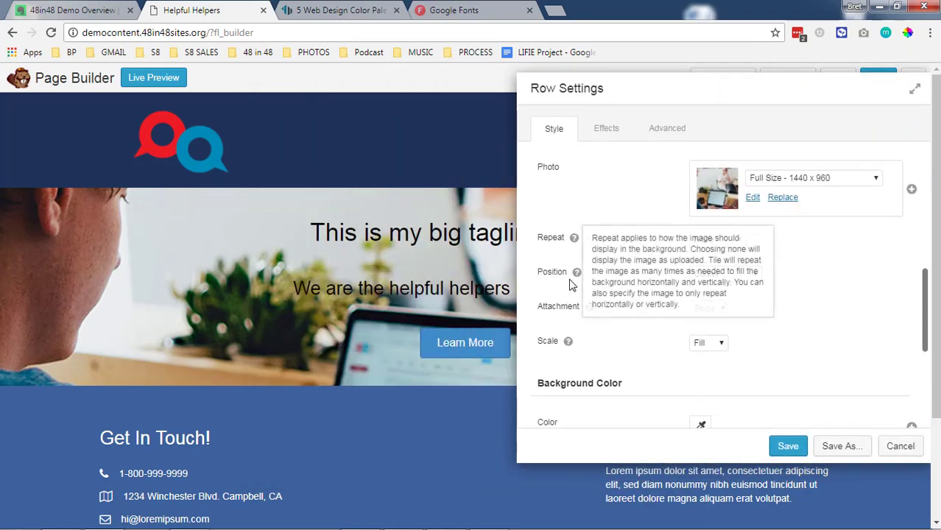
scroll("down", 3)
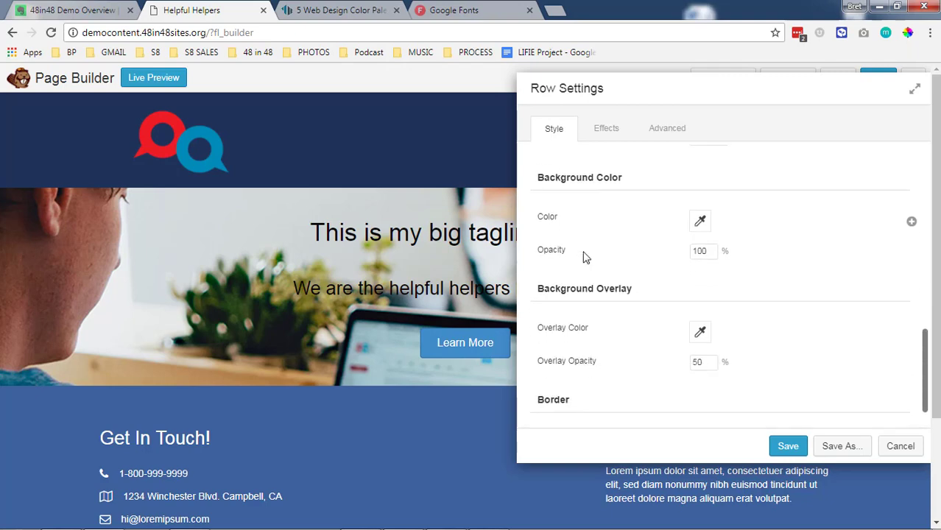
left_click(700, 333)
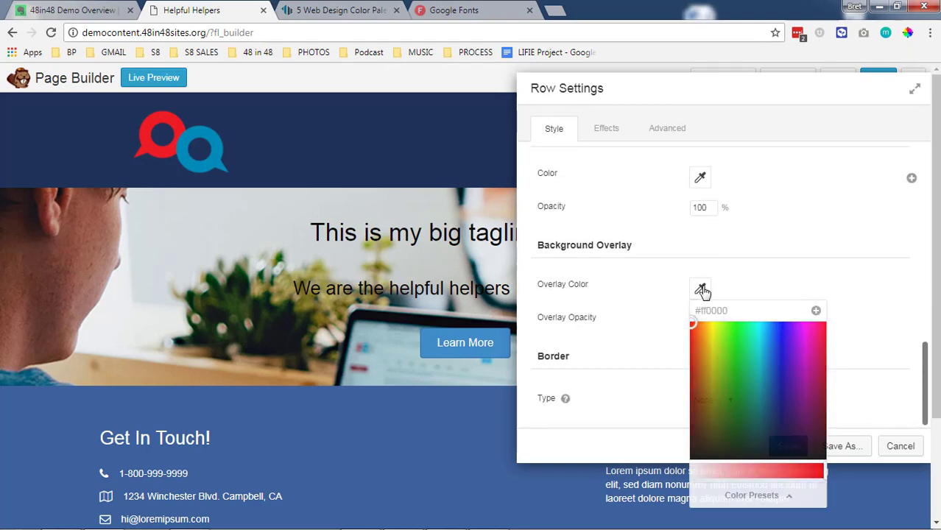
left_click(692, 453)
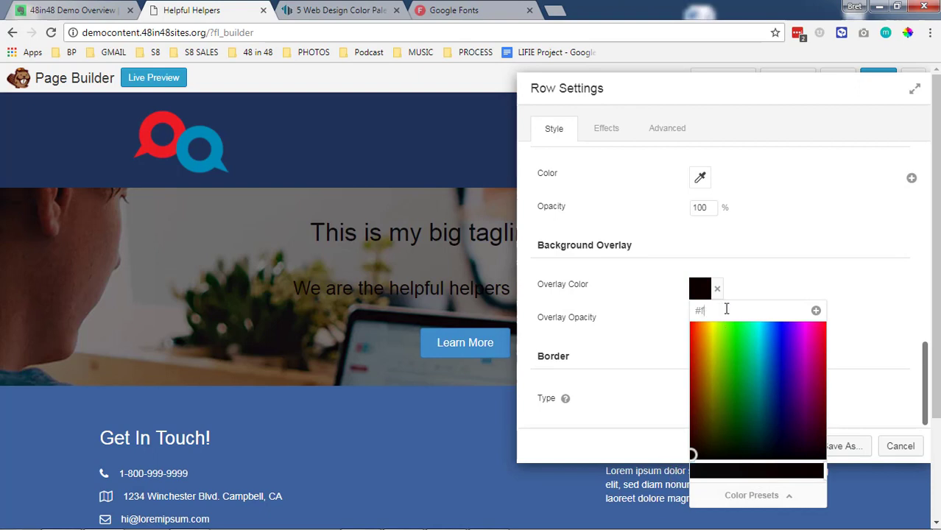
left_click(700, 289)
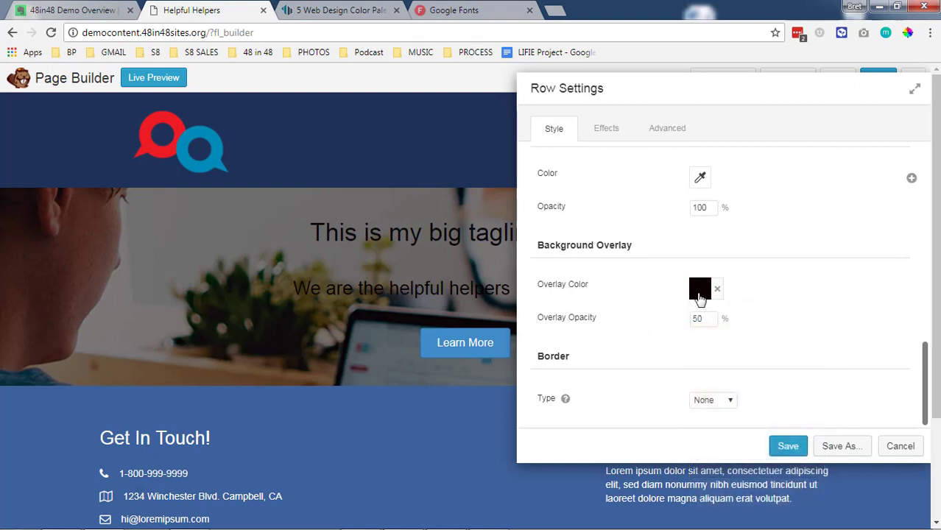
left_click(700, 288)
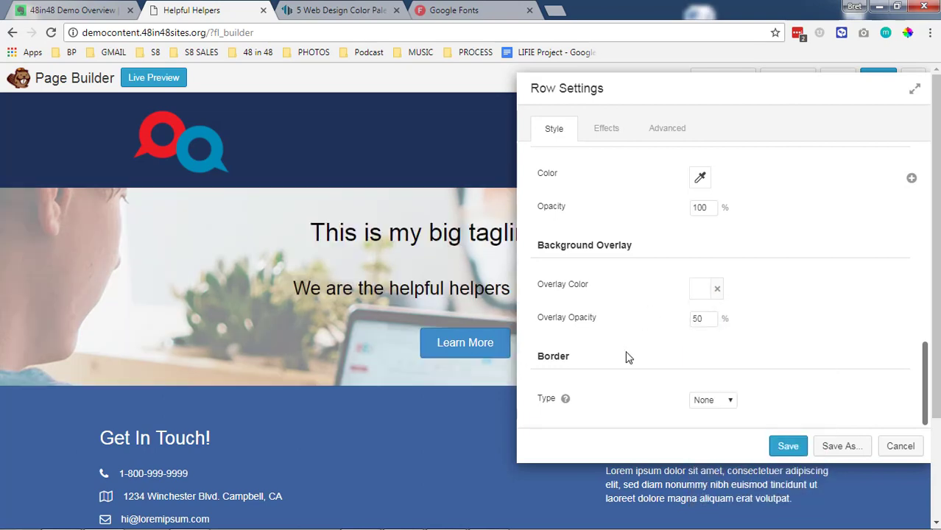
mouse_move(634, 319)
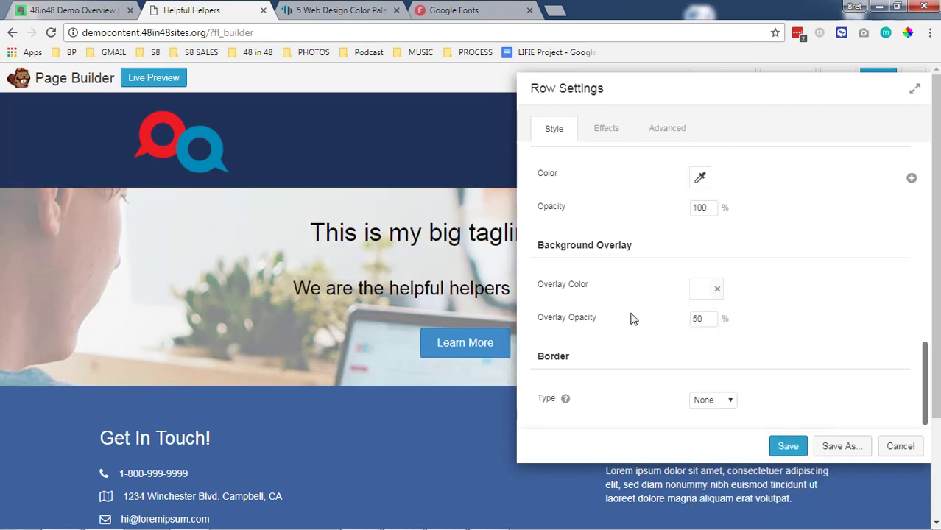
mouse_move(789, 446)
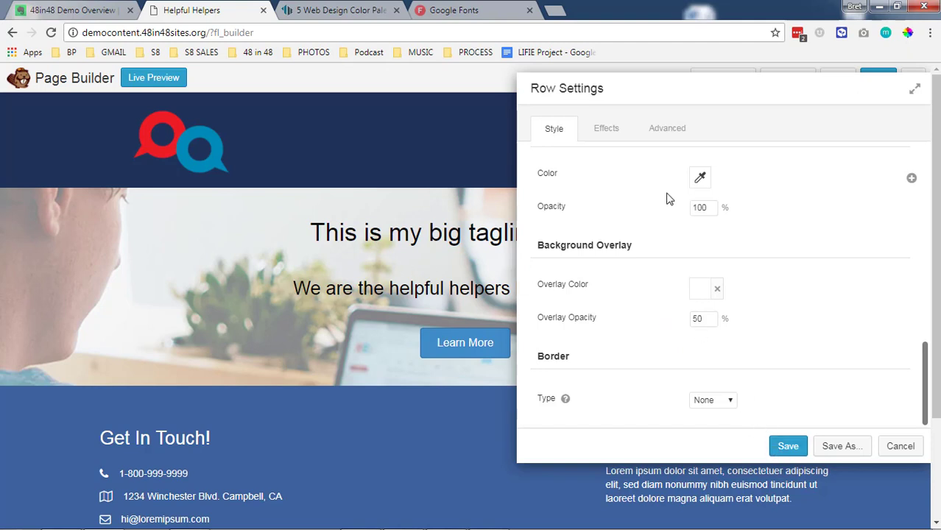
left_click(667, 128)
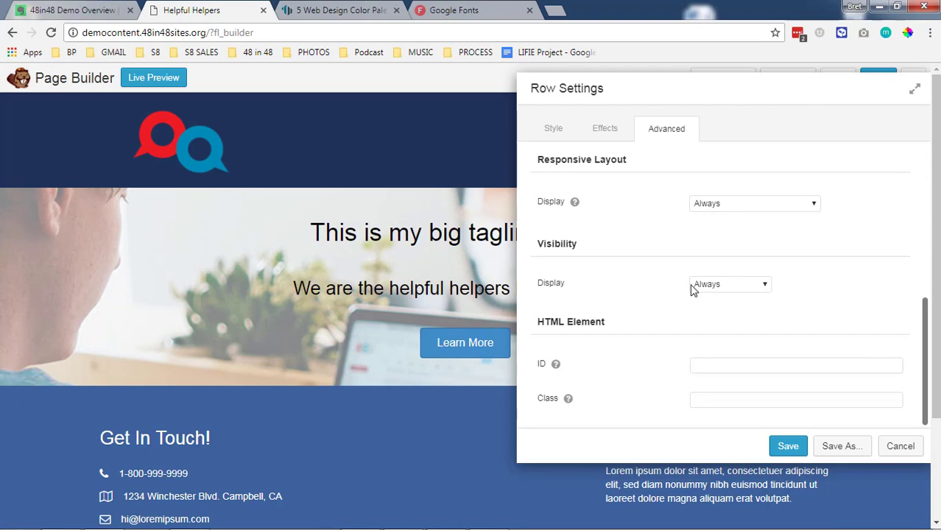
scroll("up", 3)
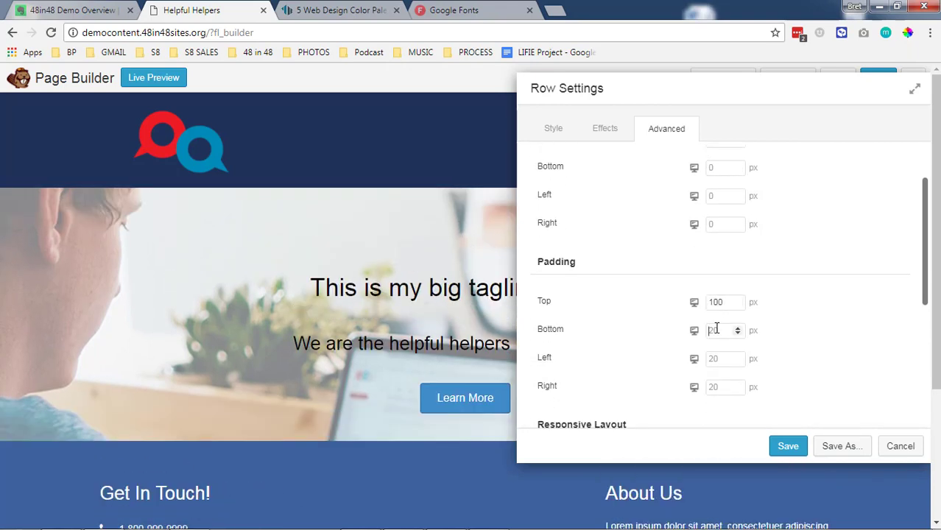
type("100")
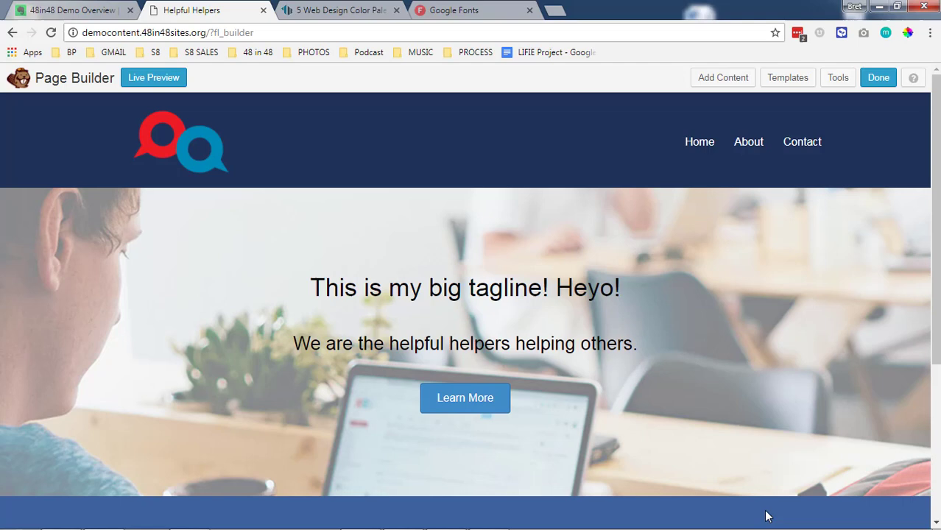
mouse_move(762, 514)
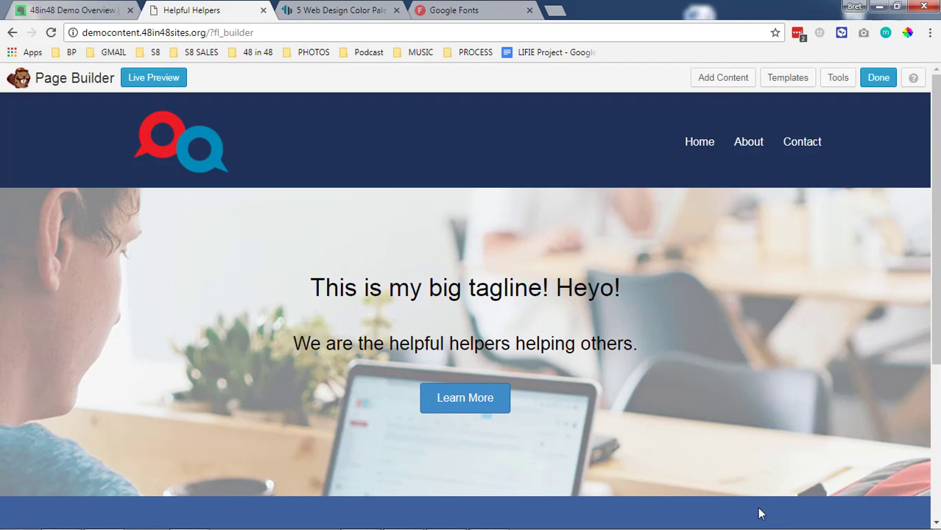
scroll("down", 3)
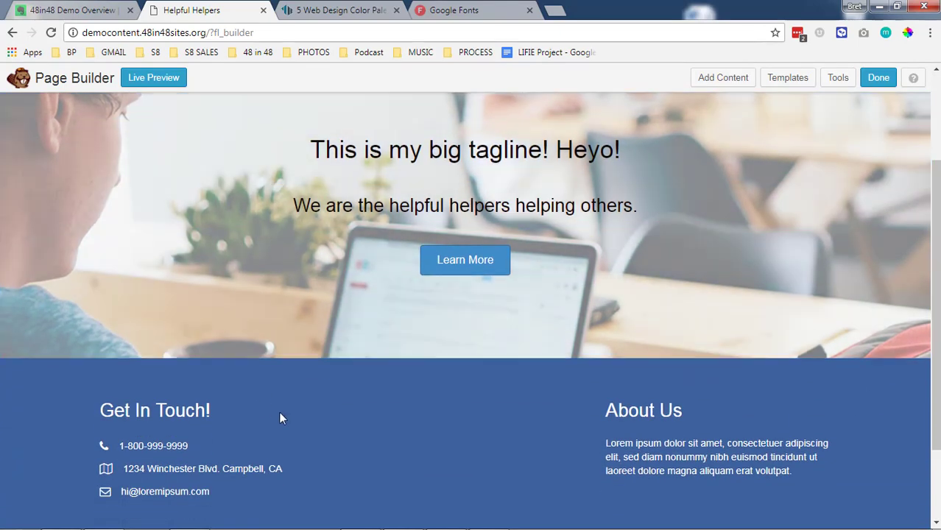
scroll("up", 3)
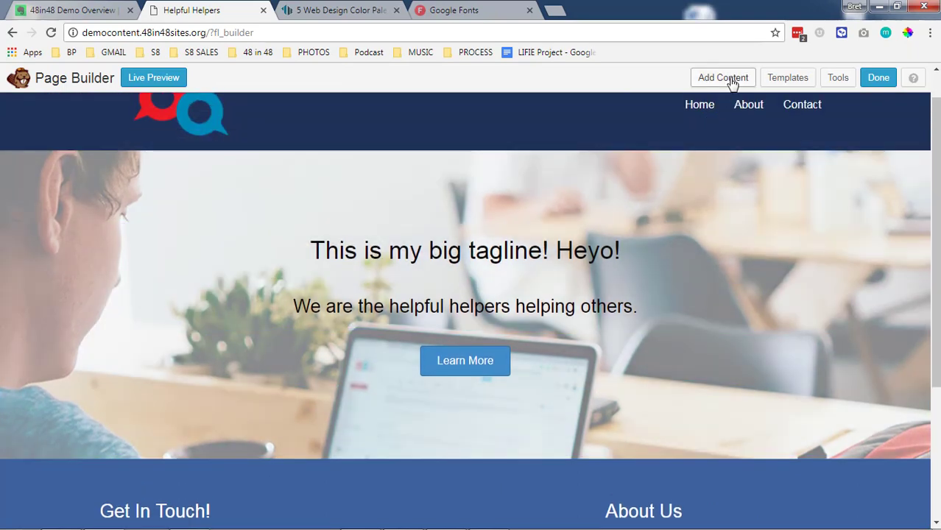
- Add a 3 Columns row below the hero and set its width to Full Width
left_click(722, 77)
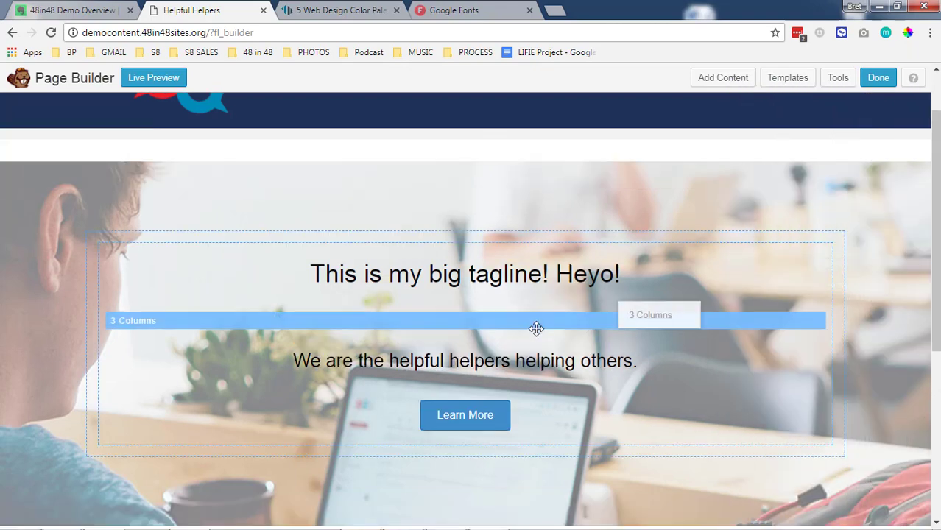
scroll("down", 3)
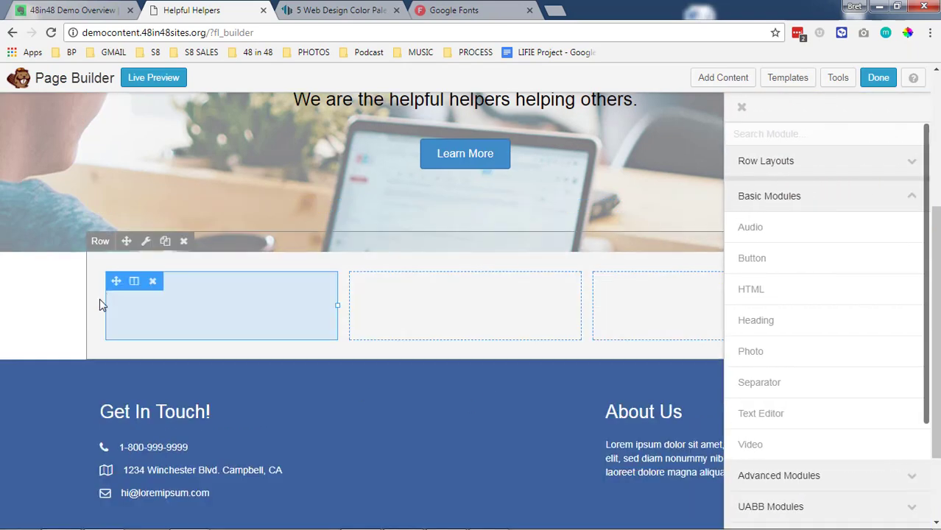
left_click(146, 241)
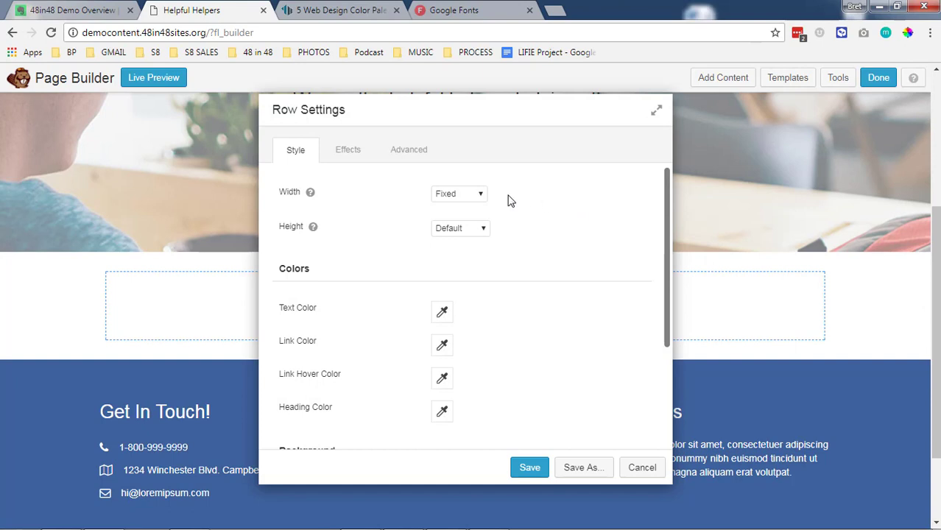
left_click(459, 194)
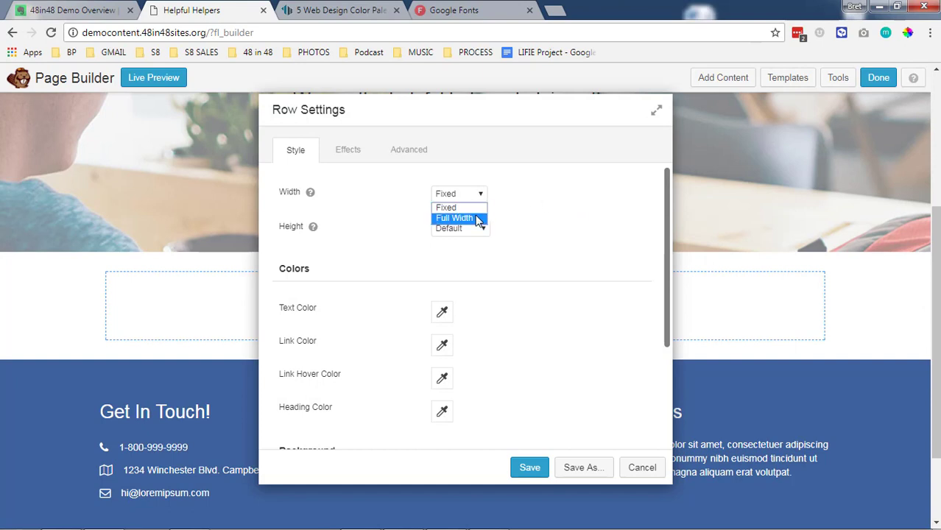
left_click(454, 218)
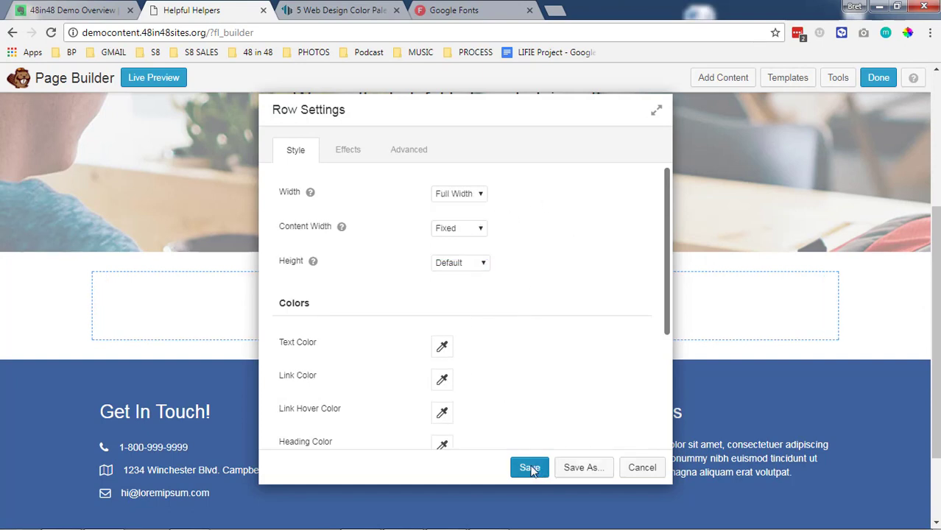
left_click(530, 468)
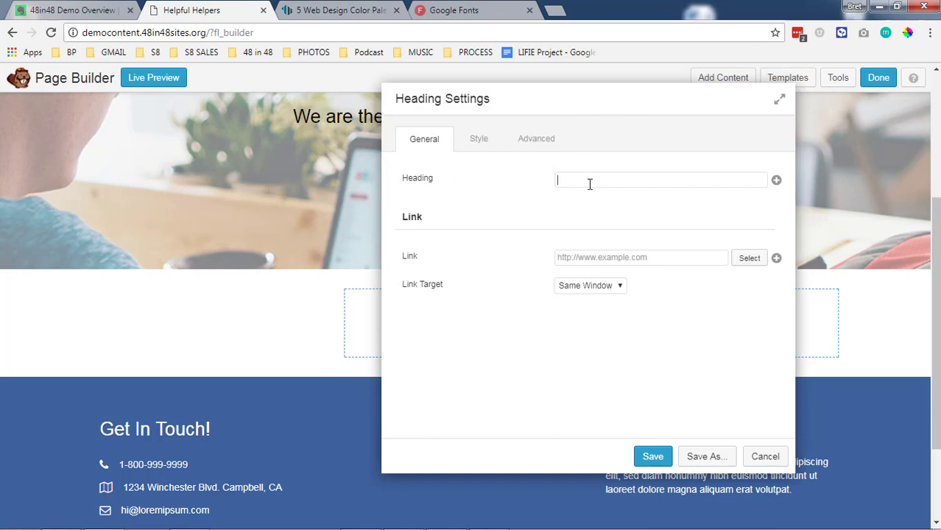
- Enter 'About Us' as the first column's heading text and save it
type("About Us")
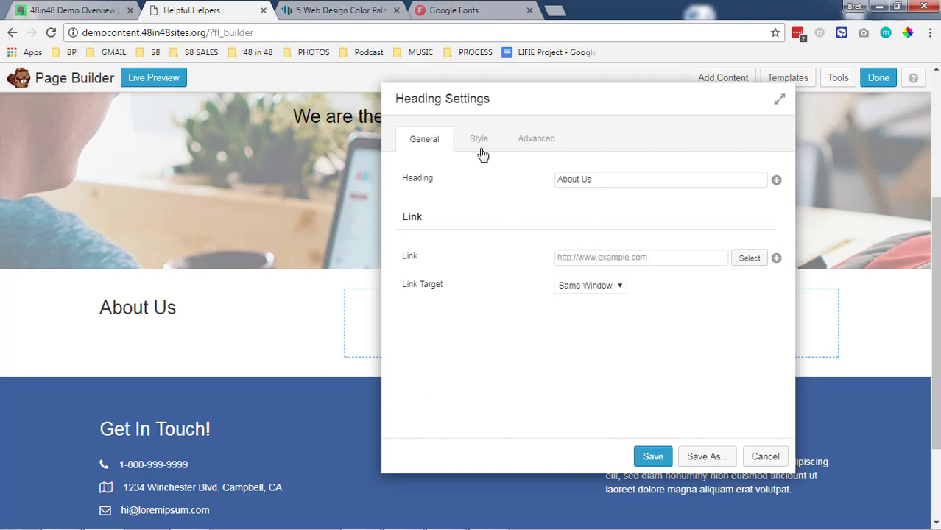
left_click(478, 138)
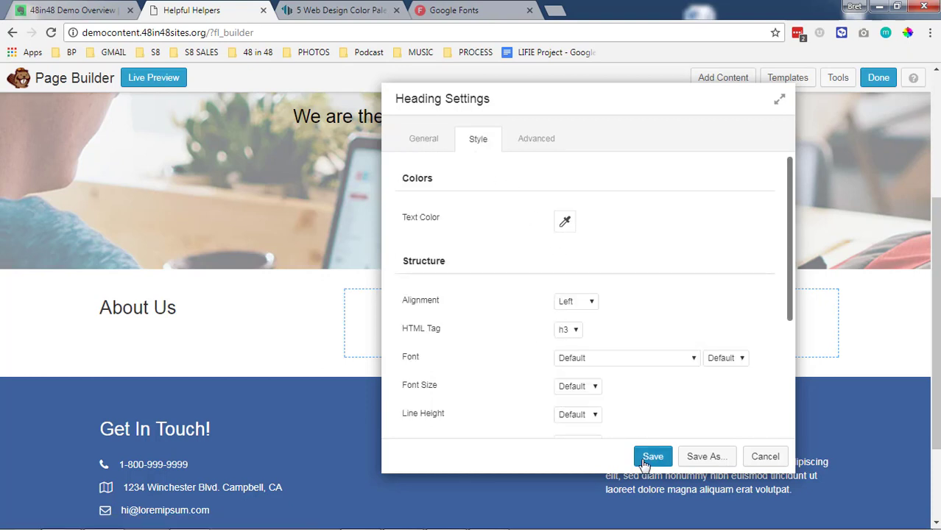
left_click(653, 456)
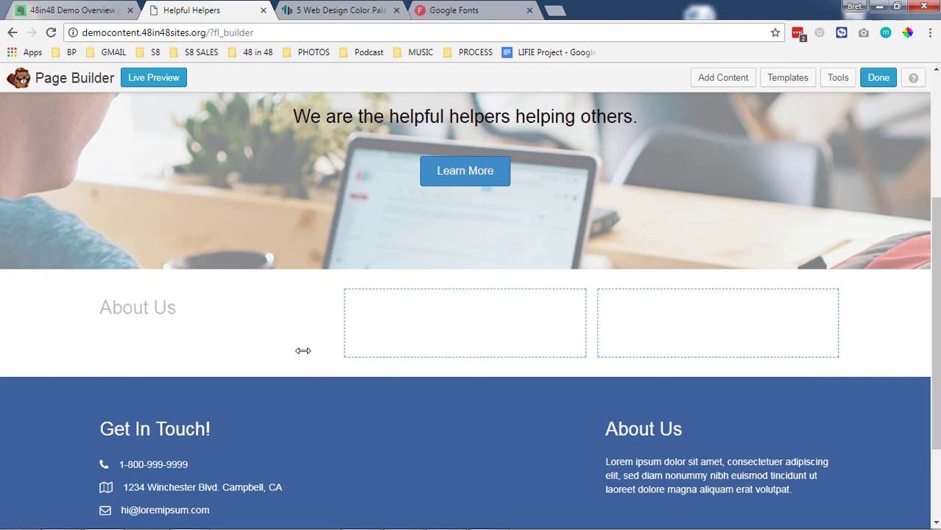
left_click(723, 78)
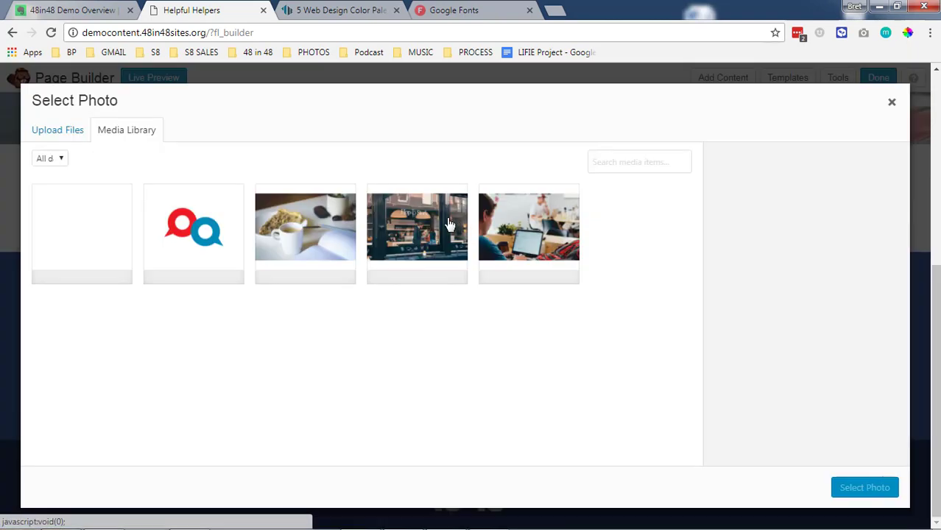
- Add the POST3 coffee-and-pastry photo at Medium size with Left alignment
left_click(305, 235)
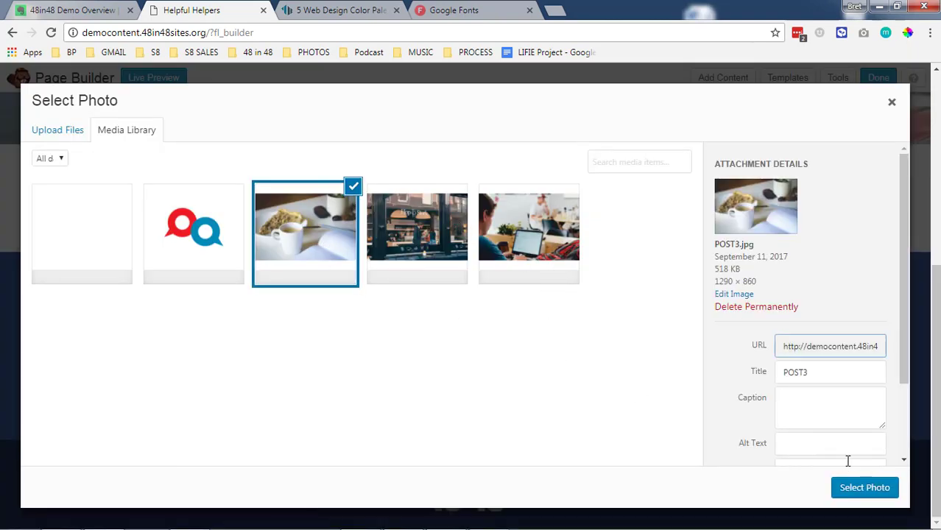
mouse_move(865, 487)
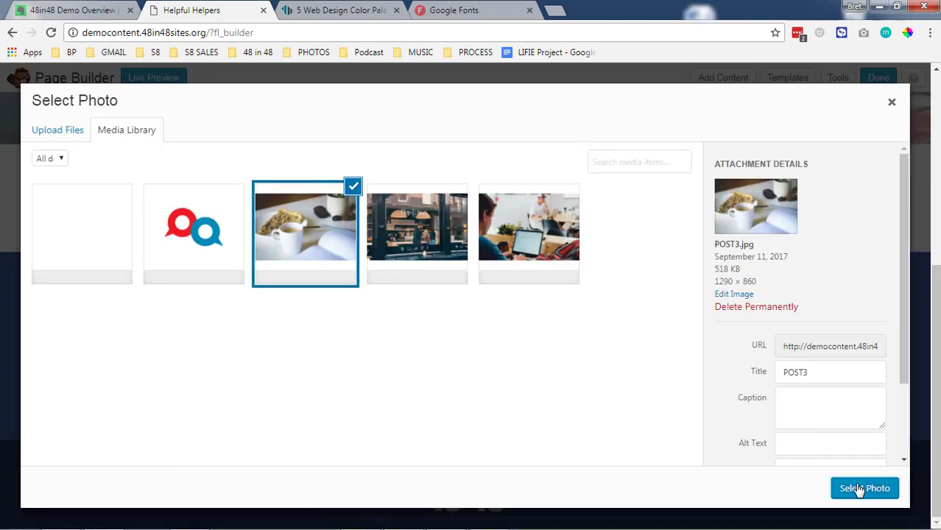
left_click(864, 488)
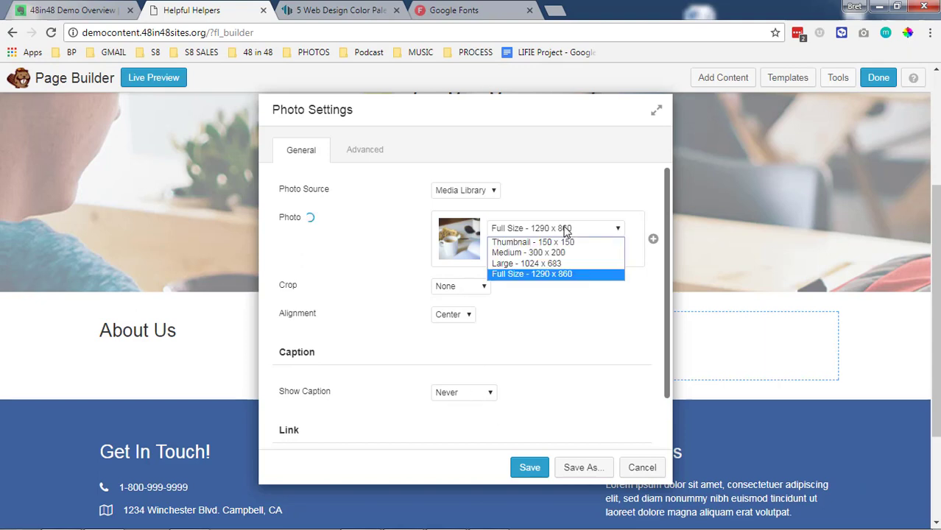
left_click(528, 253)
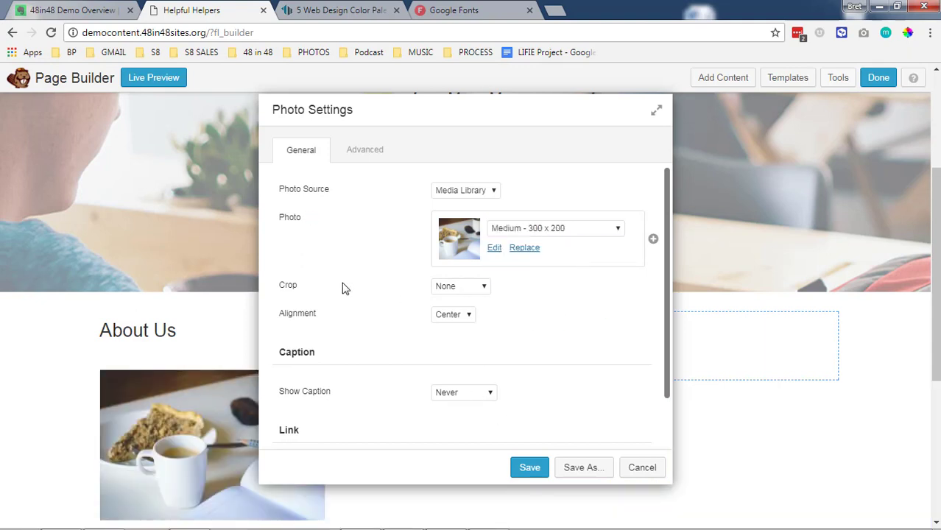
scroll("down", 3)
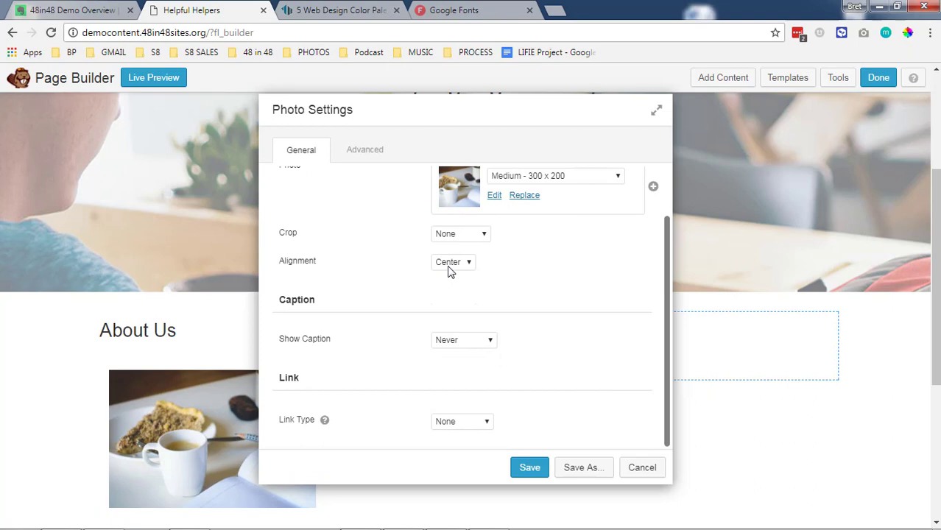
left_click(453, 261)
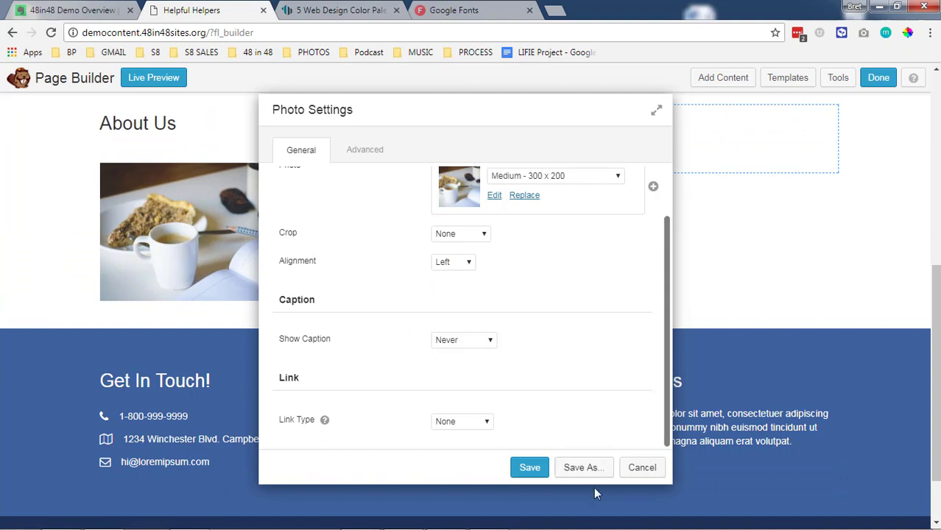
left_click(529, 467)
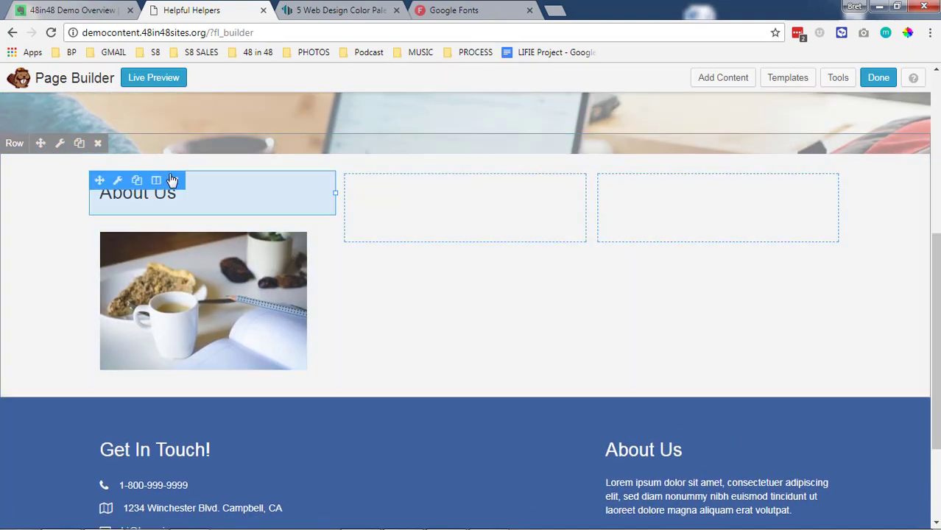
- Center the About Us heading and save a lorem ipsum paragraph beneath the photo
left_click(117, 180)
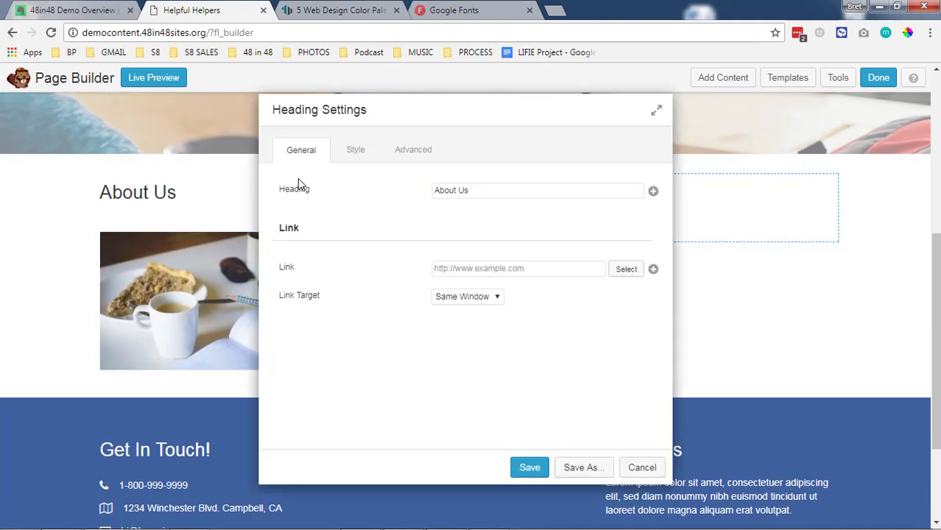
left_click(355, 149)
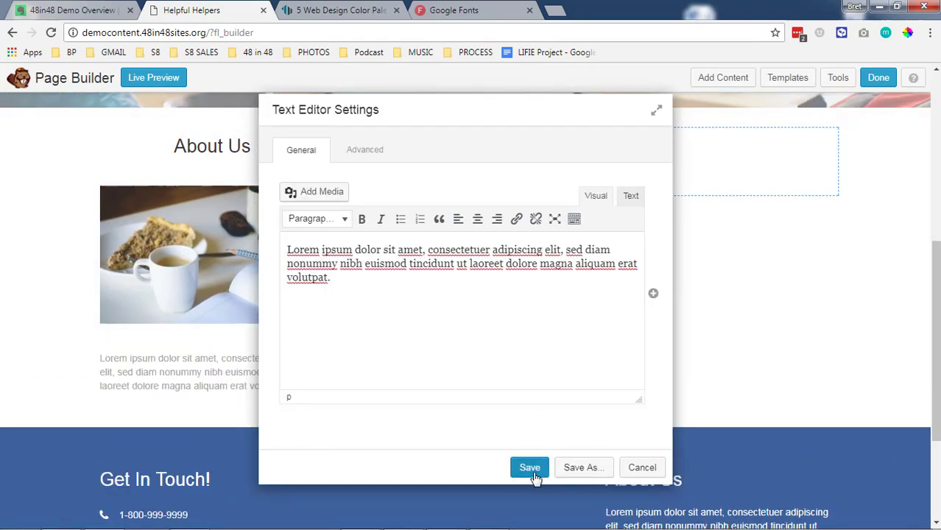
left_click(529, 467)
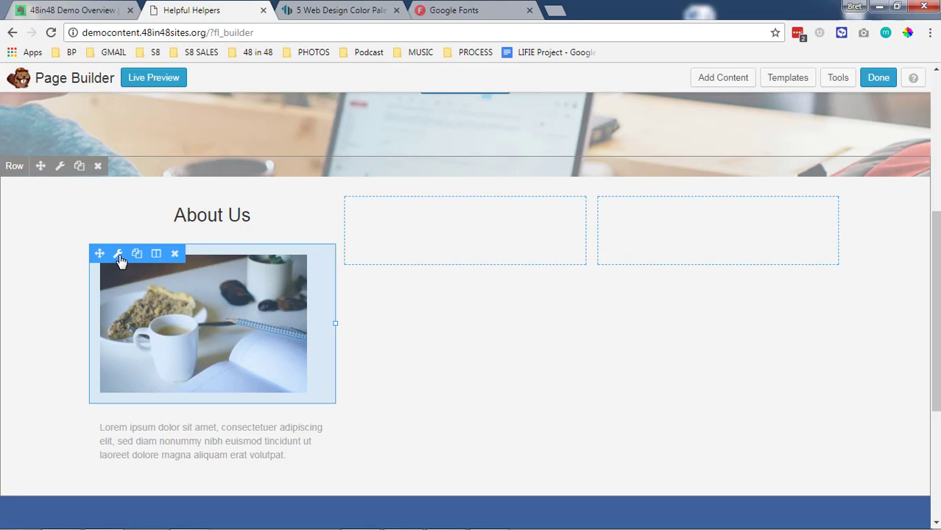
- Change the coffee photo's alignment to Center and save
left_click(118, 254)
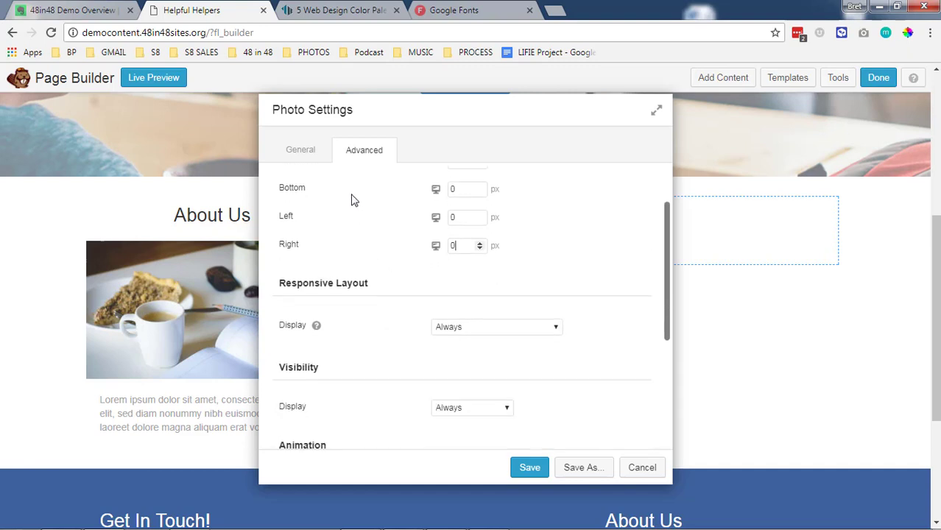
left_click(300, 150)
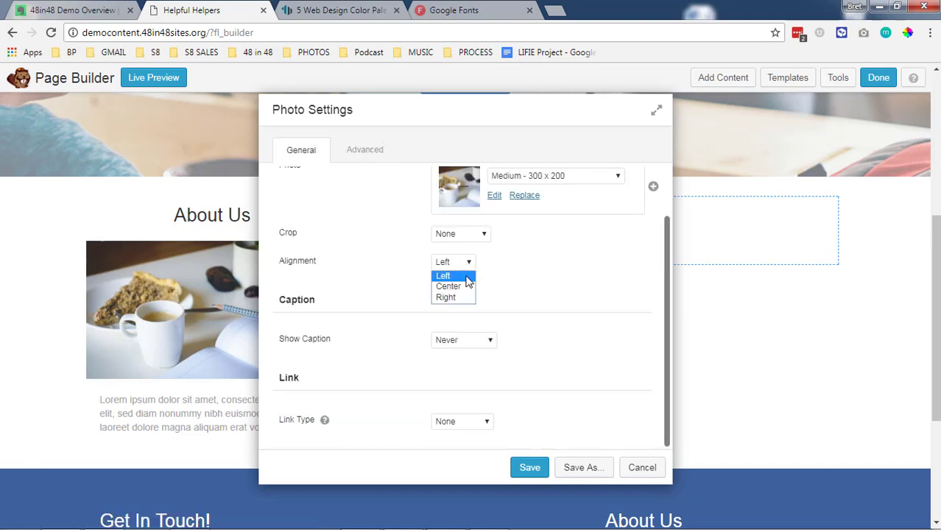
left_click(449, 285)
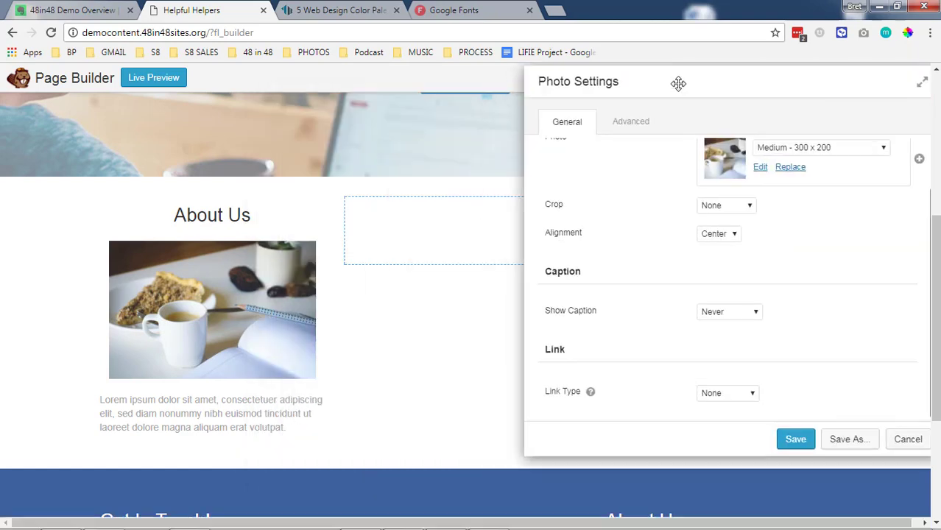
left_click(907, 439)
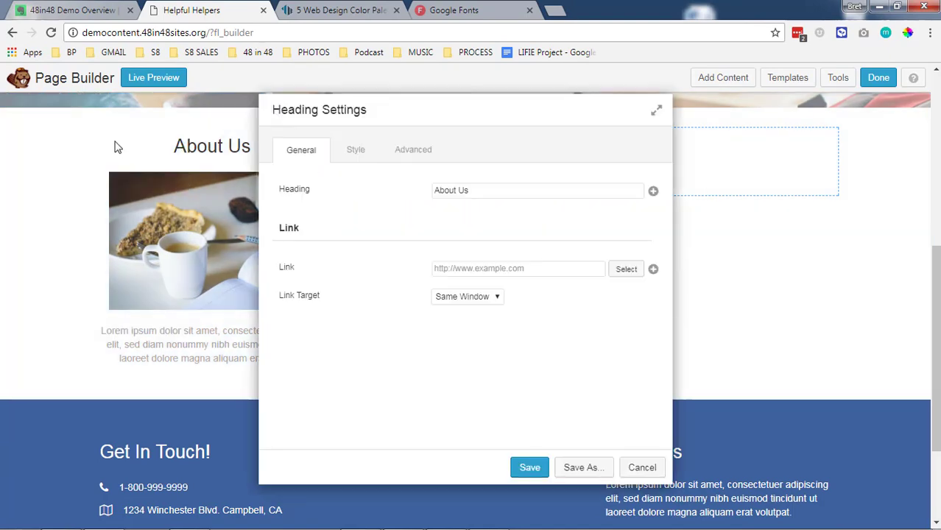
- Copy the heading, coffee photo and paragraph into the second and third columns
left_click(529, 468)
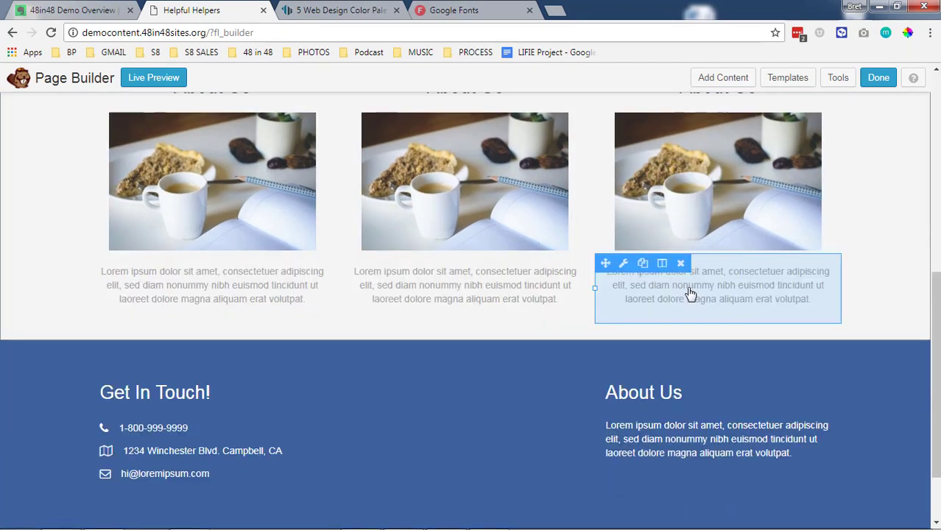
- Change the second column's heading to 'Who We Serve' and save it
scroll("up", 3)
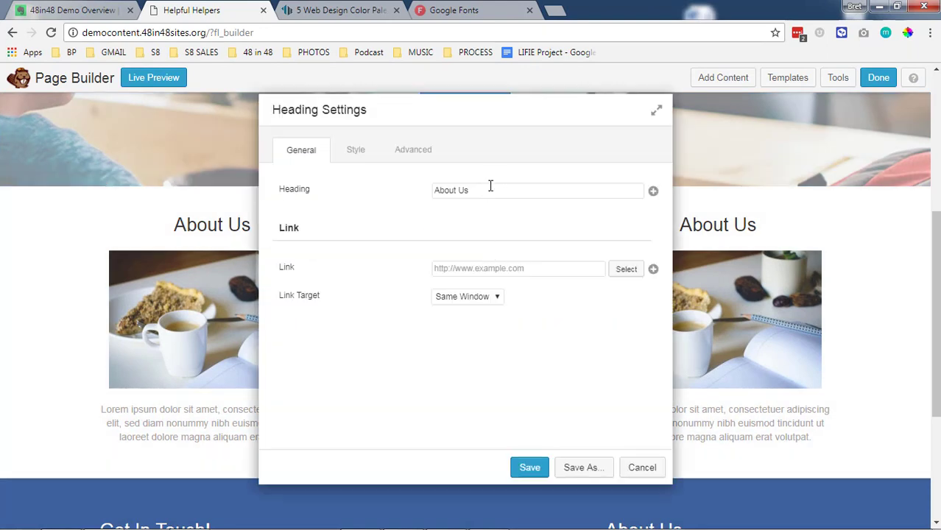
type("wh")
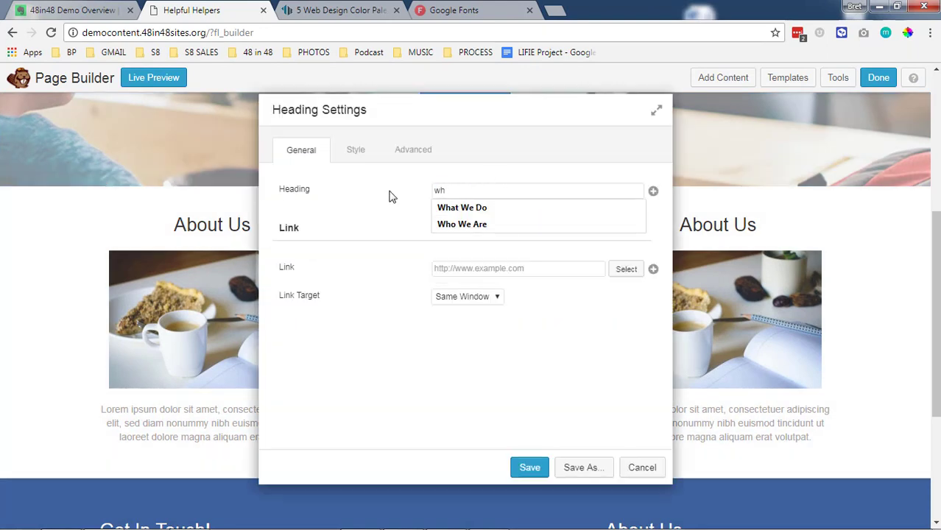
type("We Serve")
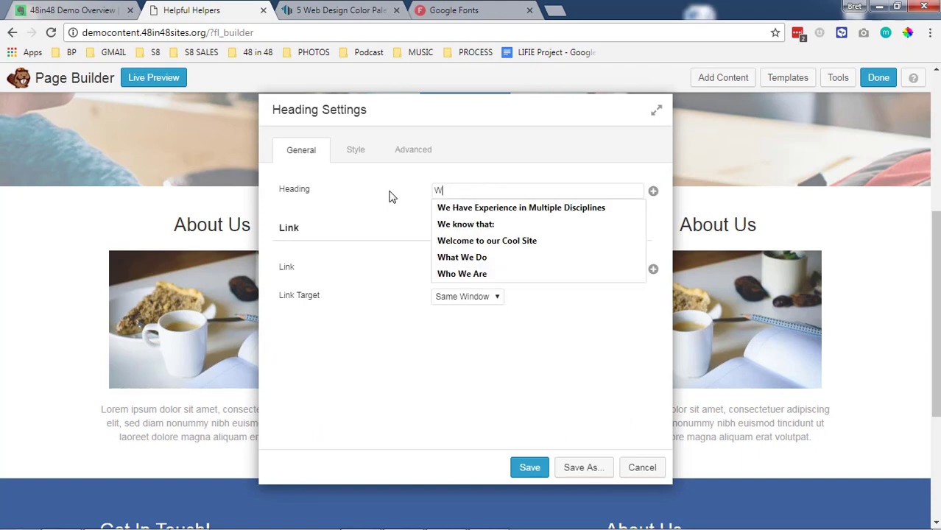
type("Who We Ser")
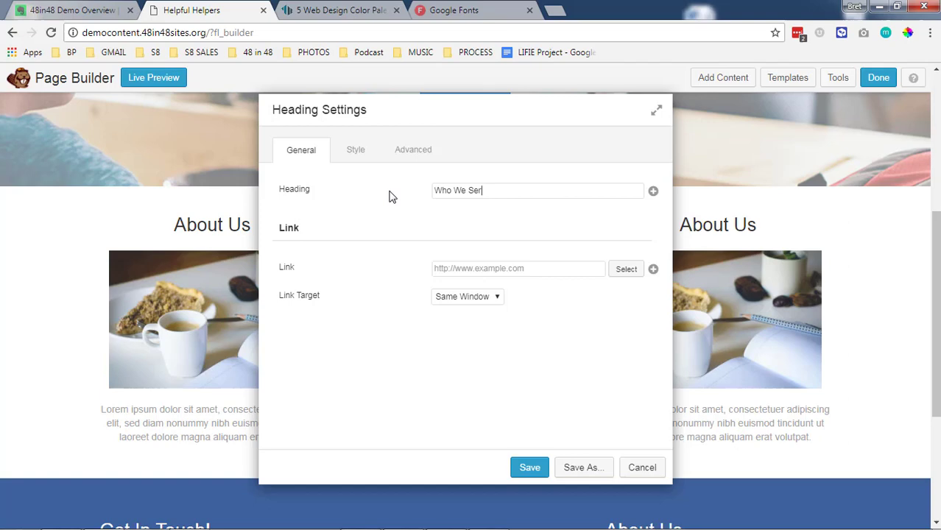
type("ve")
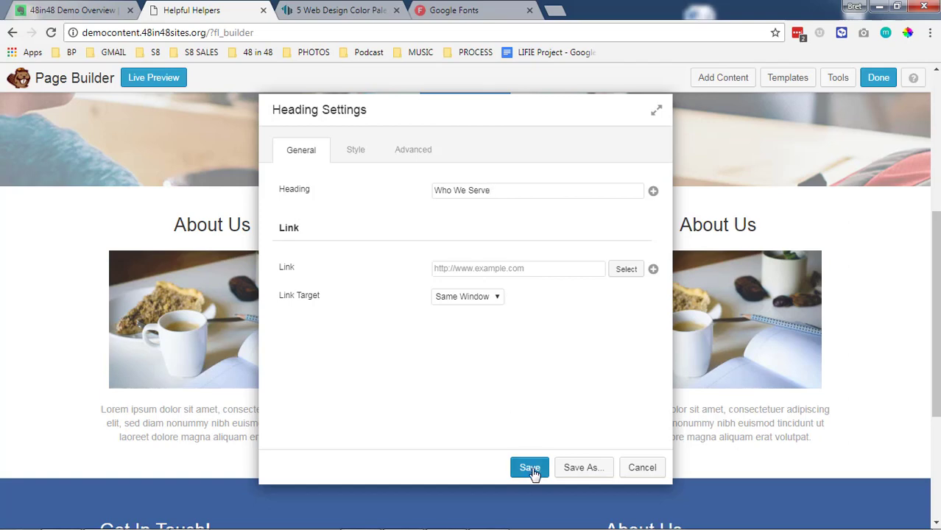
left_click(530, 467)
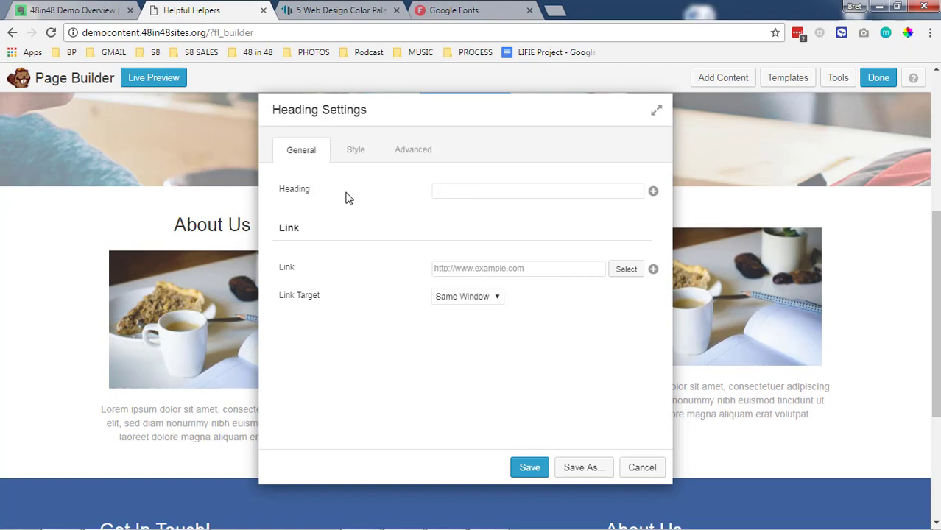
- Change the third column's heading to 'How To Help' and save it
type("How To Hel")
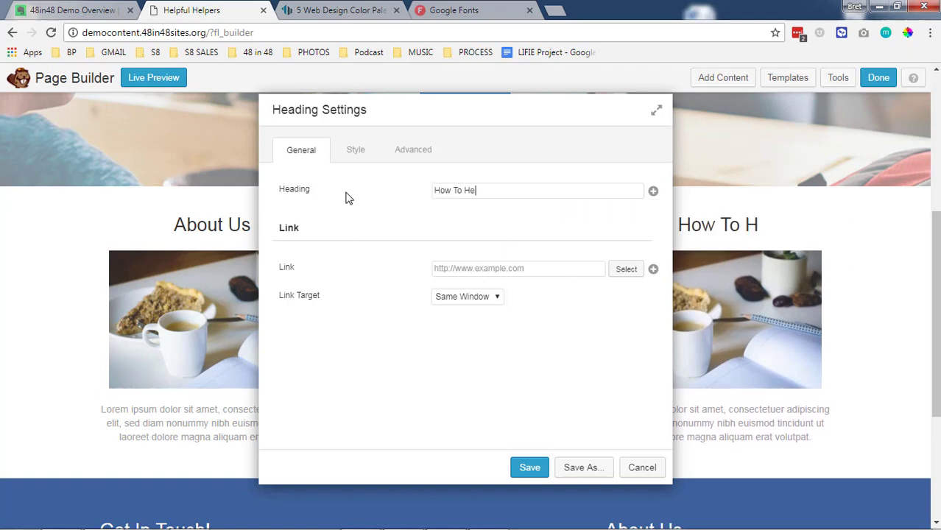
left_click(529, 468)
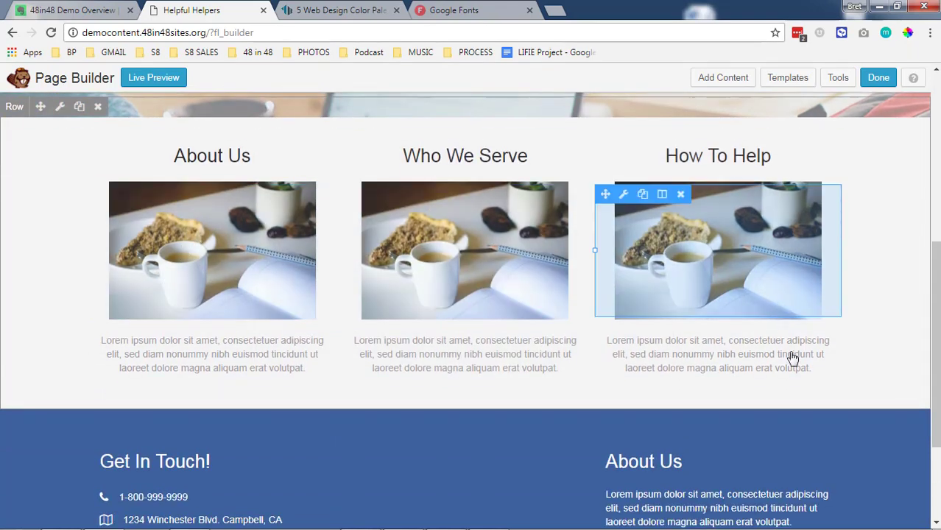
left_click(624, 195)
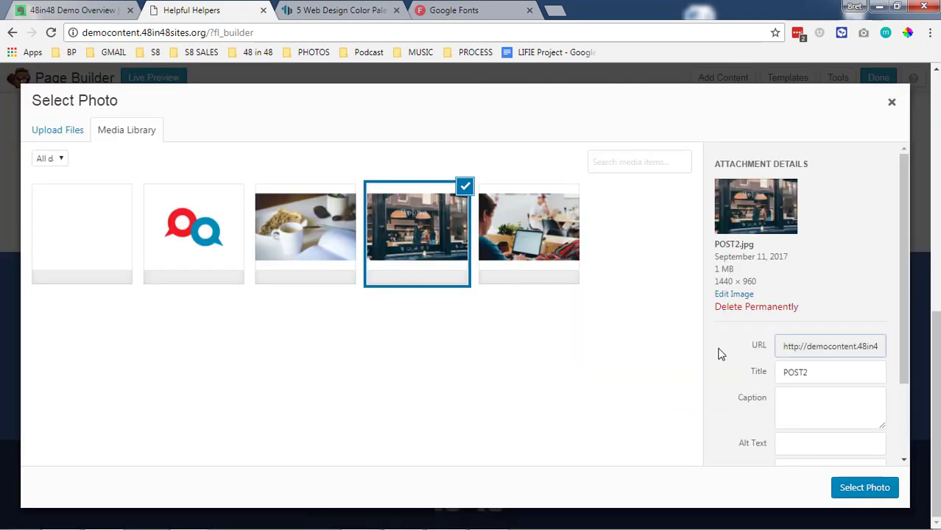
- Use the storefront photo in the middle column and swap How To Help's coffee photo for the laptop photo
left_click(865, 487)
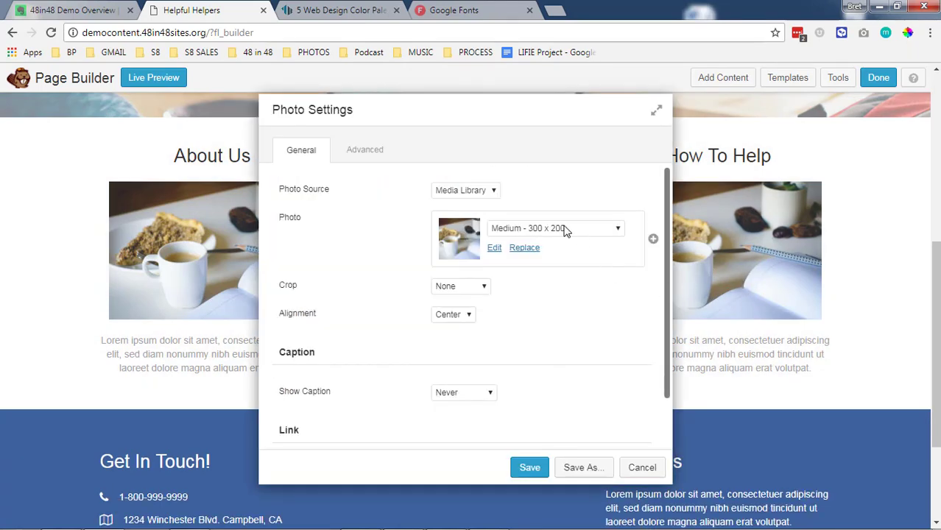
mouse_move(525, 248)
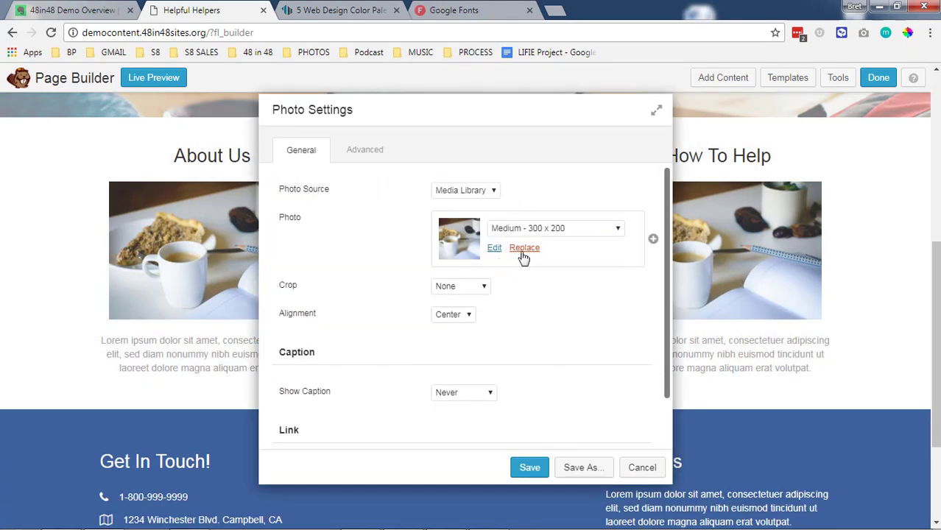
left_click(524, 248)
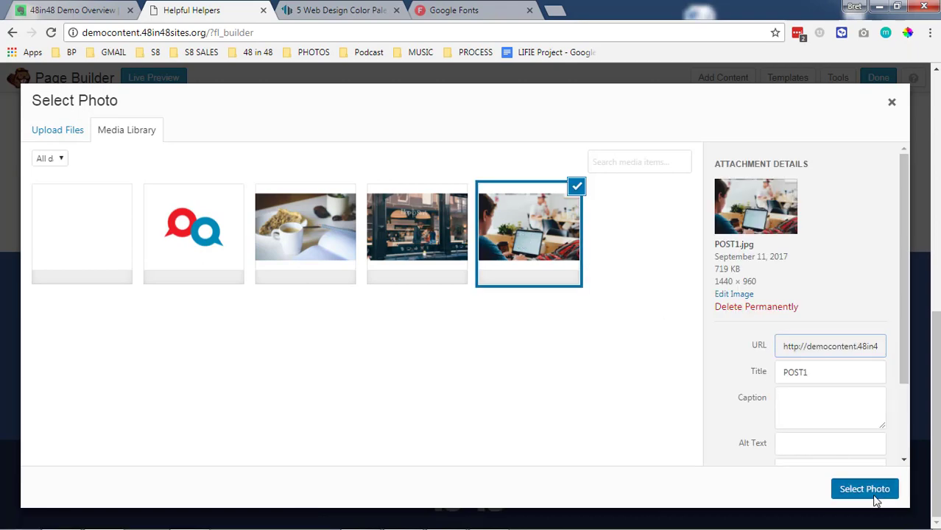
left_click(865, 488)
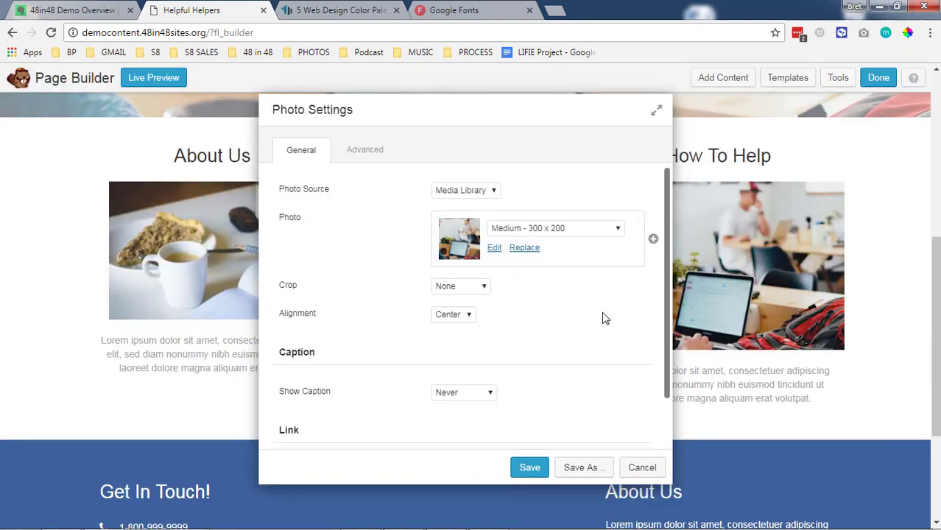
left_click(530, 467)
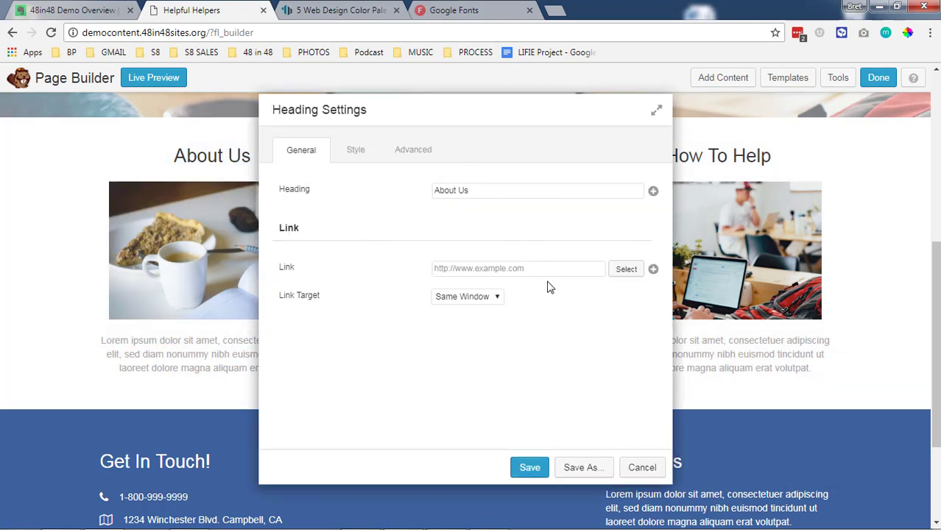
- Link the About Us heading to the About page and set the photo's Link Type to URL
left_click(654, 268)
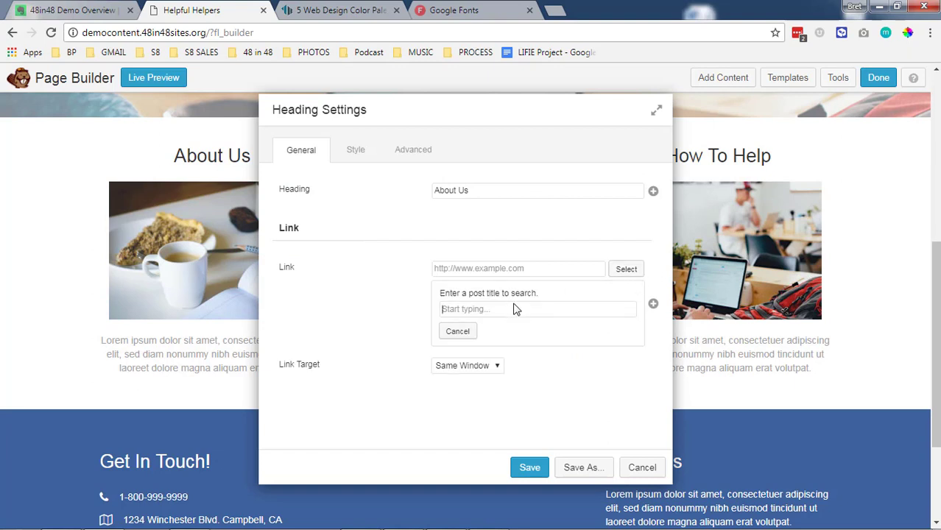
type("About")
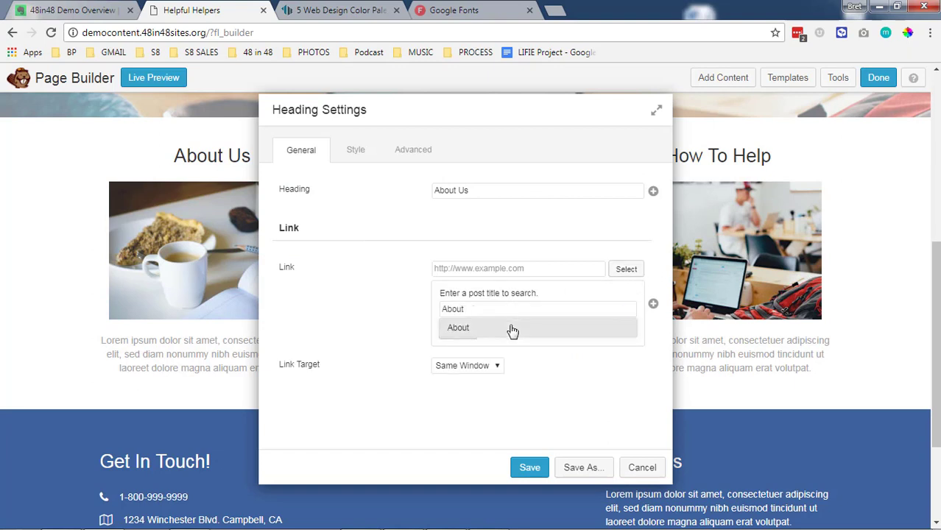
mouse_move(538, 331)
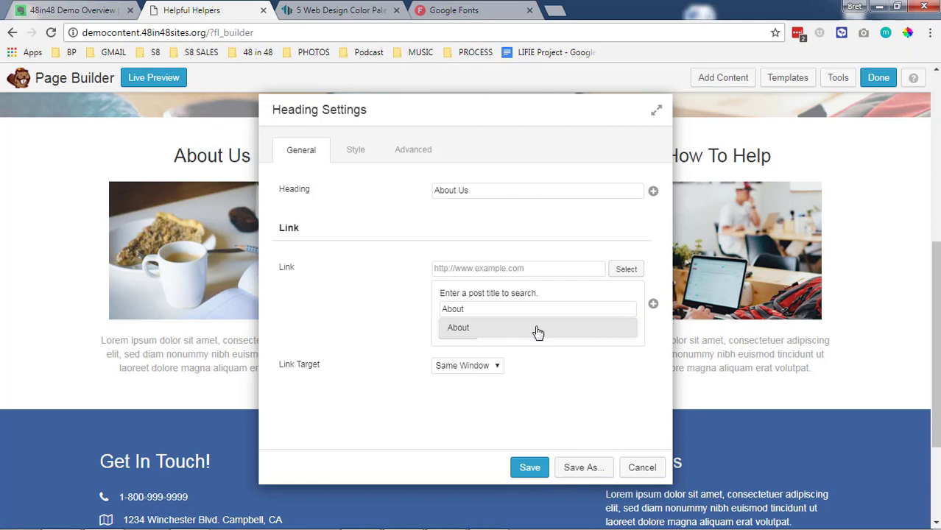
left_click(458, 328)
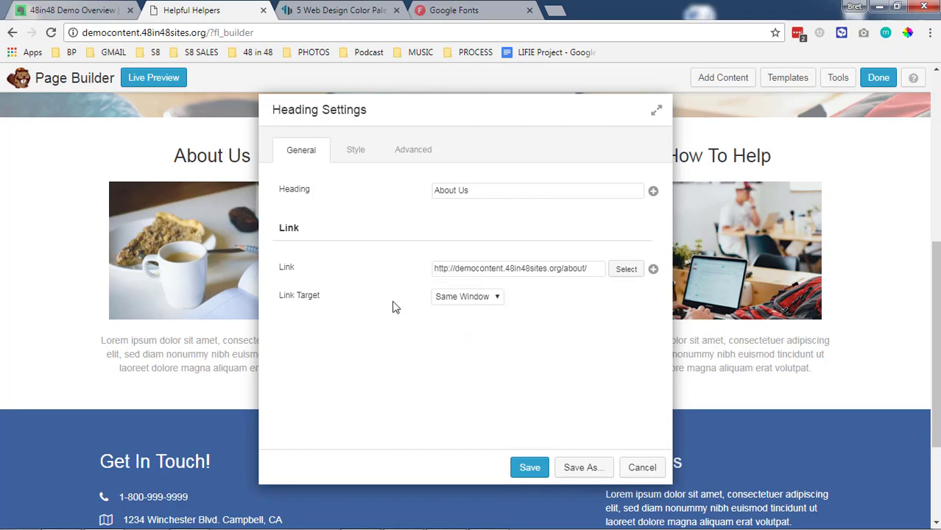
left_click(530, 467)
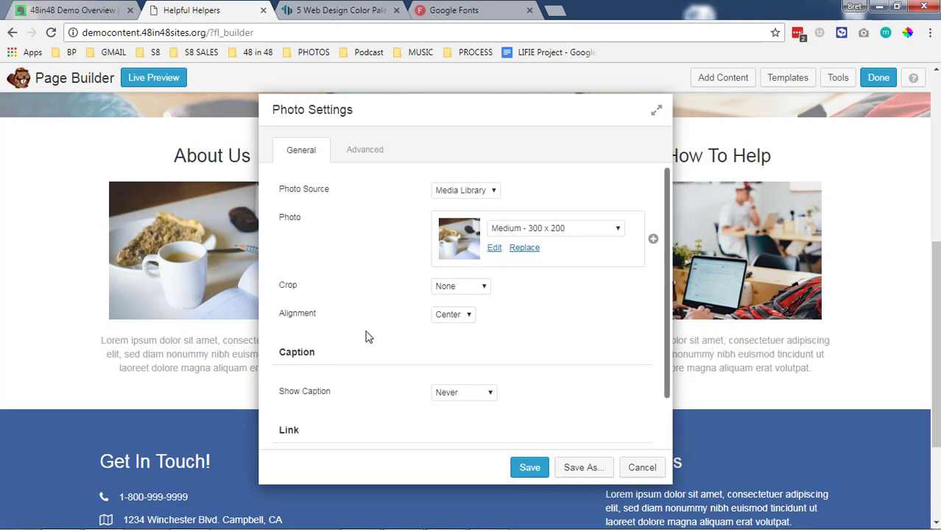
left_click(462, 422)
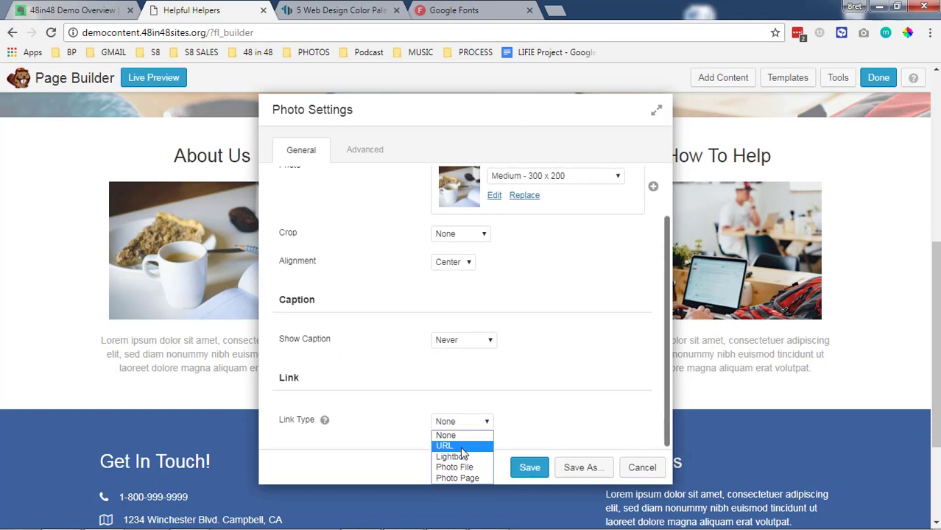
left_click(444, 446)
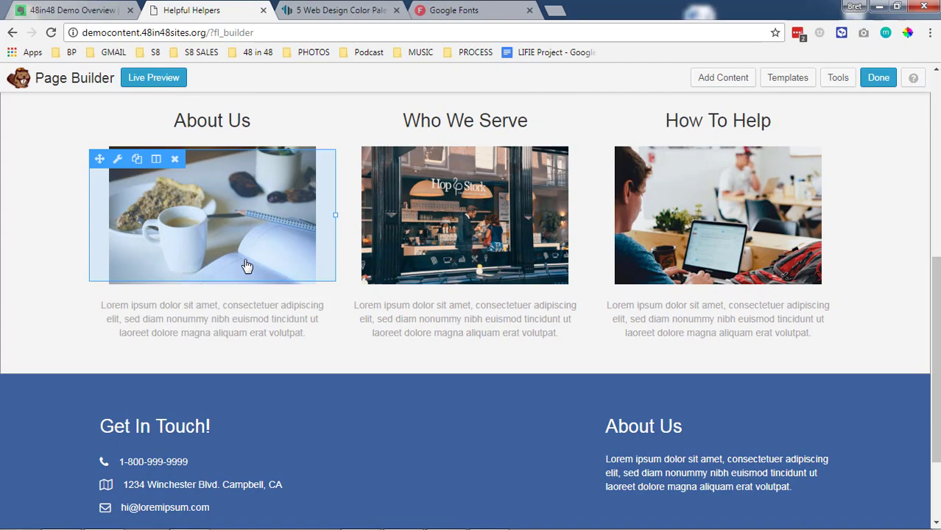
- Scroll to review the hero and three-column layout, then choose Done to get publish options
scroll("up", 3)
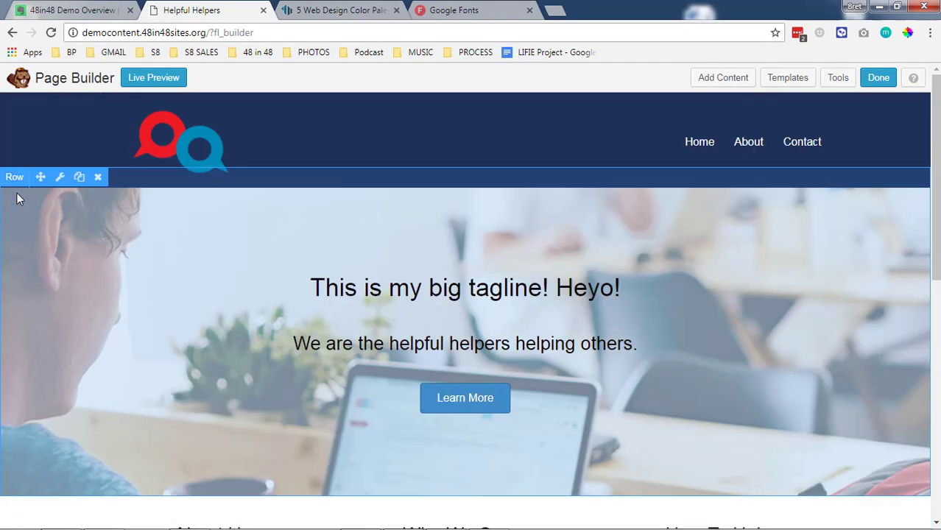
scroll("down", 3)
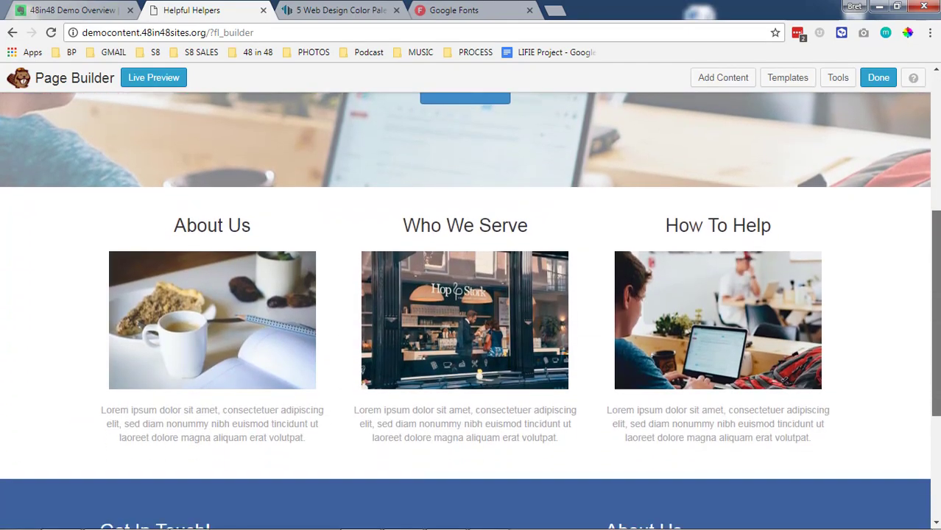
scroll("down", 3)
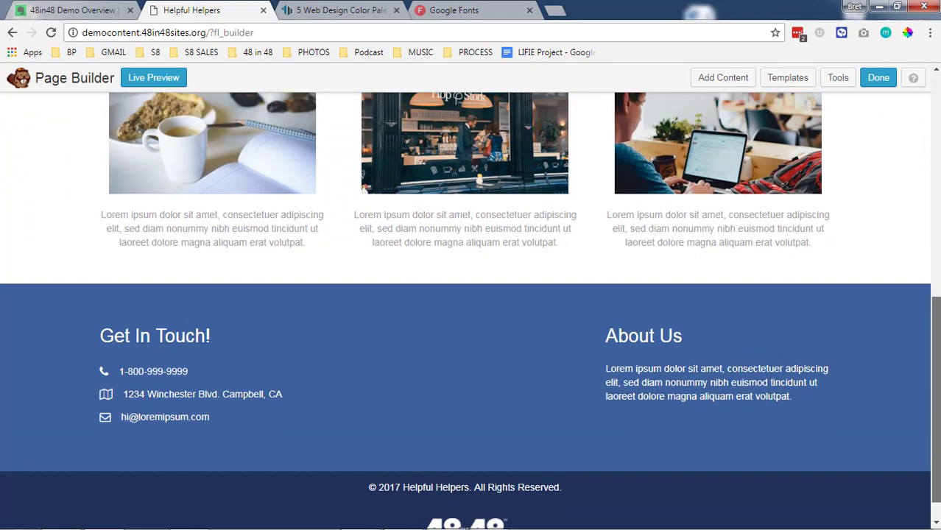
scroll("up", 3)
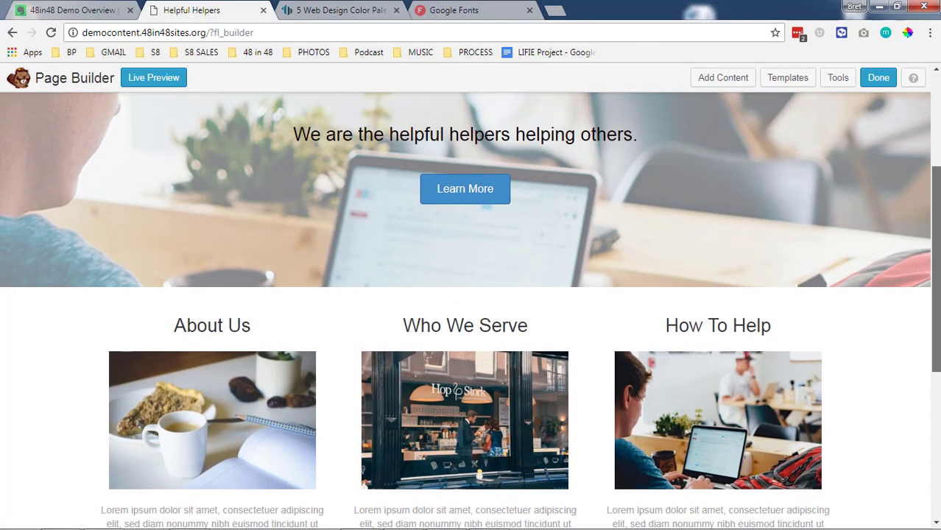
scroll("up", 3)
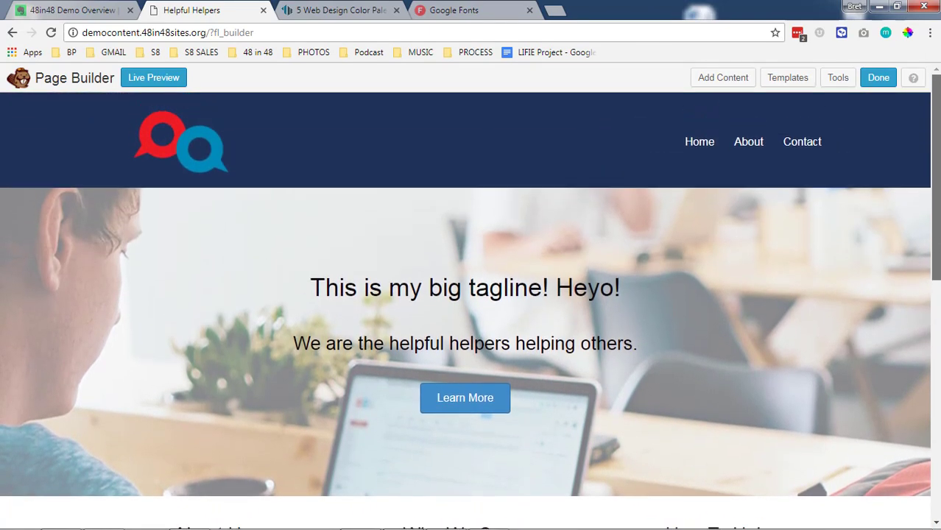
mouse_move(579, 184)
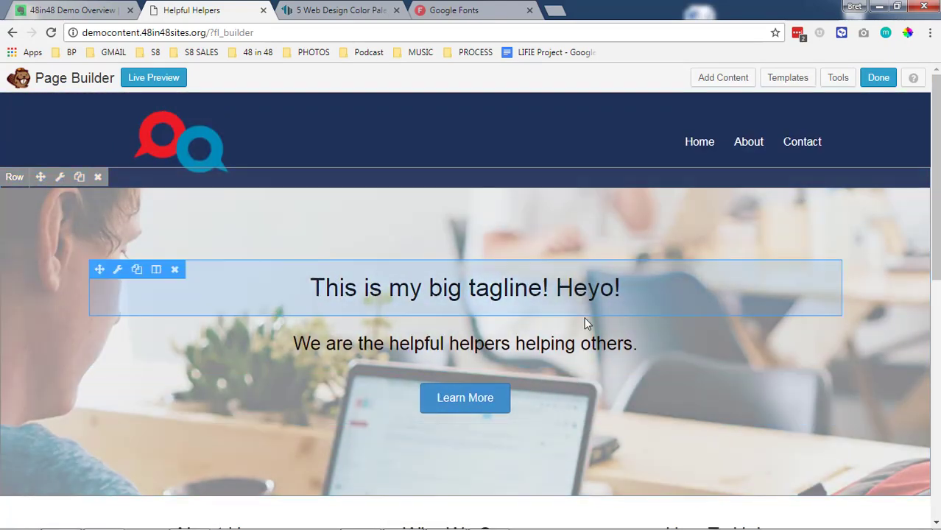
left_click(878, 77)
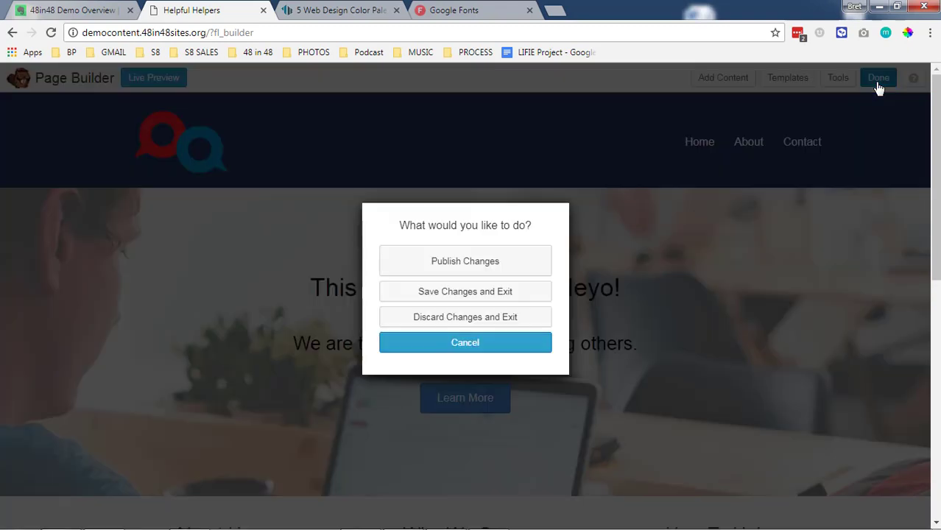